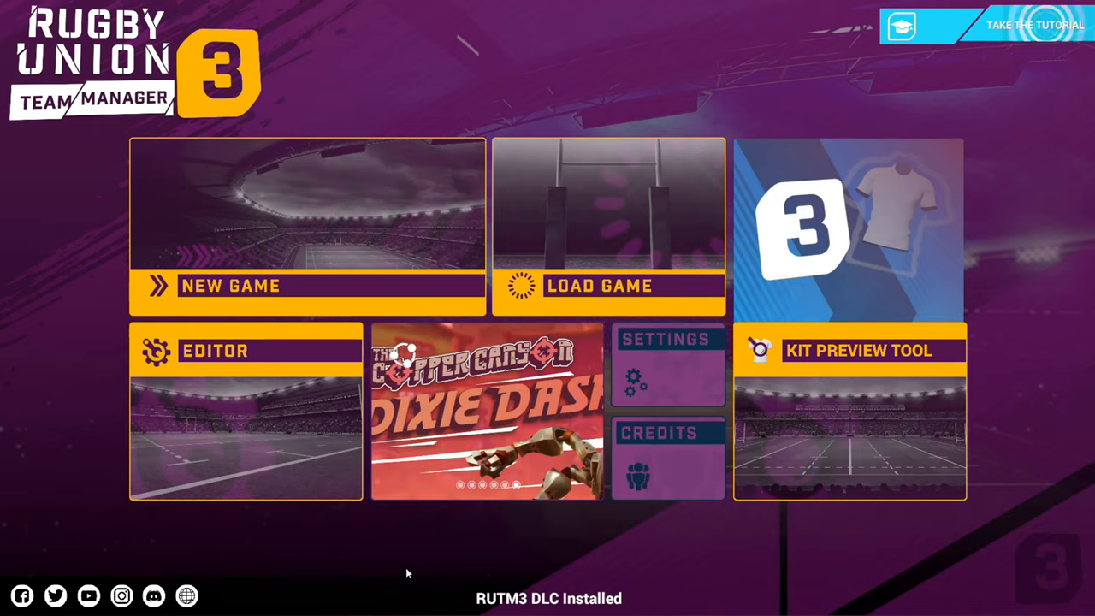
Step: Bring up the Windows Start menu over the RUTM3 main menu
{"action": "left_click", "coordinate": [599, 284]}
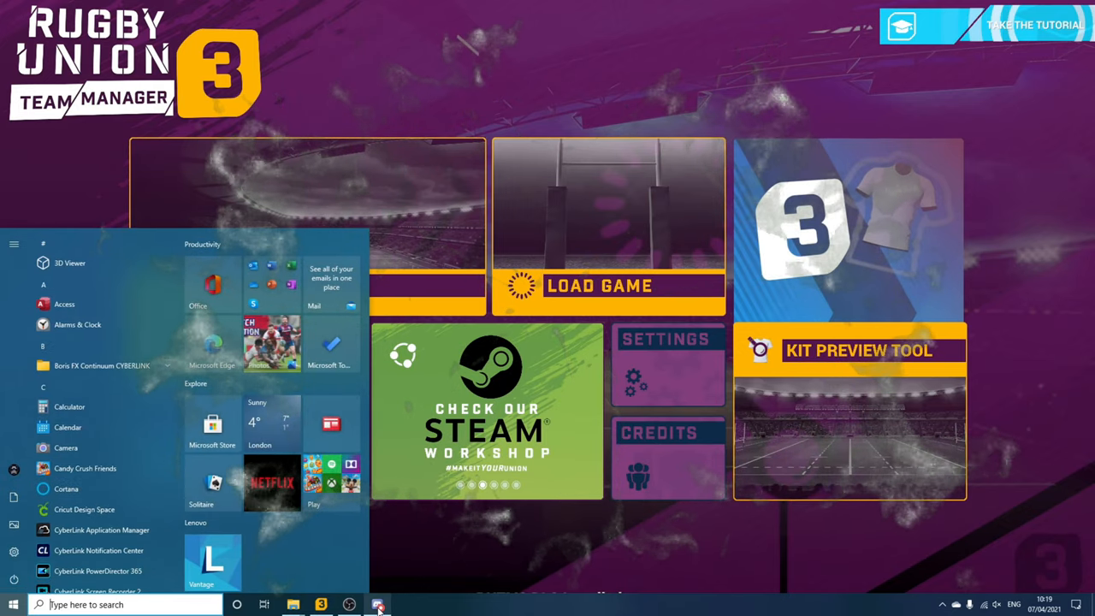
Step: Switch to Discord on the RUTM 3 server's dlc-database-sharing channel
{"action": "left_click", "coordinate": [380, 602]}
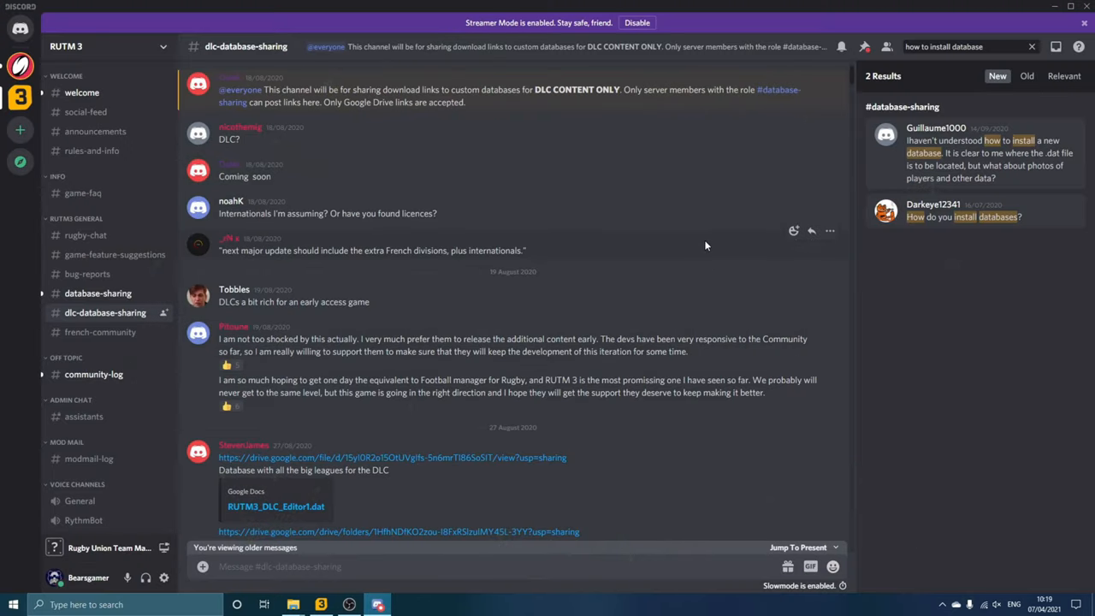
{"action": "mouse_move", "coordinate": [651, 150]}
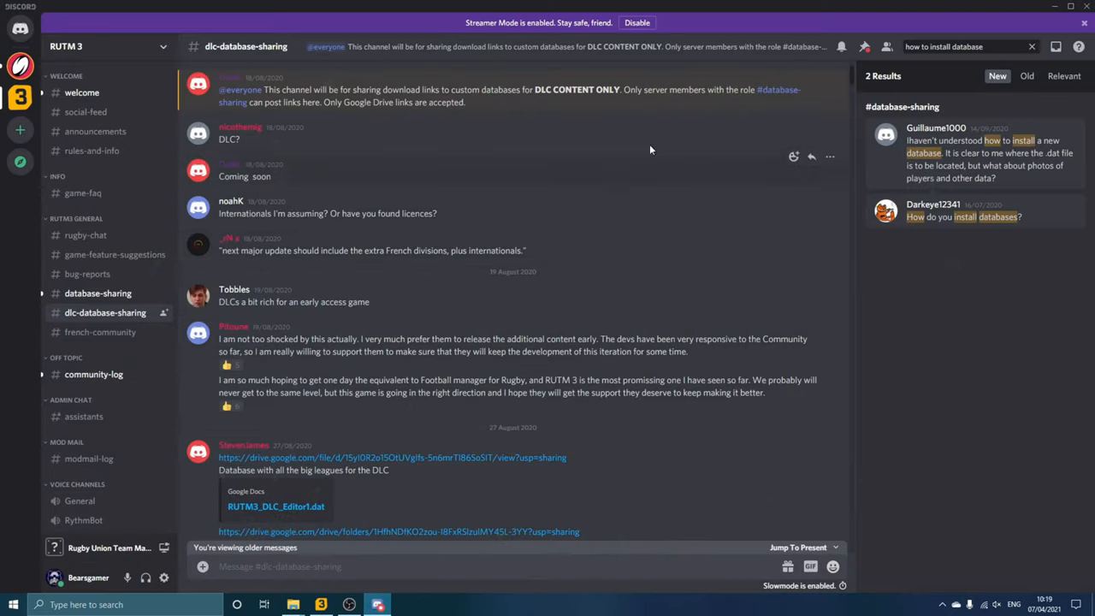
{"action": "mouse_move", "coordinate": [129, 130]}
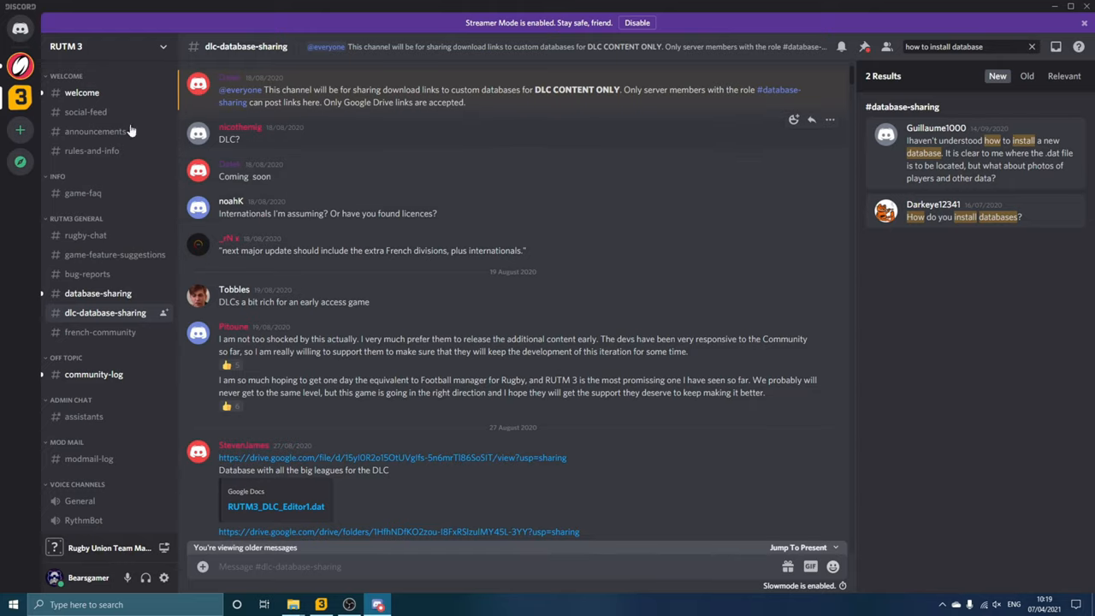
{"action": "mouse_move", "coordinate": [109, 277]}
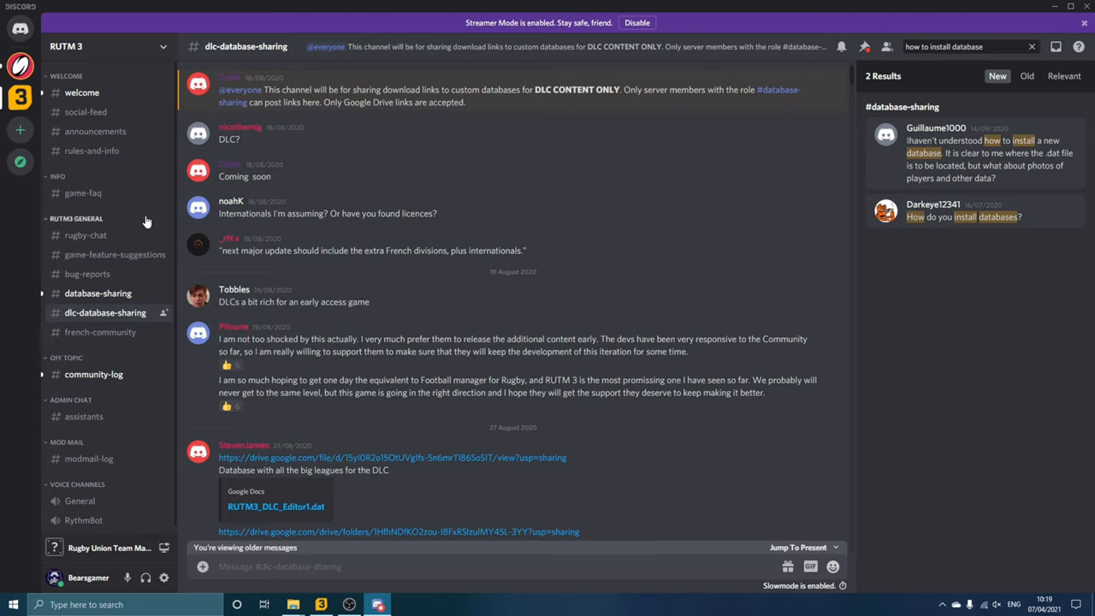
{"action": "mouse_move", "coordinate": [140, 207]}
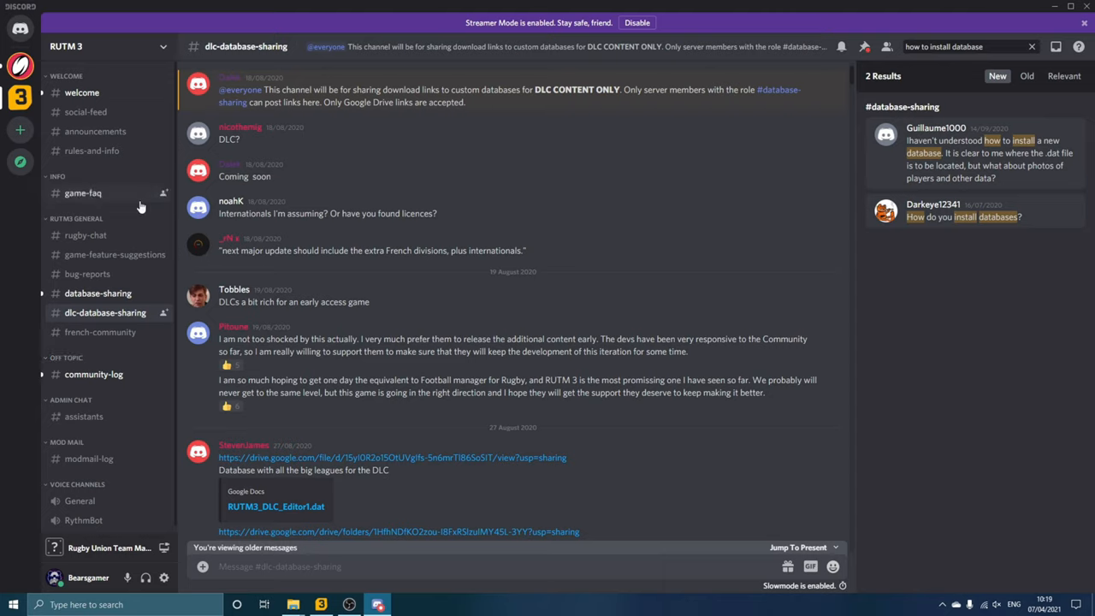
{"action": "mouse_move", "coordinate": [158, 182]}
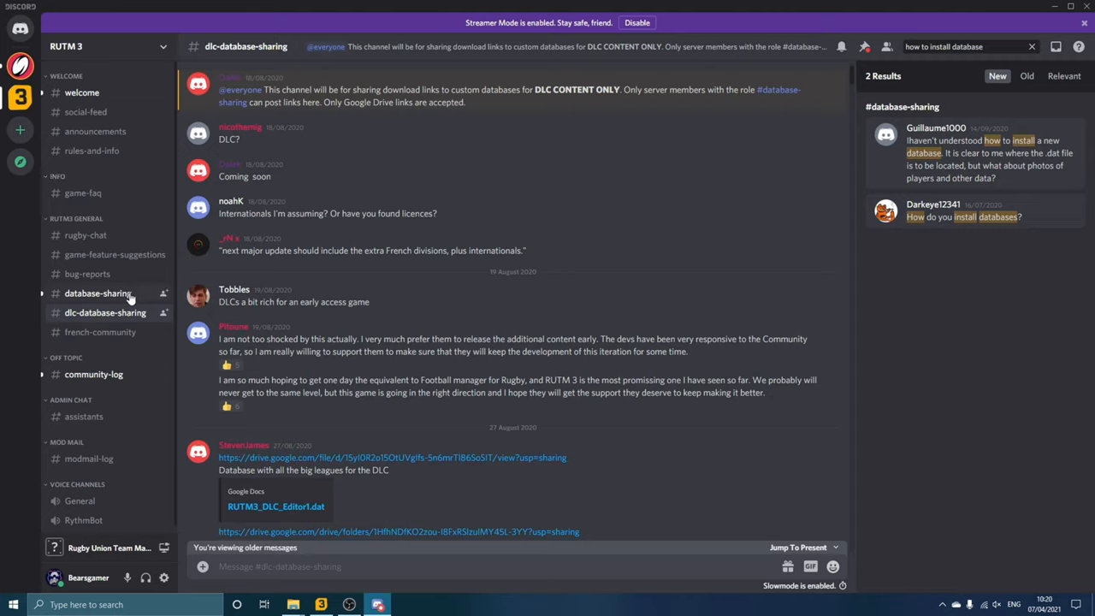
{"action": "mouse_move", "coordinate": [106, 311]}
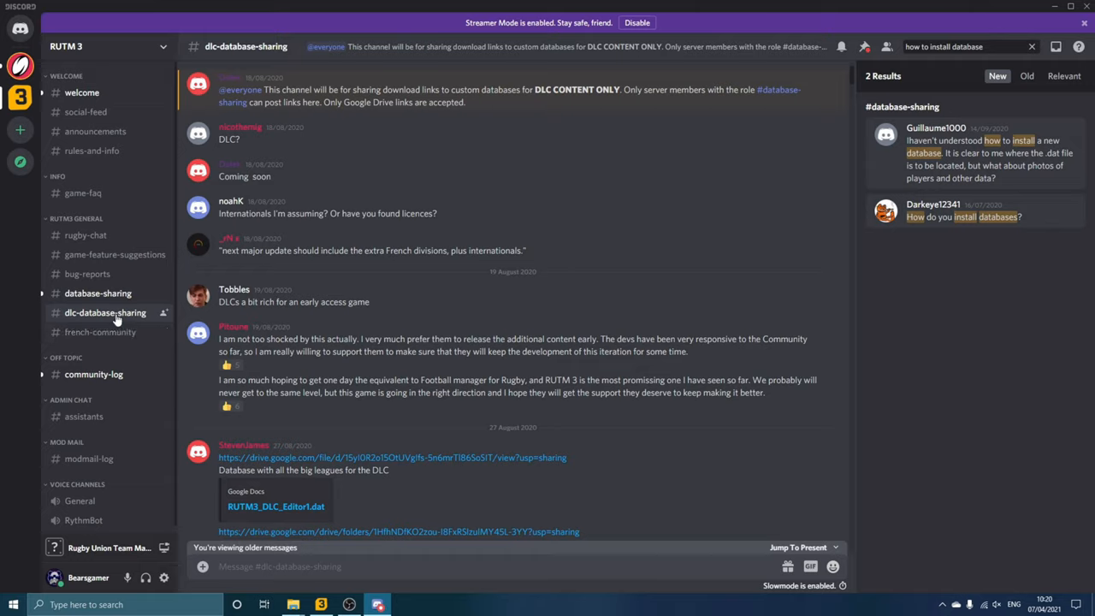
{"action": "mouse_move", "coordinate": [96, 320]}
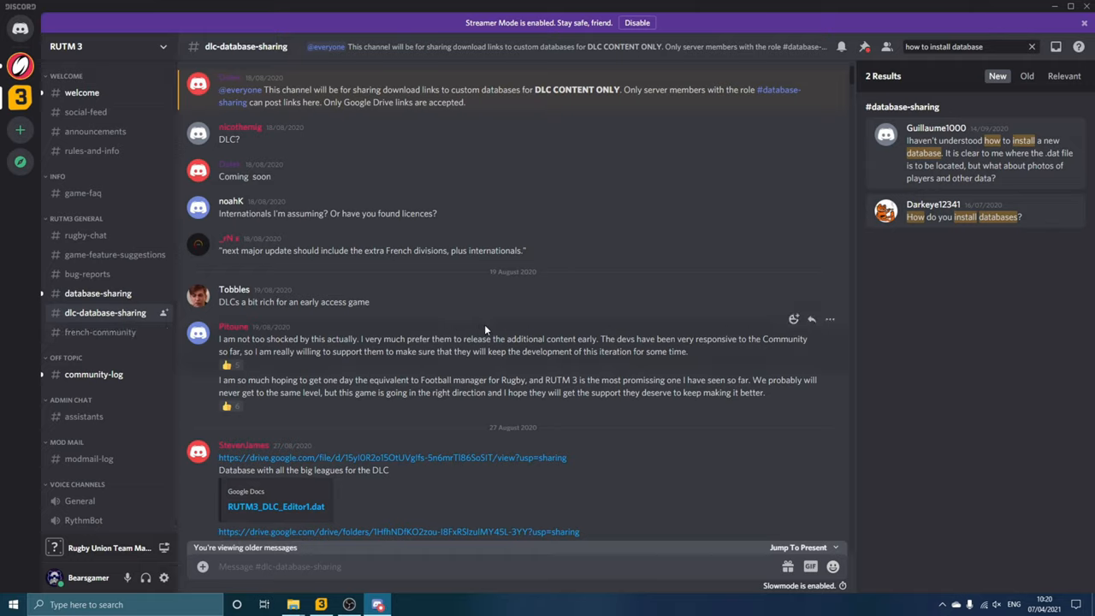
{"action": "mouse_move", "coordinate": [854, 78]}
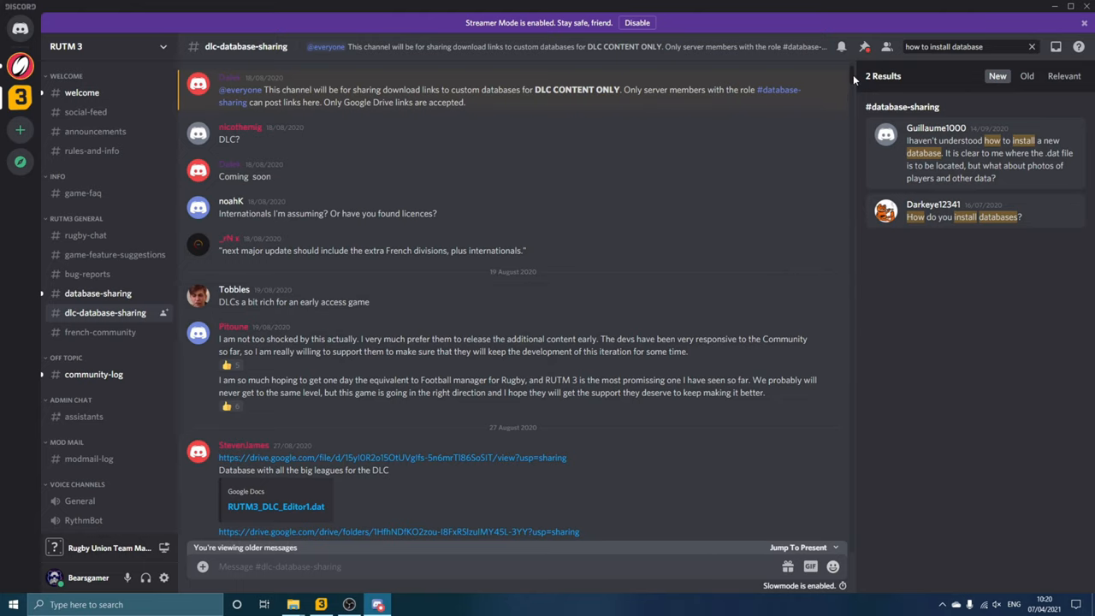
Step: Scroll the channel history down to the MODDING GUIDE FOR THE DLC post
{"action": "scroll", "scroll_direction": "down", "scroll_amount": 3}
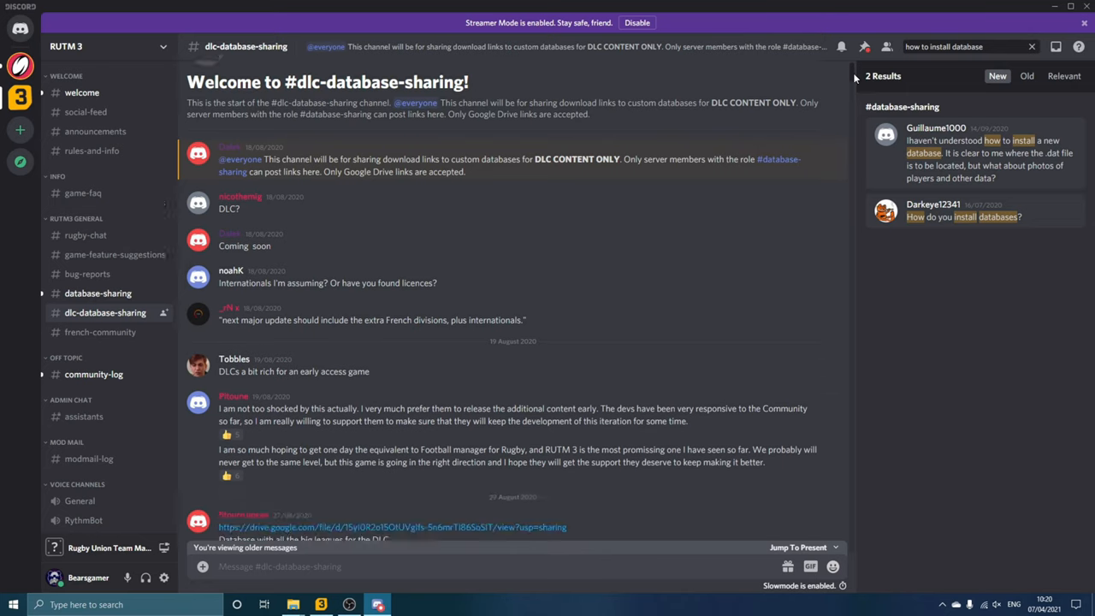
{"action": "scroll", "scroll_direction": "down", "scroll_amount": 3}
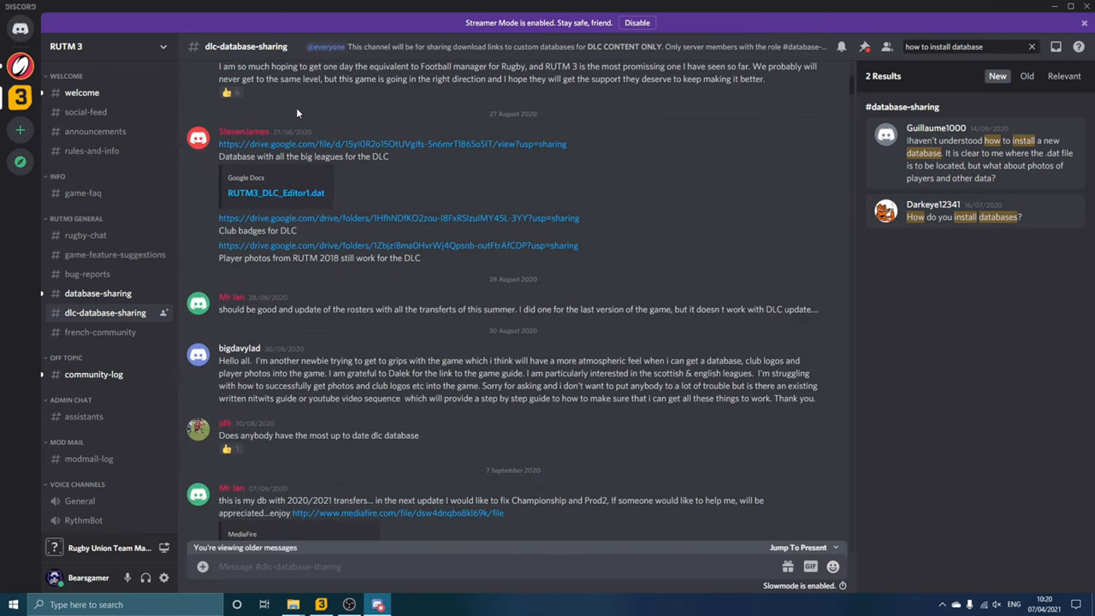
{"action": "mouse_move", "coordinate": [375, 278]}
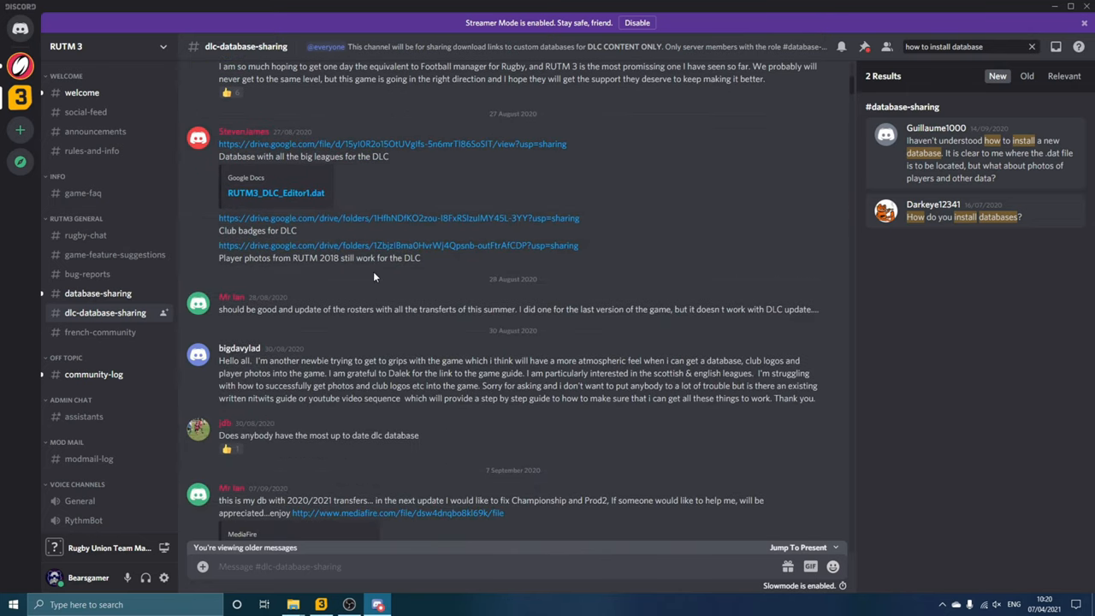
{"action": "mouse_move", "coordinate": [474, 197]}
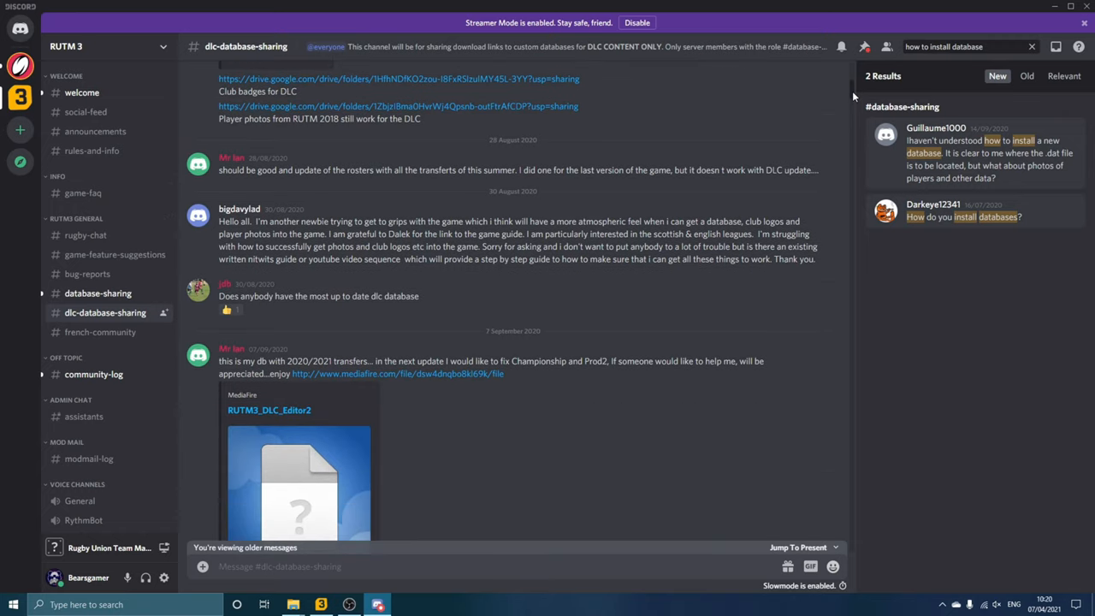
{"action": "scroll", "scroll_direction": "down", "scroll_amount": 3}
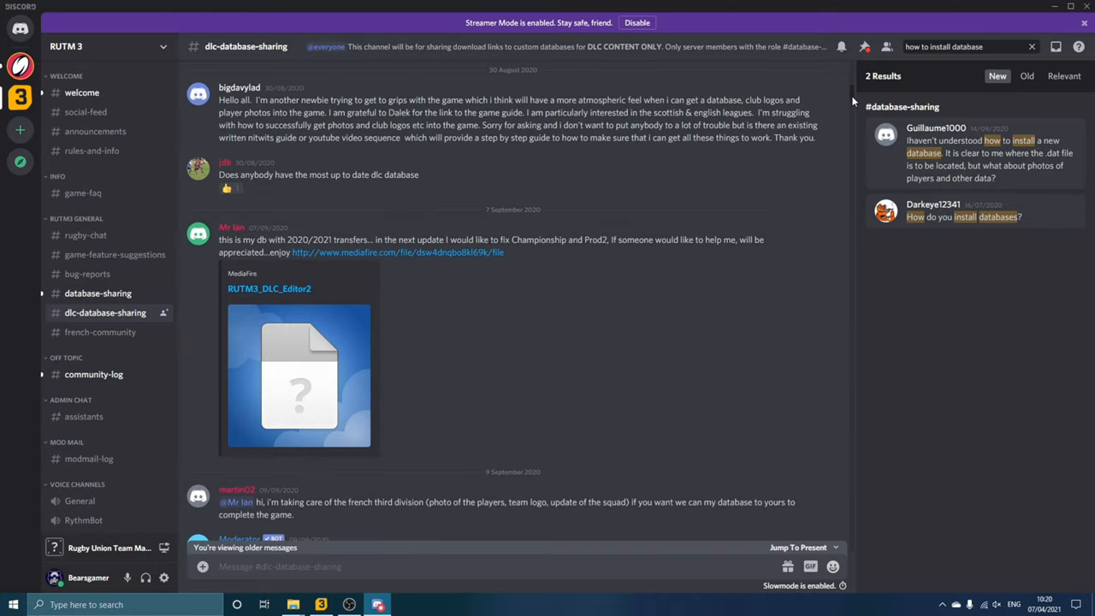
{"action": "scroll", "scroll_direction": "down", "scroll_amount": 3}
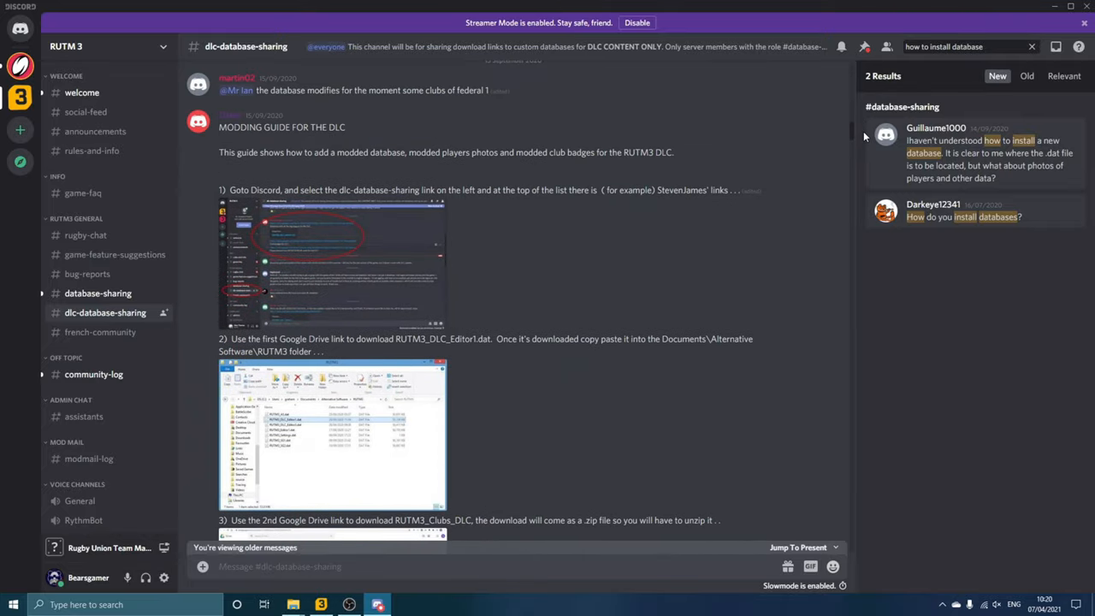
{"action": "mouse_move", "coordinate": [736, 151]}
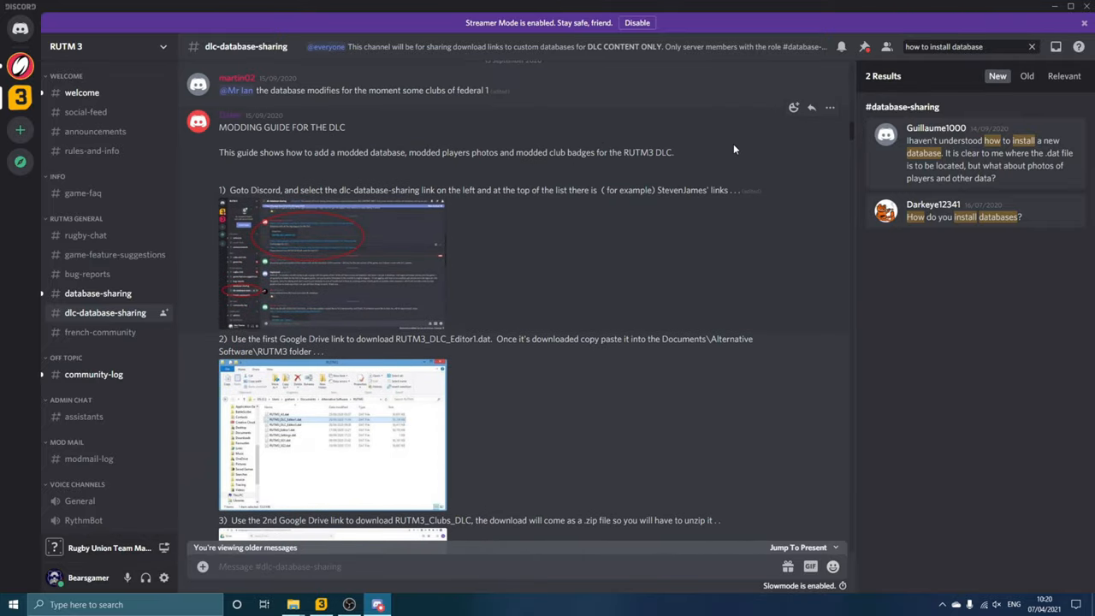
{"action": "scroll", "scroll_direction": "down", "scroll_amount": 3}
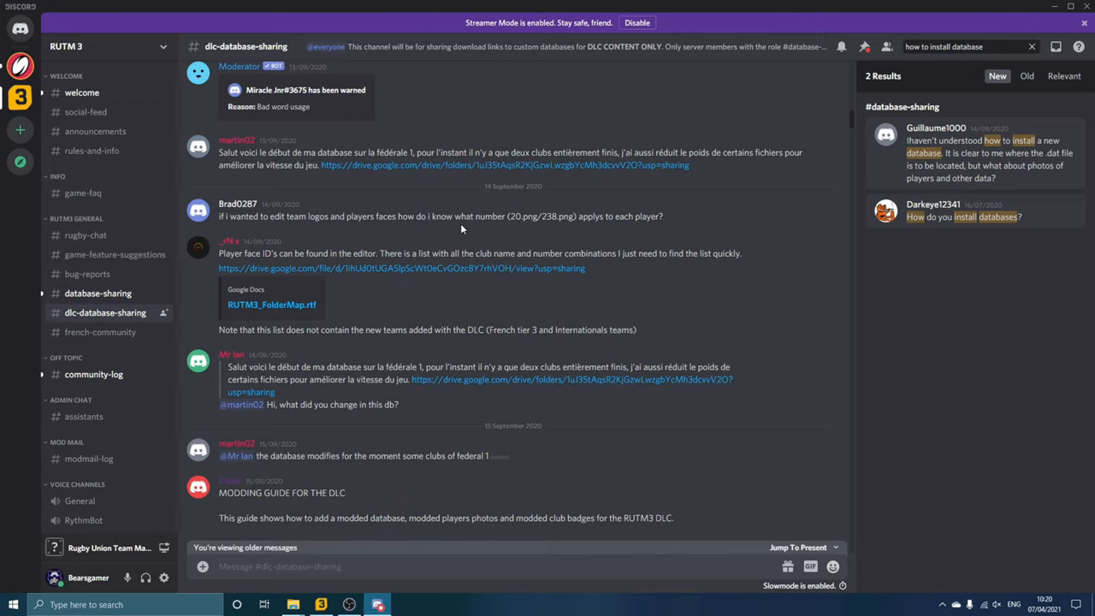
{"action": "mouse_move", "coordinate": [853, 119]}
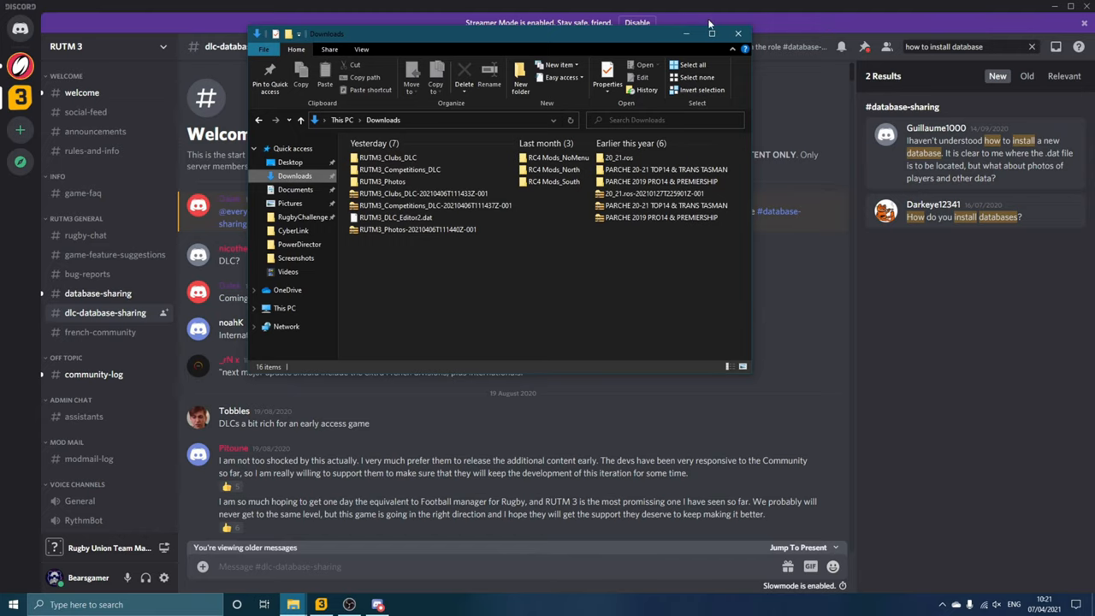
Step: Maximise Downloads and review the clubs, database, photos and competitions DLC files, then bring up file actions
{"action": "left_click", "coordinate": [731, 31]}
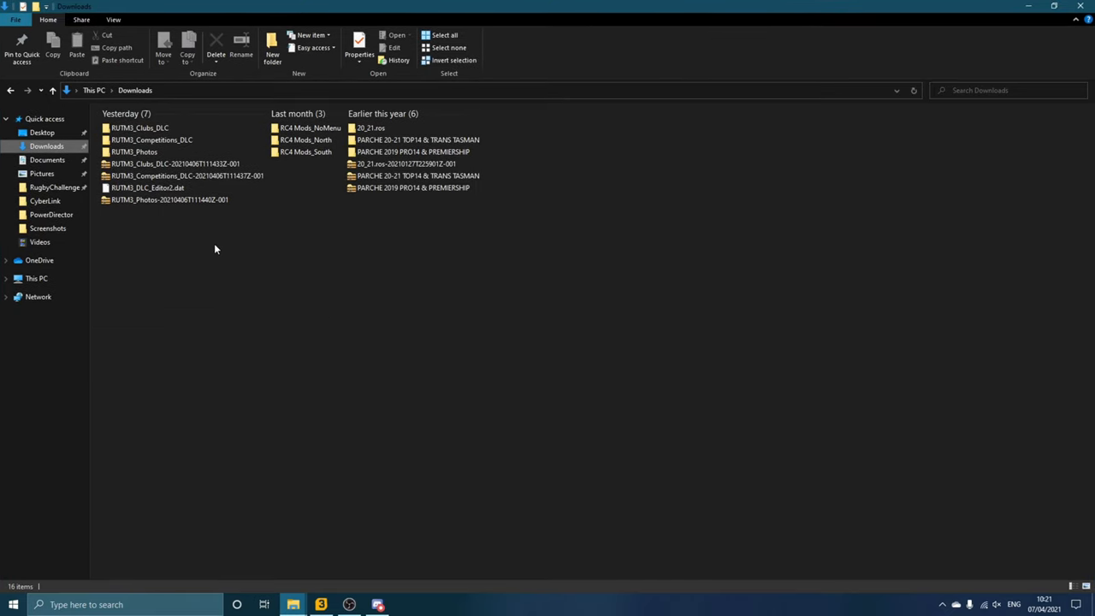
{"action": "mouse_move", "coordinate": [165, 219]}
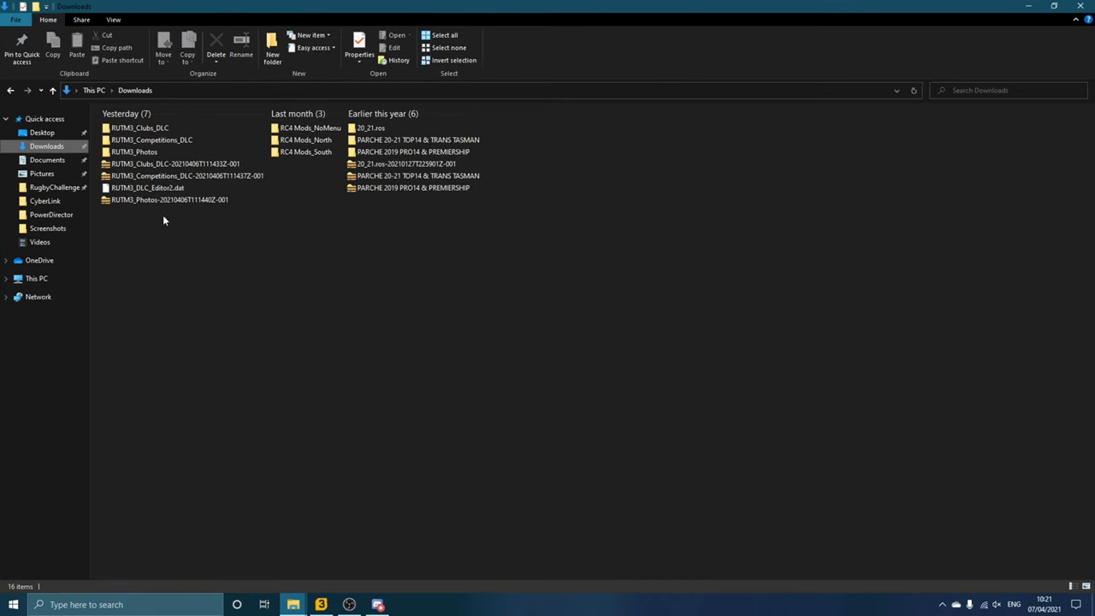
{"action": "left_click", "coordinate": [171, 165]}
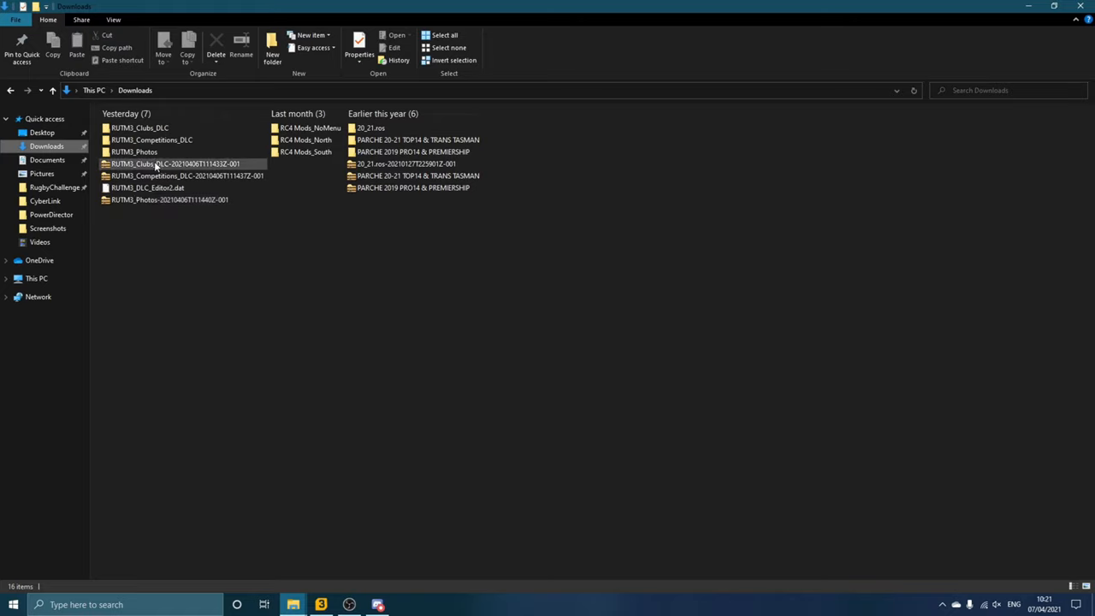
{"action": "mouse_move", "coordinate": [186, 174]}
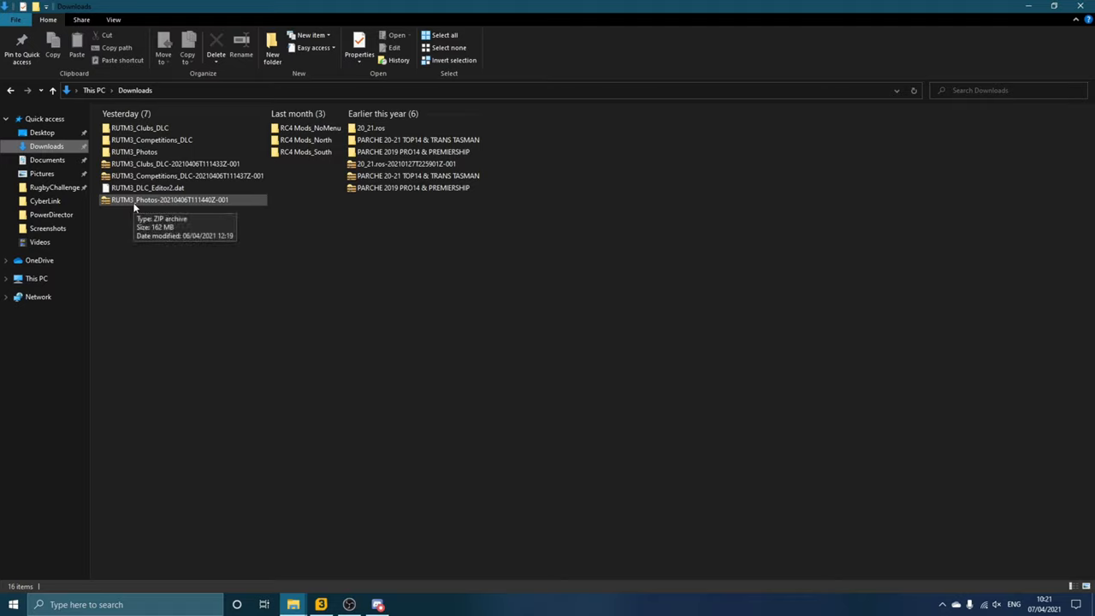
{"action": "left_click", "coordinate": [159, 186]}
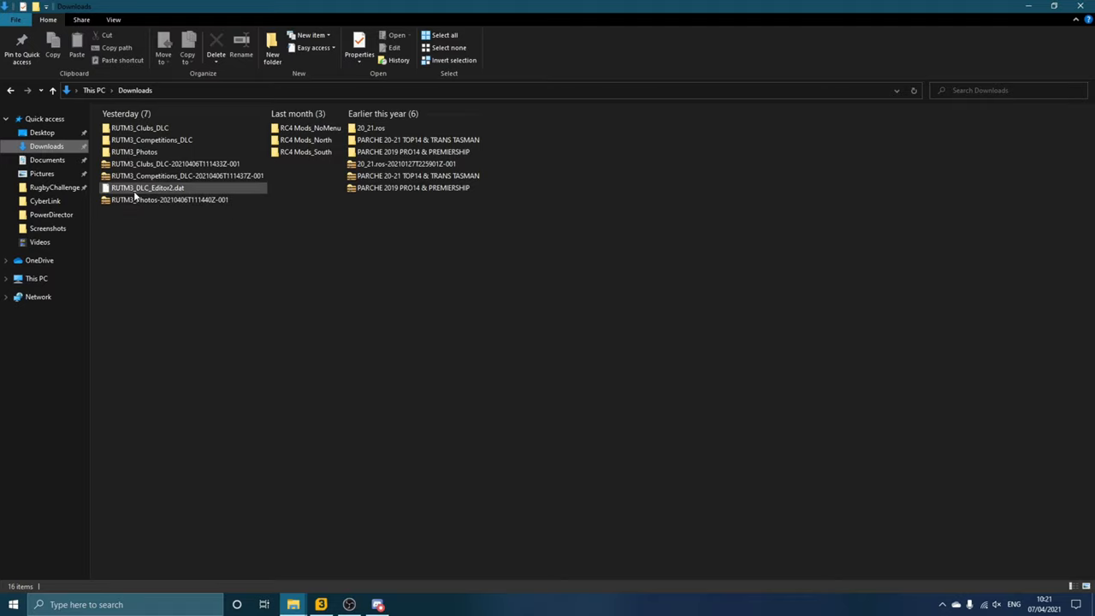
{"action": "left_click", "coordinate": [168, 199]}
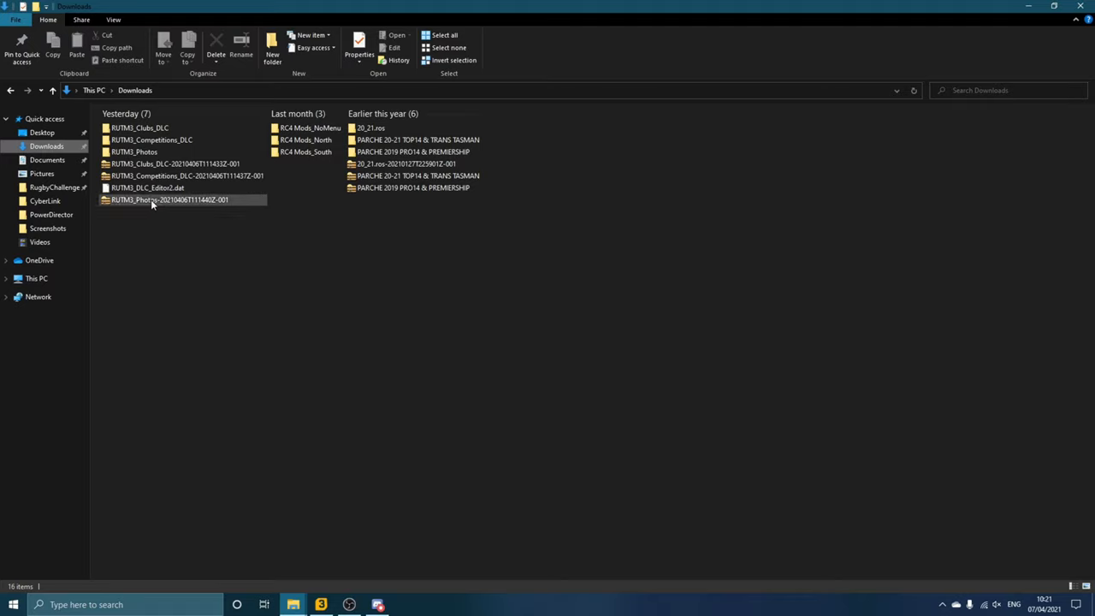
{"action": "left_click", "coordinate": [180, 175]}
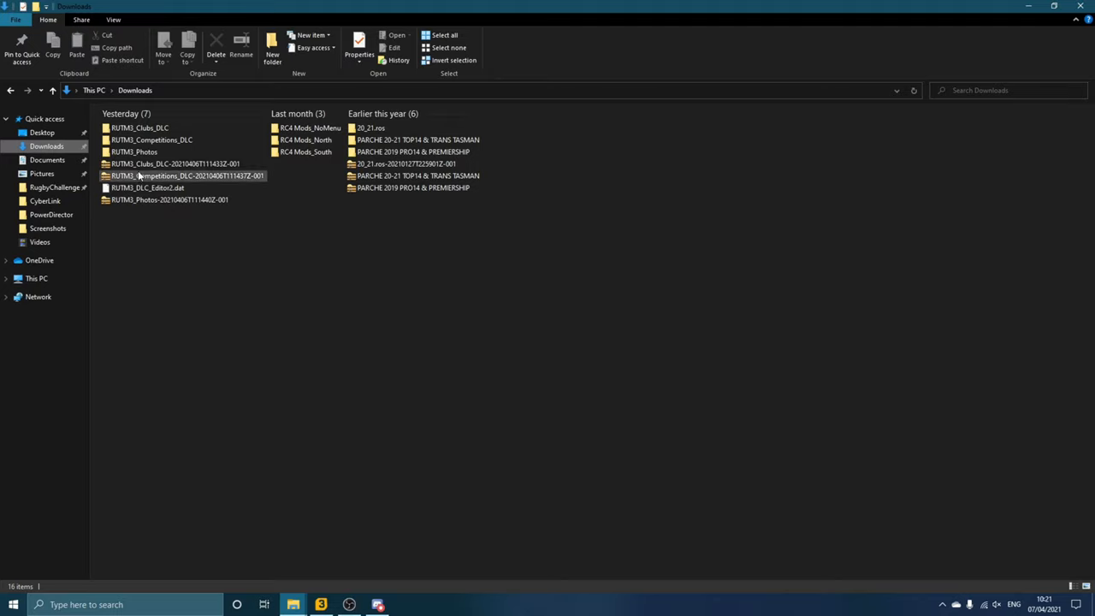
{"action": "left_click", "coordinate": [254, 285]}
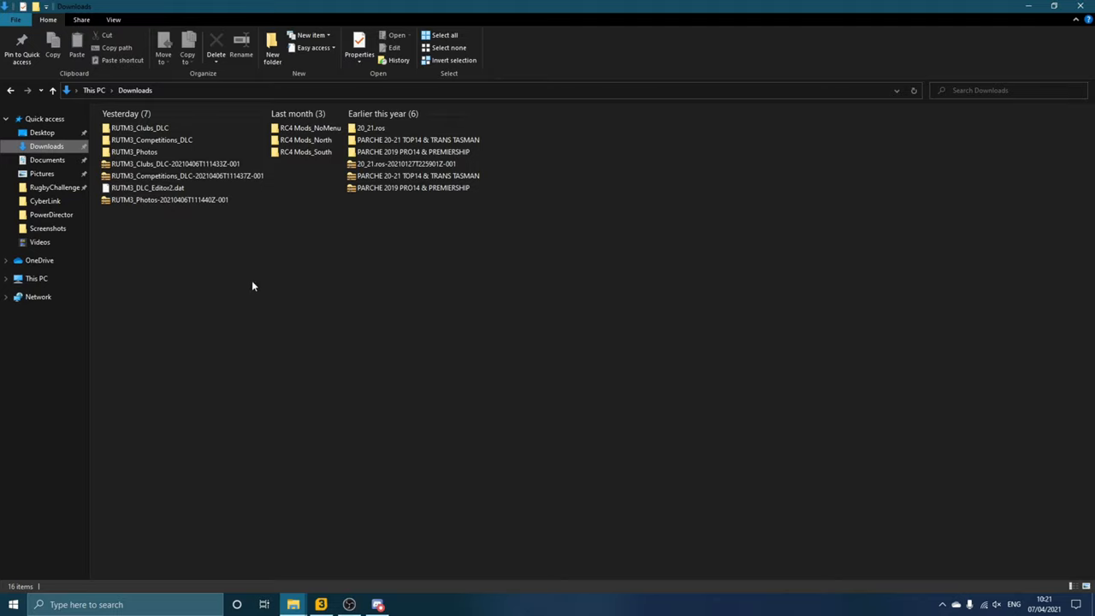
{"action": "mouse_move", "coordinate": [239, 290]}
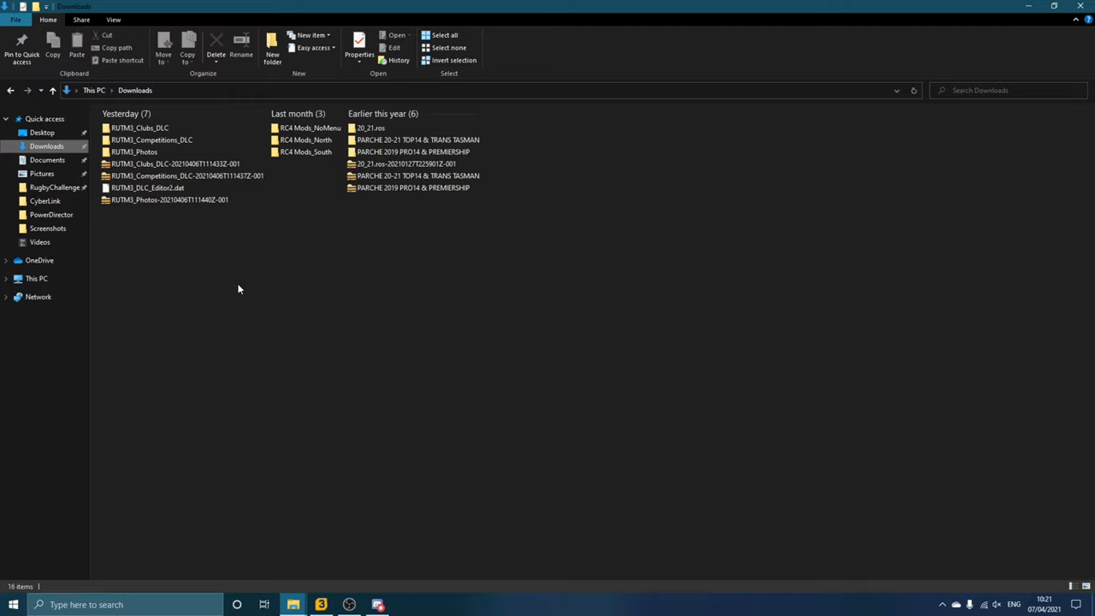
{"action": "mouse_move", "coordinate": [257, 297]}
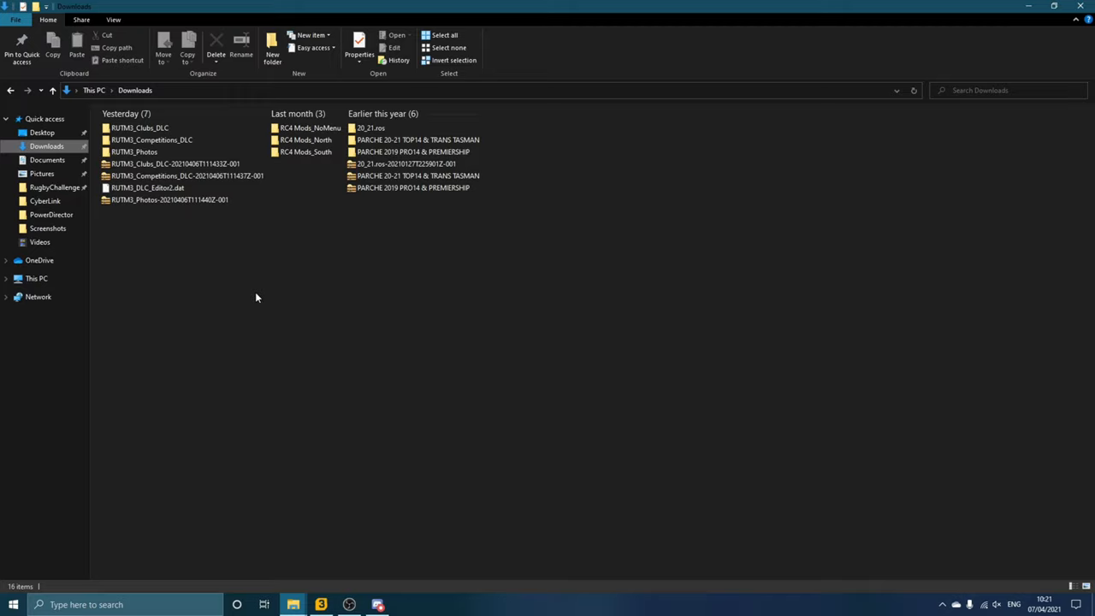
{"action": "mouse_move", "coordinate": [120, 219]}
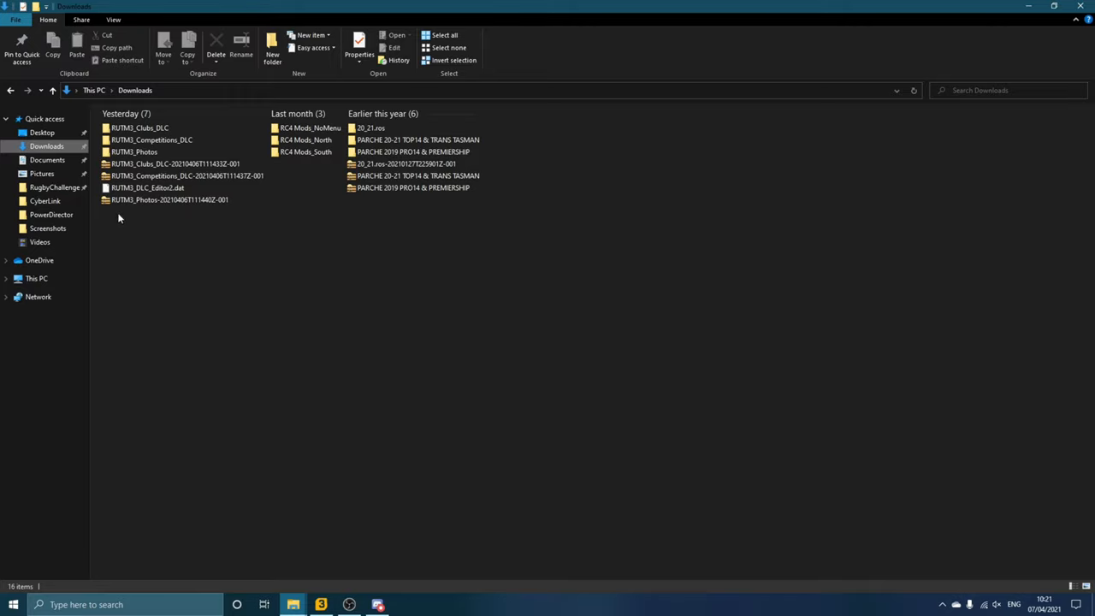
{"action": "right_click", "coordinate": [172, 199]}
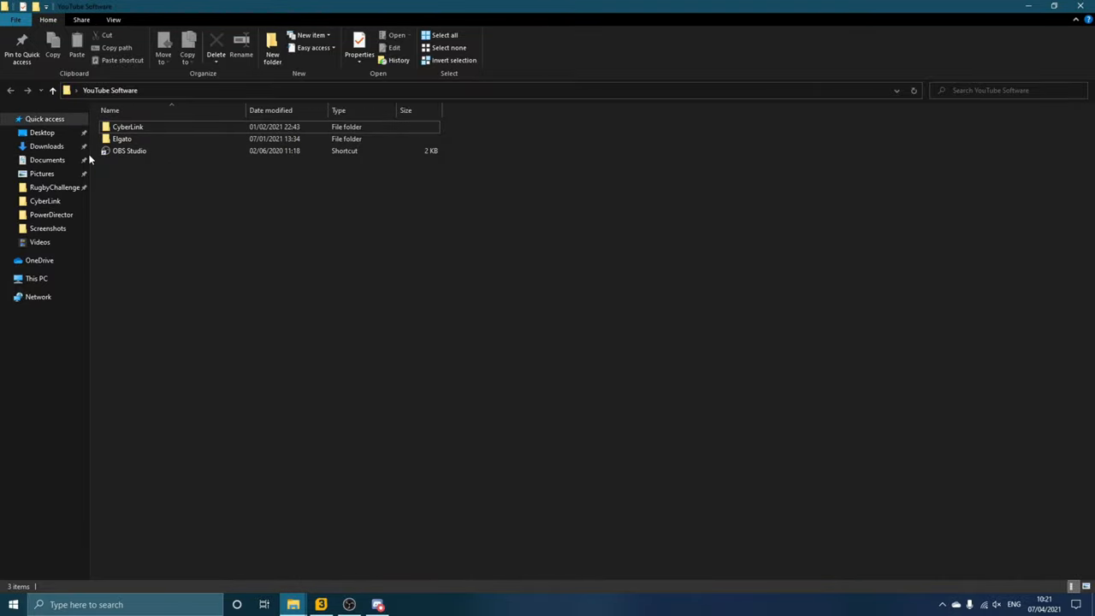
Step: Navigate Documents > Alternative Software > RUTM3 to see Workshop and the DLC database files
{"action": "left_click", "coordinate": [48, 161]}
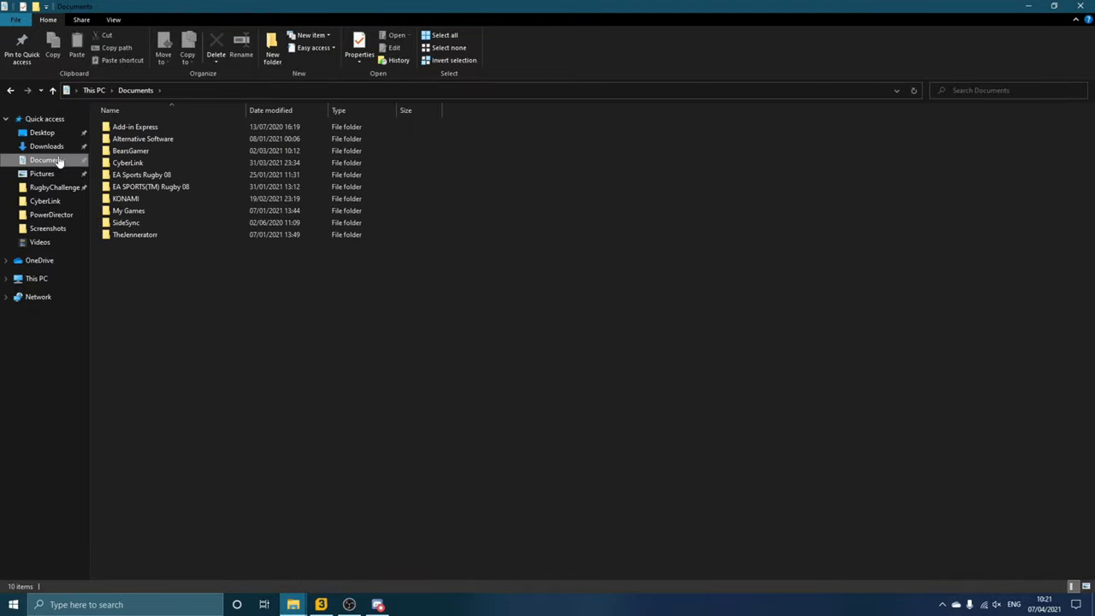
{"action": "double_click", "coordinate": [142, 138]}
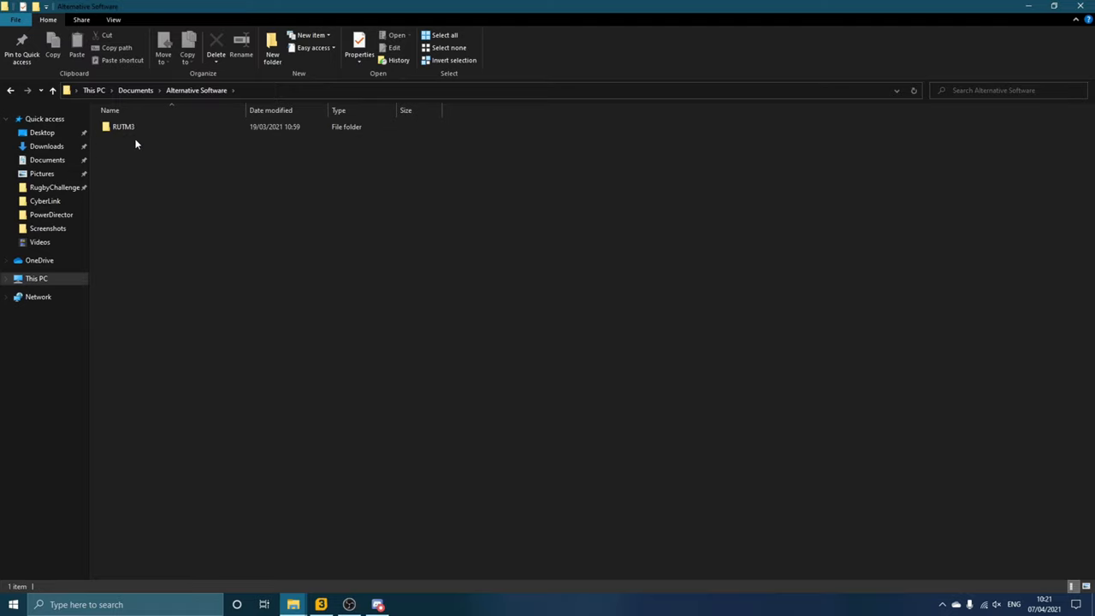
{"action": "double_click", "coordinate": [122, 126]}
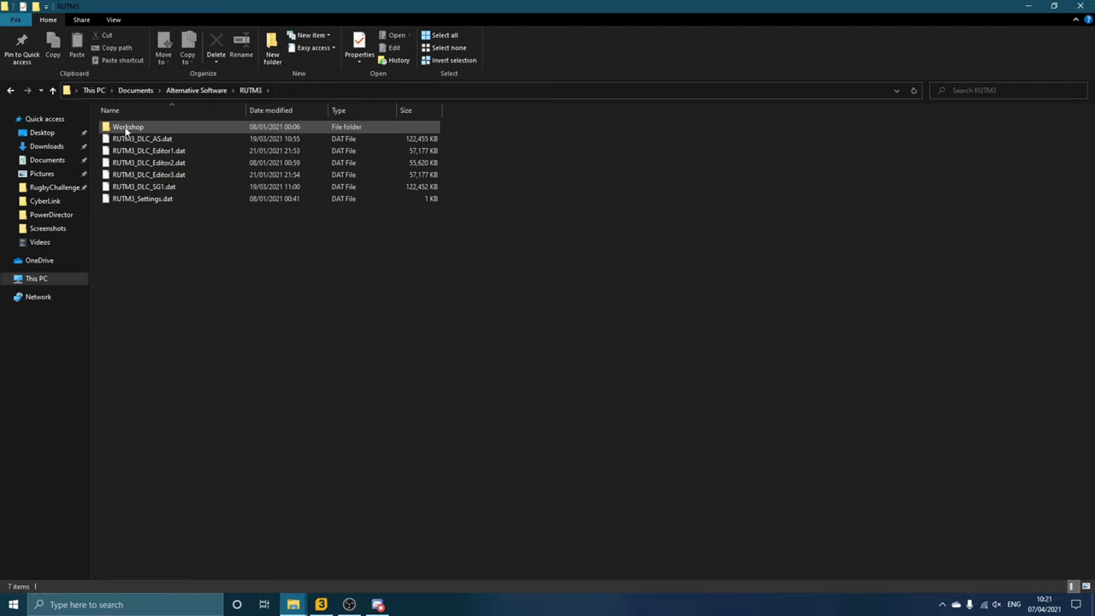
{"action": "left_click", "coordinate": [236, 249]}
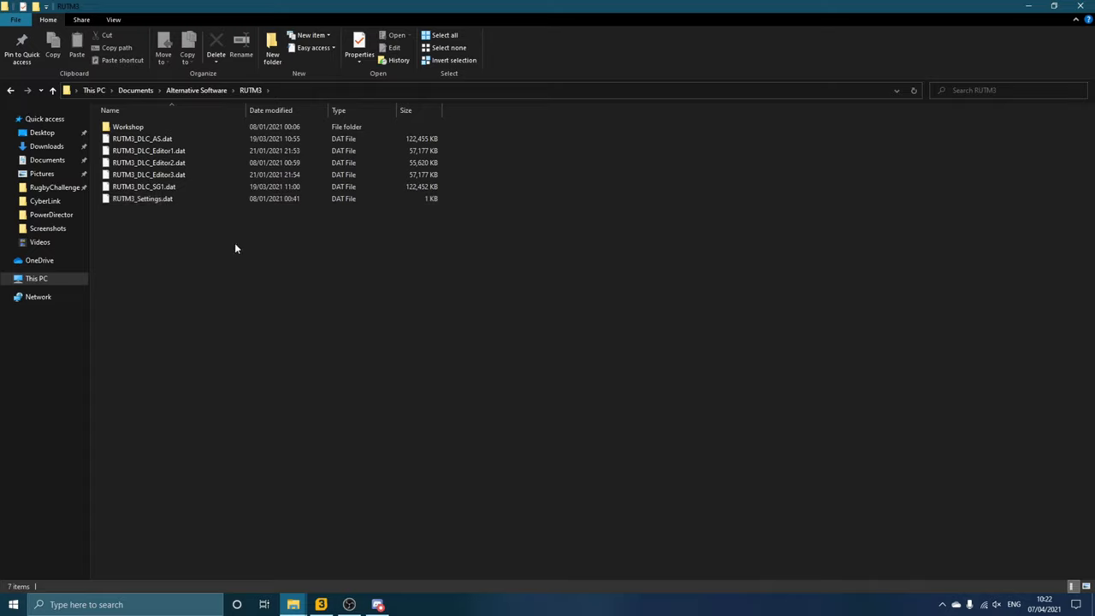
{"action": "mouse_move", "coordinate": [259, 520]}
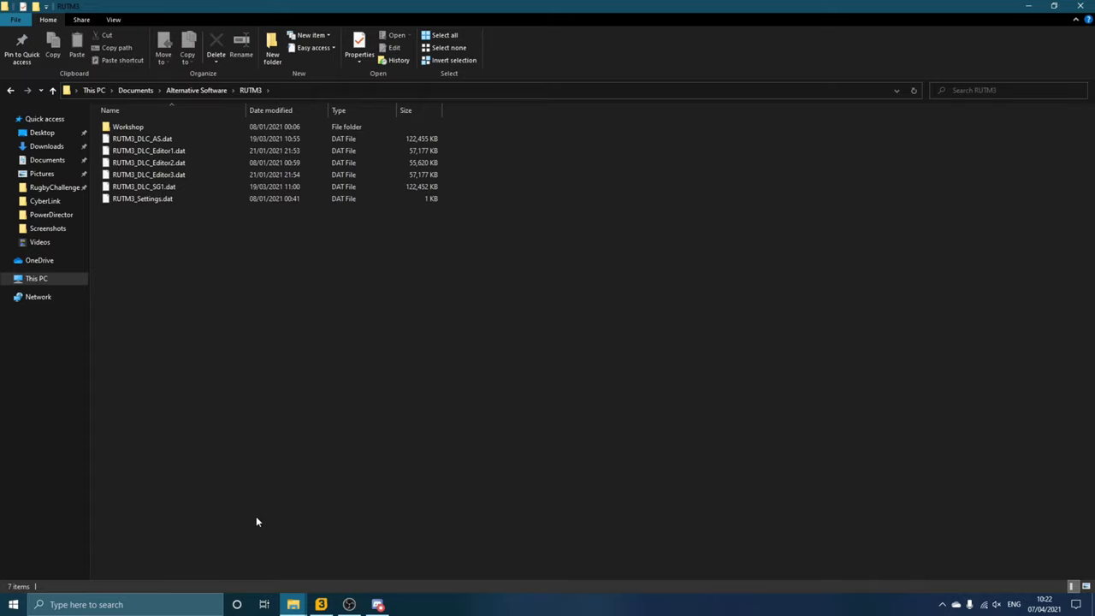
Step: Copy RUTM3_DLC_Editor2.dat from the Downloads folder
{"action": "left_click", "coordinate": [47, 146]}
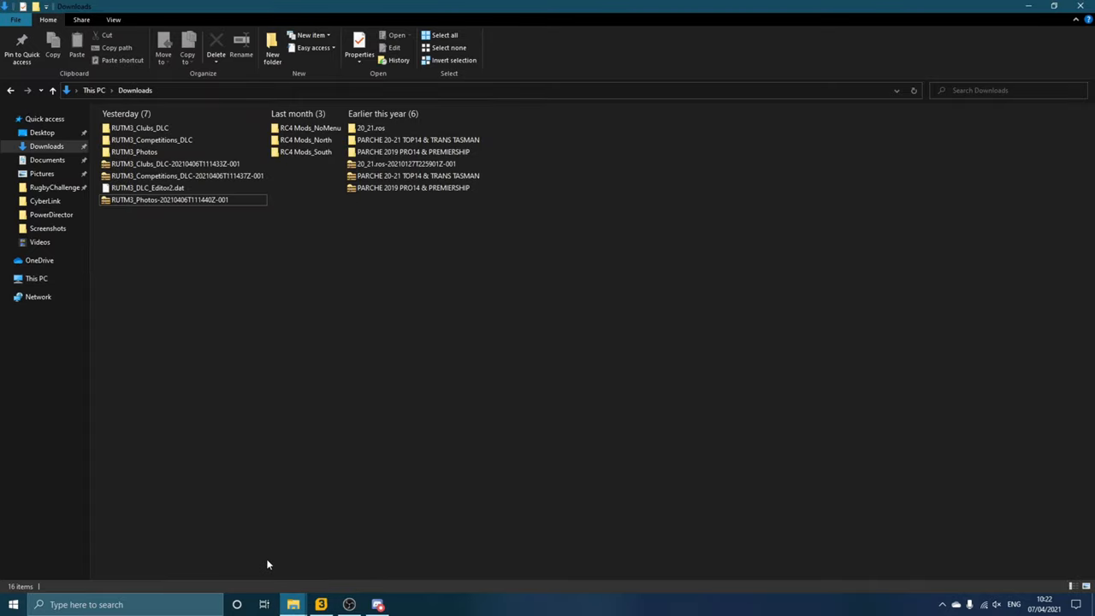
{"action": "left_click", "coordinate": [147, 186]}
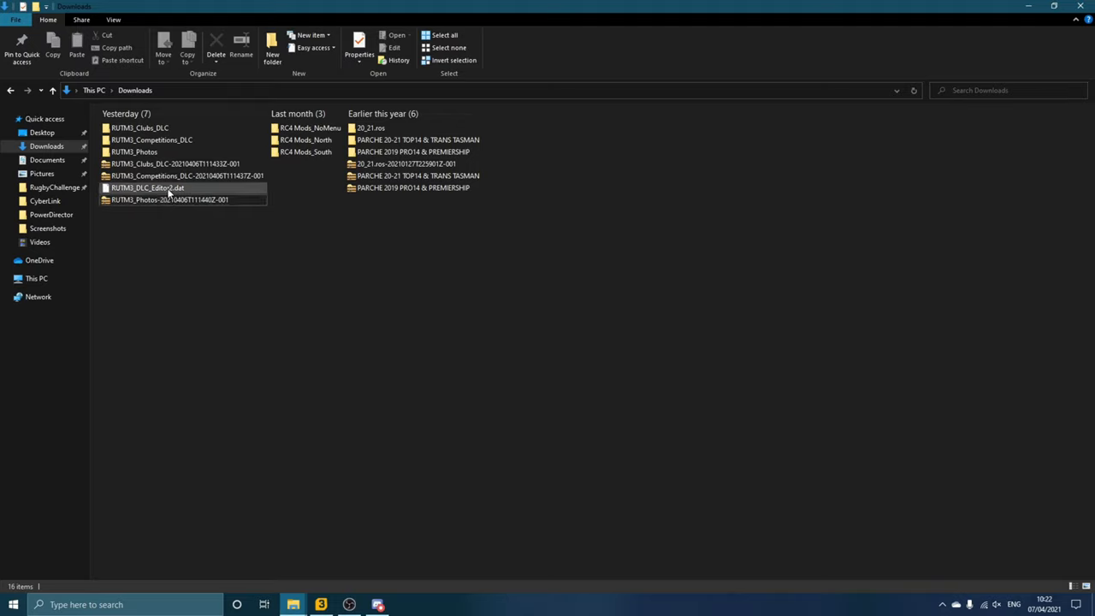
{"action": "right_click", "coordinate": [168, 187]}
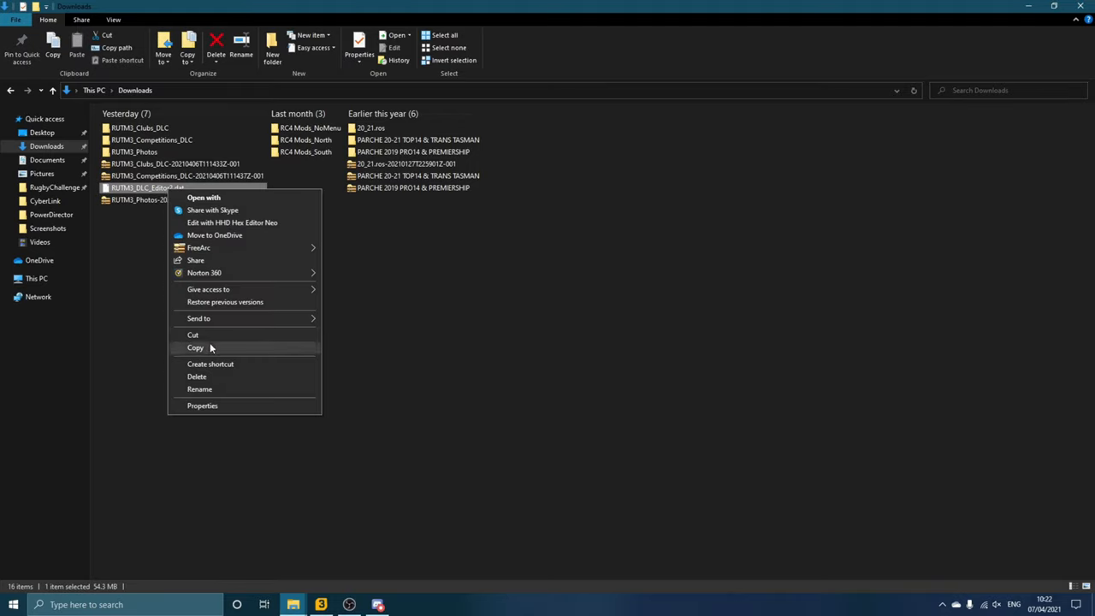
{"action": "left_click", "coordinate": [198, 389]}
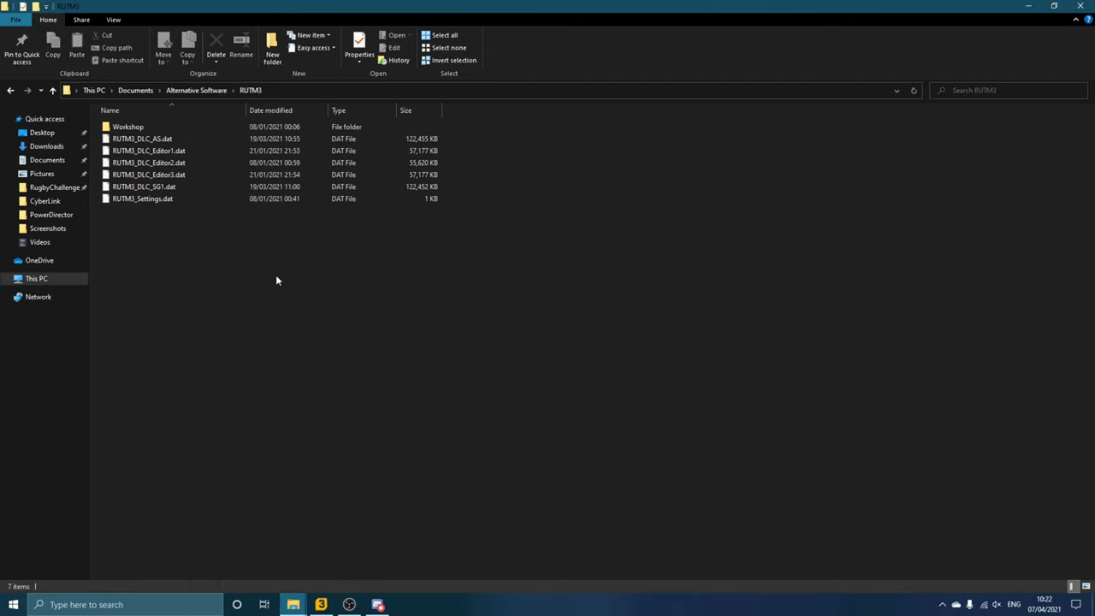
Step: Return to the RUTM3 game folder holding RUTM3_DLC_Editor2.dat and switch back to the game
{"action": "left_click", "coordinate": [144, 187]}
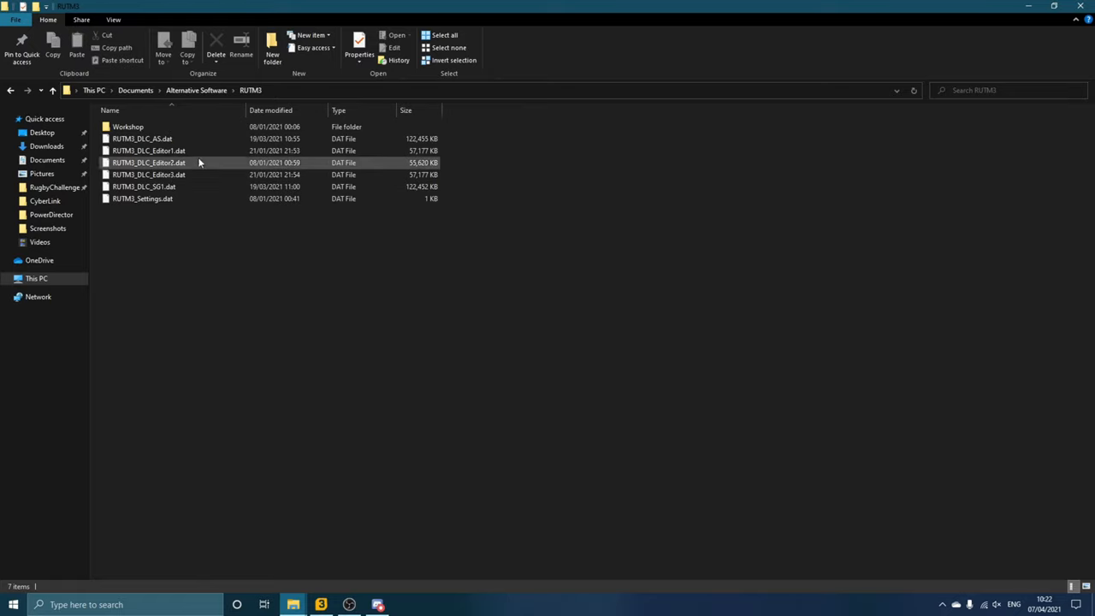
{"action": "left_click", "coordinate": [246, 282]}
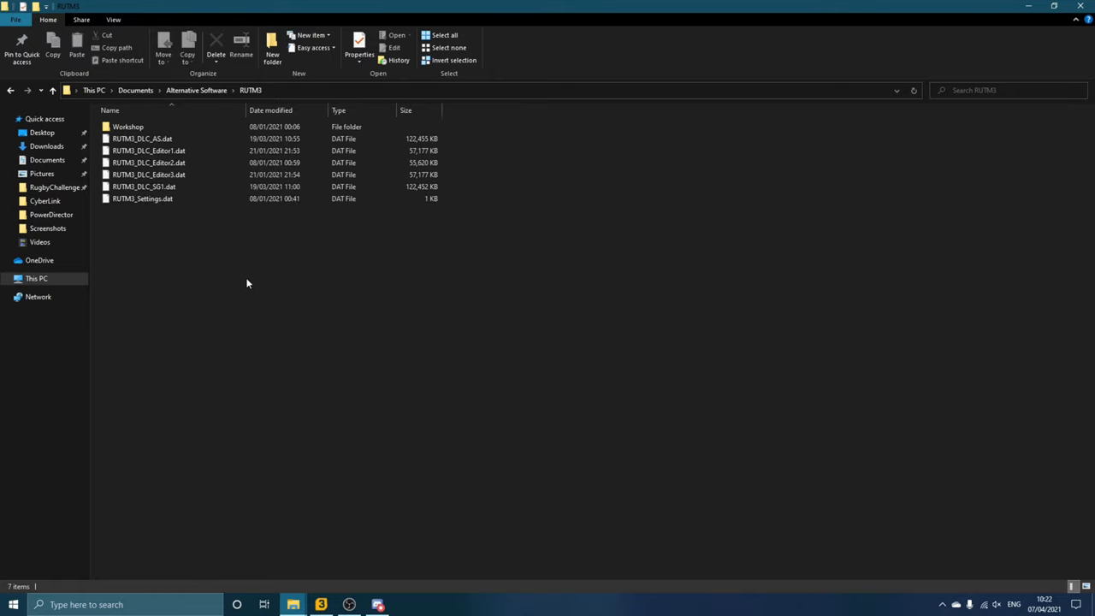
{"action": "mouse_move", "coordinate": [249, 323]}
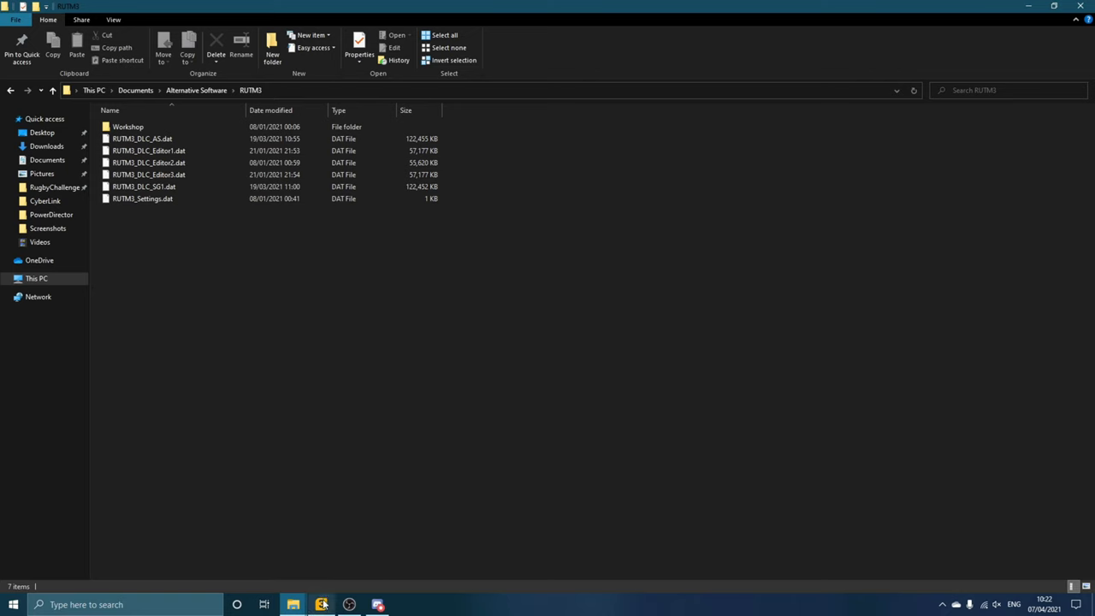
{"action": "left_click", "coordinate": [321, 606]}
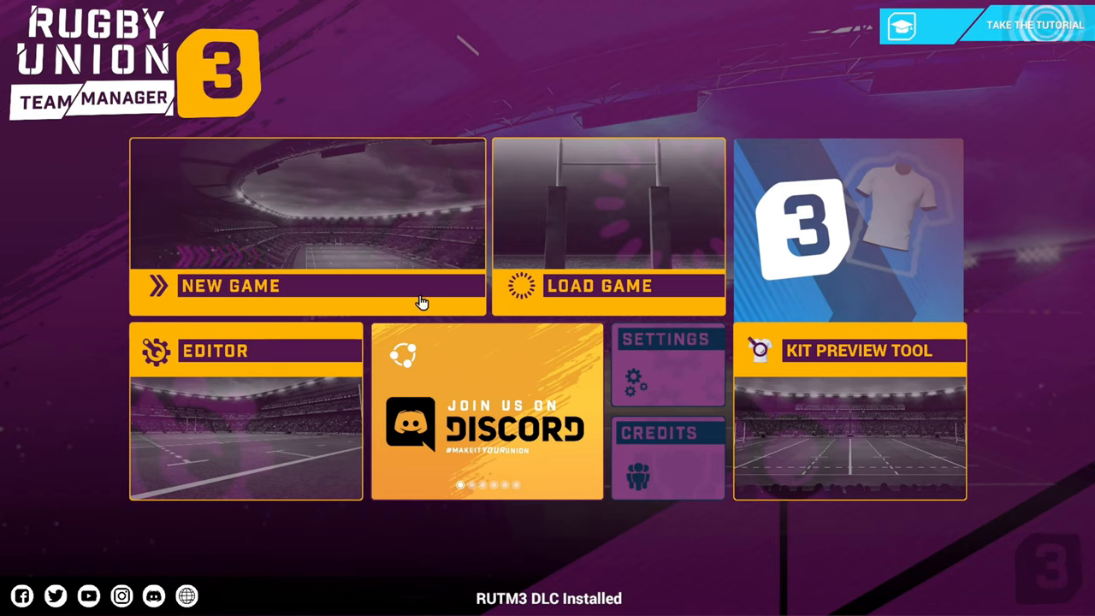
{"action": "left_click", "coordinate": [308, 284]}
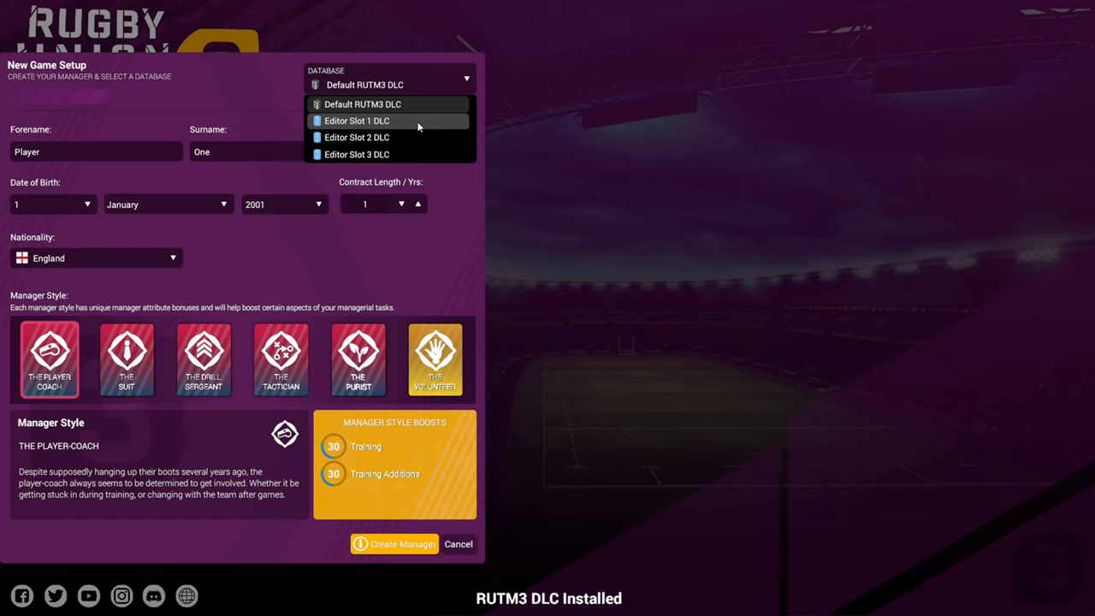
{"action": "mouse_move", "coordinate": [414, 137]}
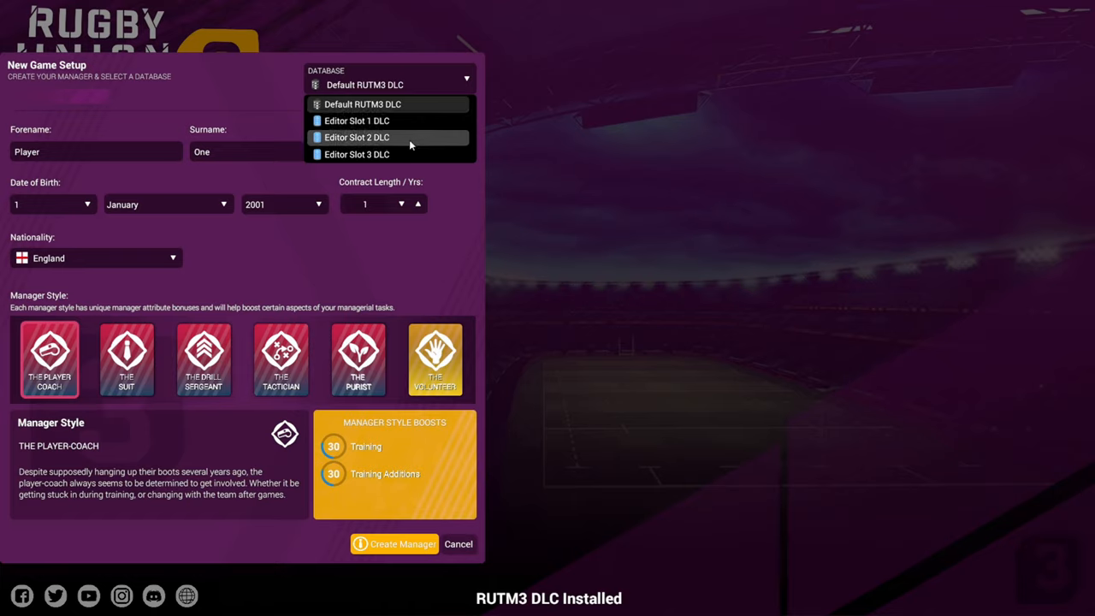
{"action": "mouse_move", "coordinate": [377, 104]}
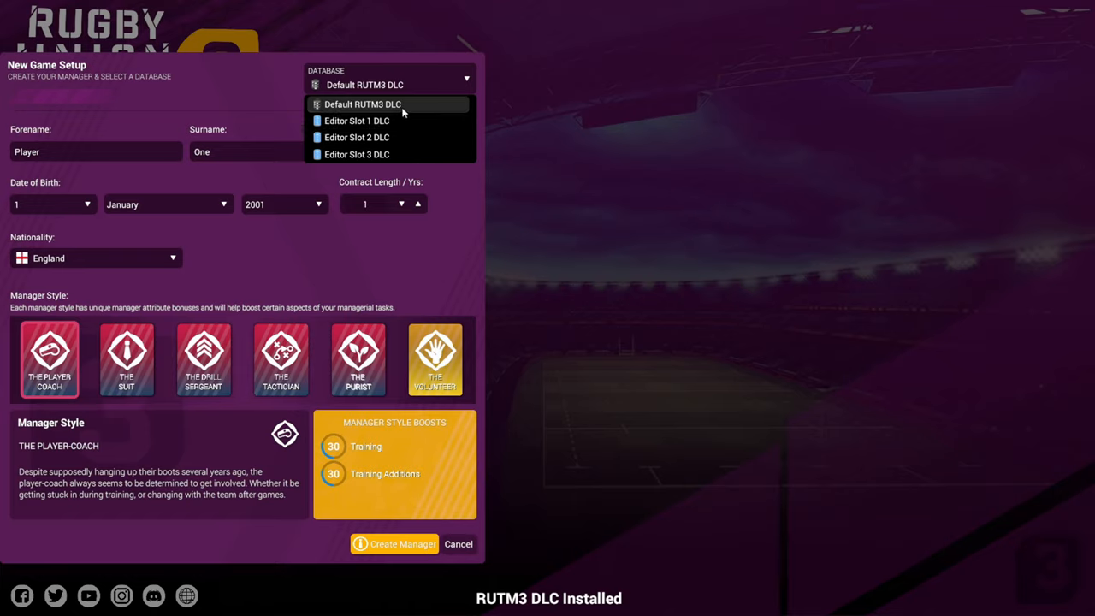
{"action": "mouse_move", "coordinate": [369, 125]}
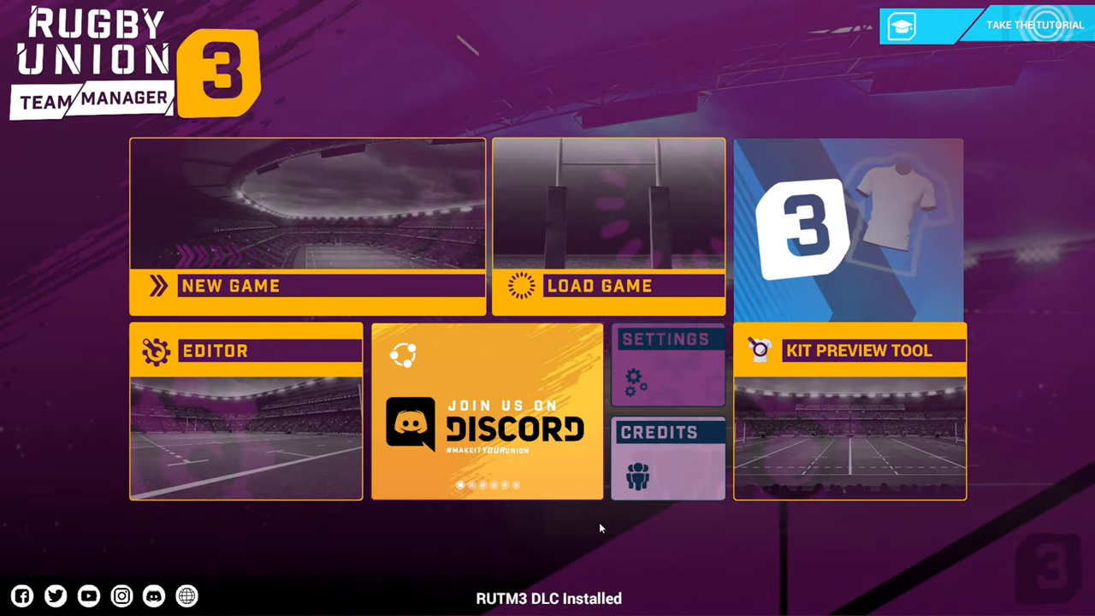
{"action": "mouse_move", "coordinate": [262, 397]}
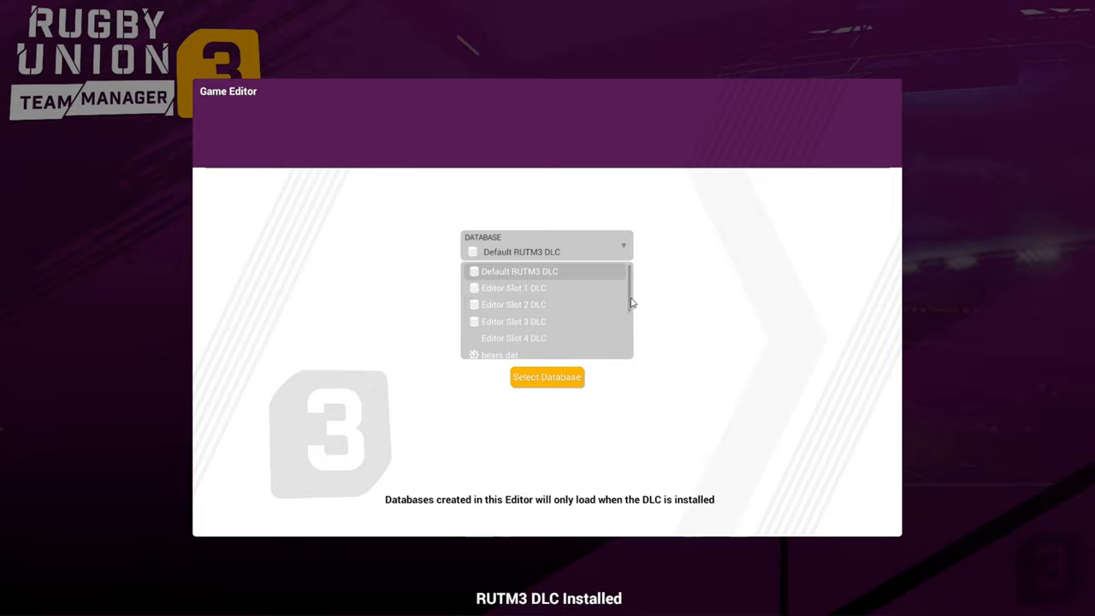
{"action": "mouse_move", "coordinate": [630, 280]}
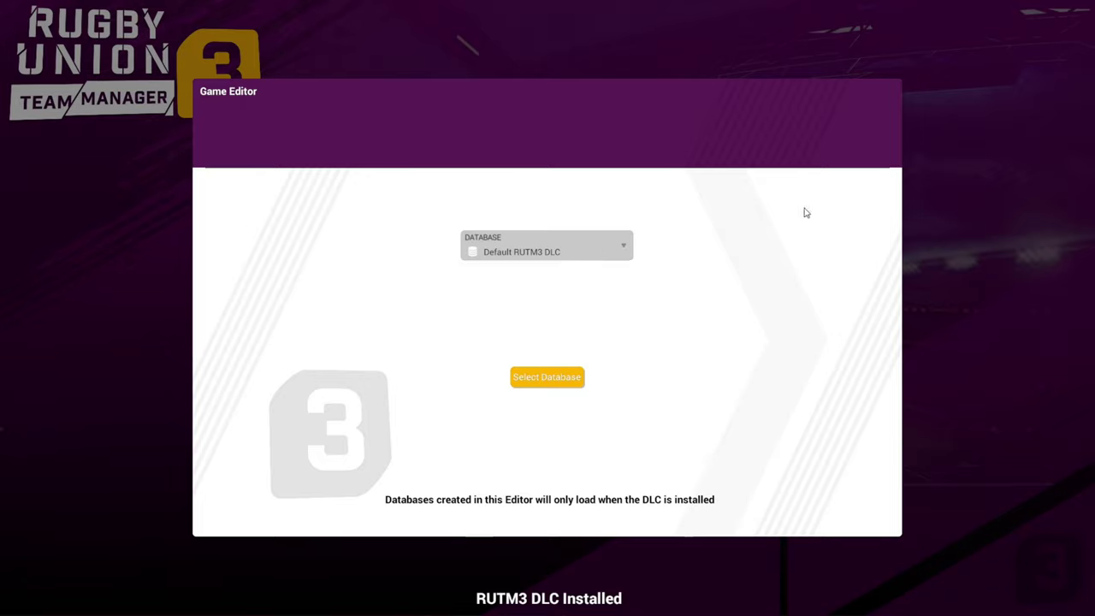
{"action": "mouse_move", "coordinate": [620, 404]}
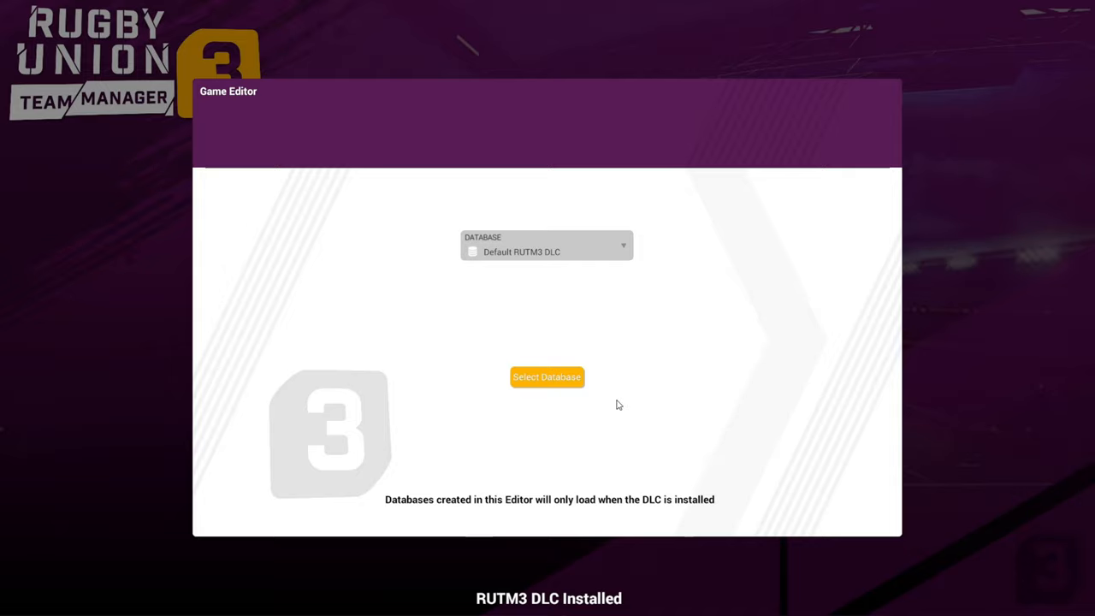
Step: Choose the Editor Slot 1 DLC database and load it into the Game Editor
{"action": "left_click", "coordinate": [548, 246]}
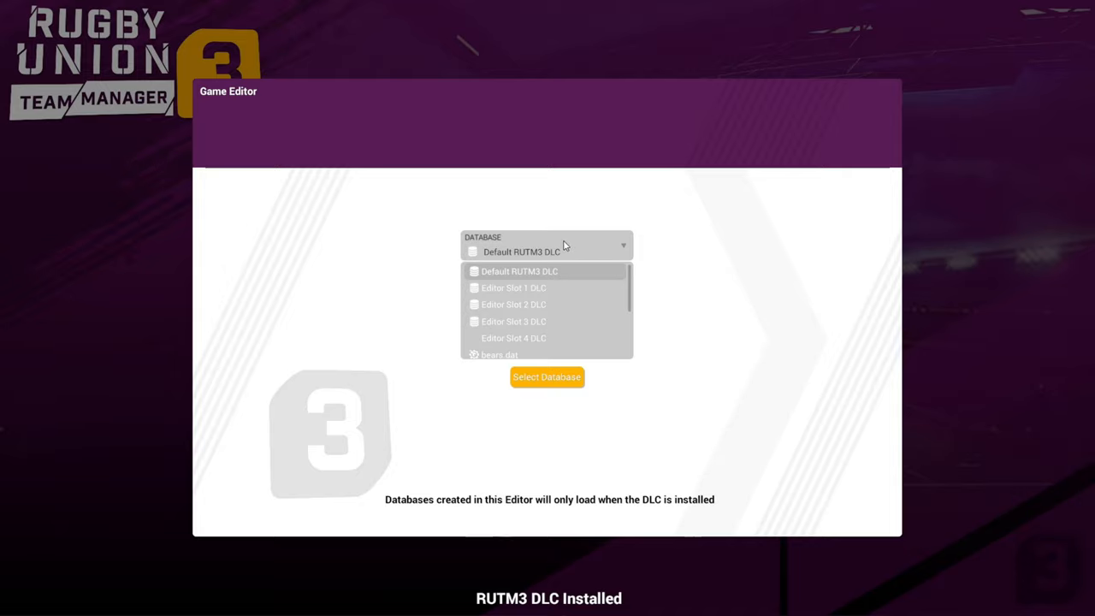
{"action": "left_click", "coordinate": [513, 287]}
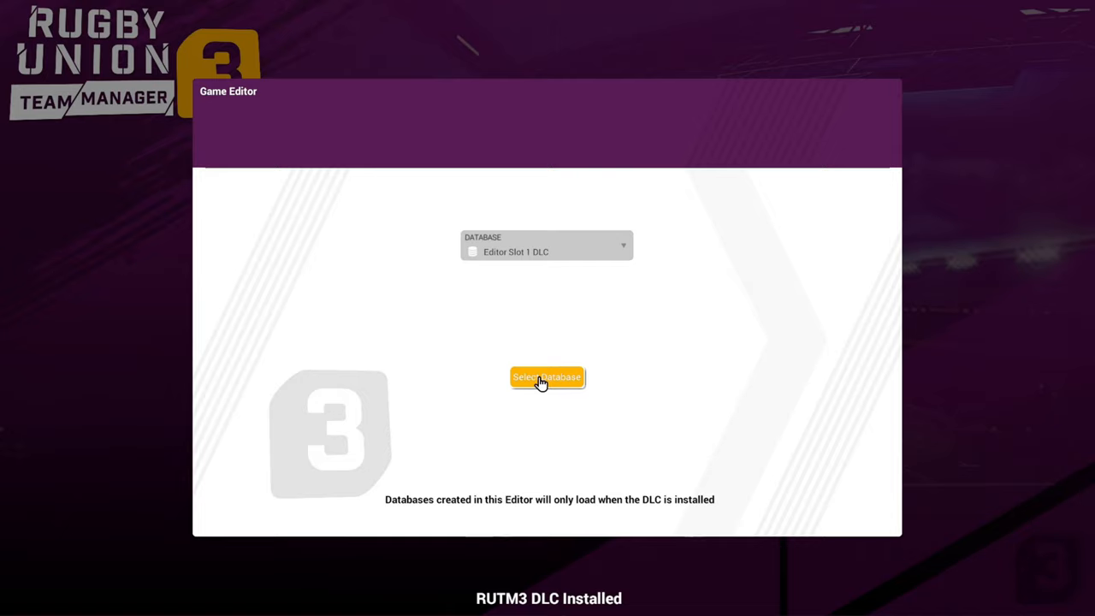
{"action": "left_click", "coordinate": [547, 378]}
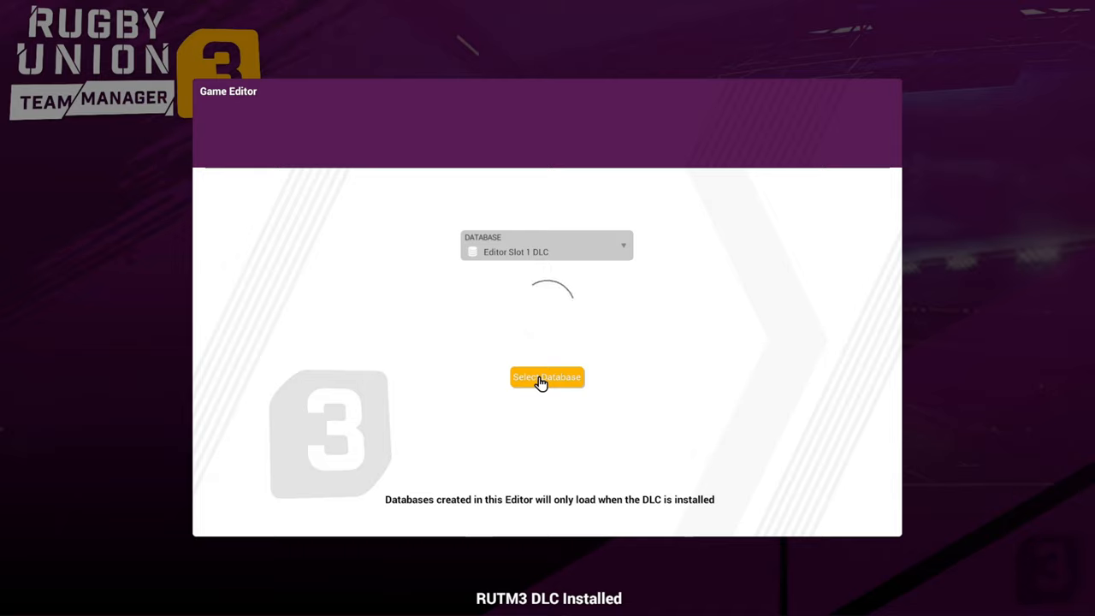
{"action": "left_click", "coordinate": [548, 379]}
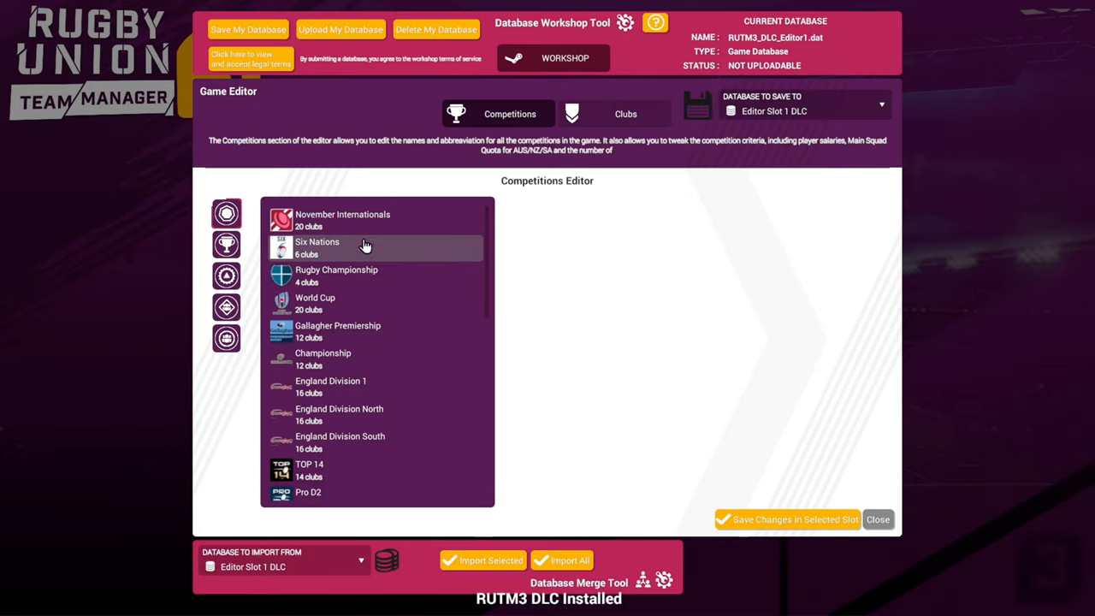
Step: View Gallagher Premiership details, then switch to Clubs and show the Bristol Bears squad
{"action": "left_click", "coordinate": [339, 332]}
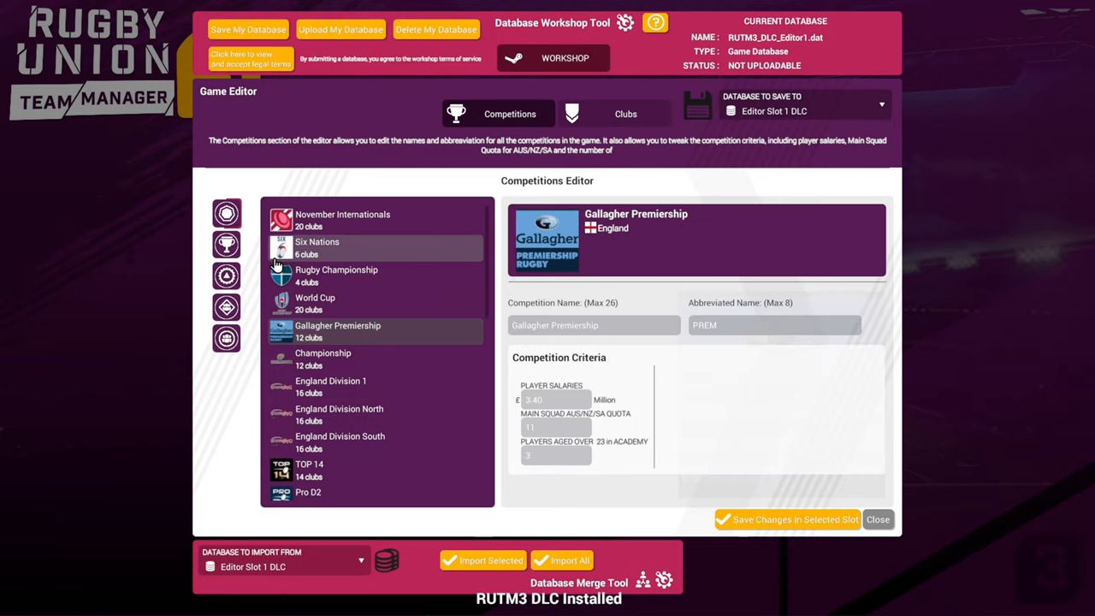
{"action": "left_click", "coordinate": [626, 113]}
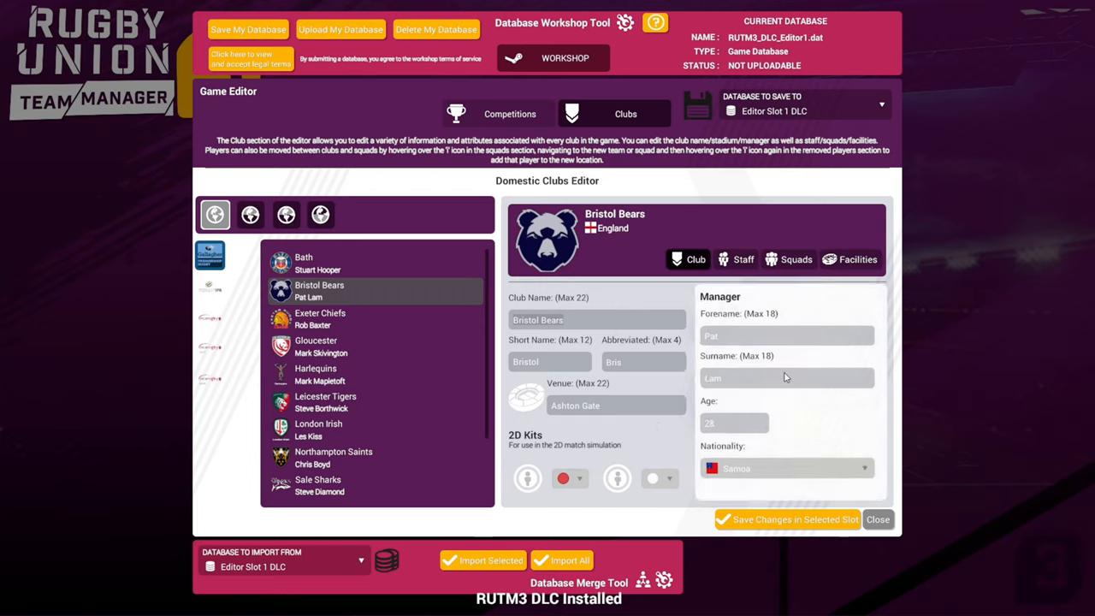
{"action": "left_click", "coordinate": [736, 260]}
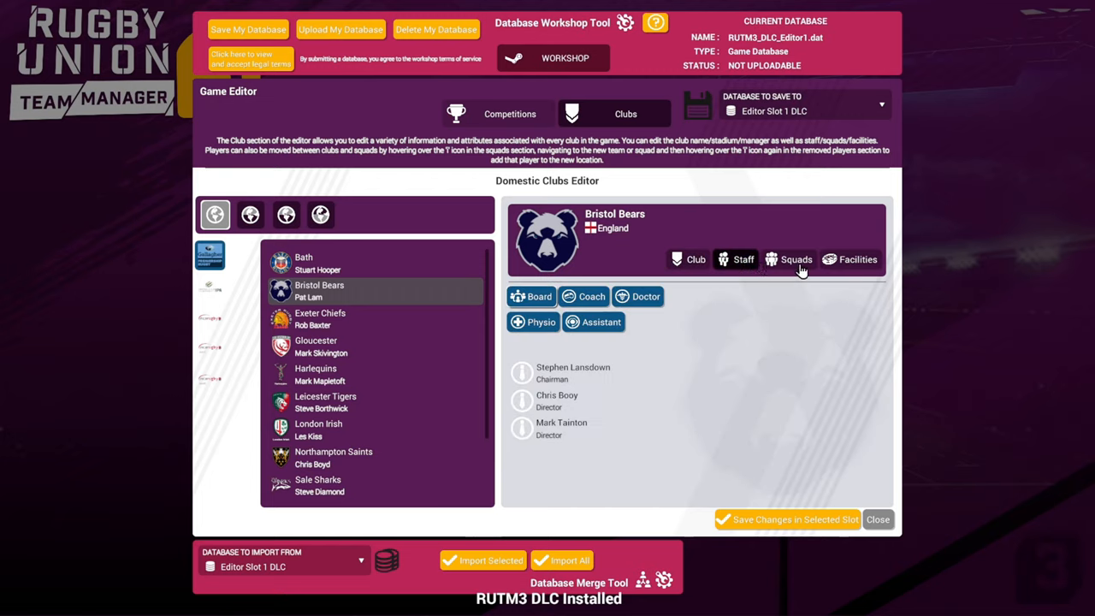
{"action": "left_click", "coordinate": [795, 260]}
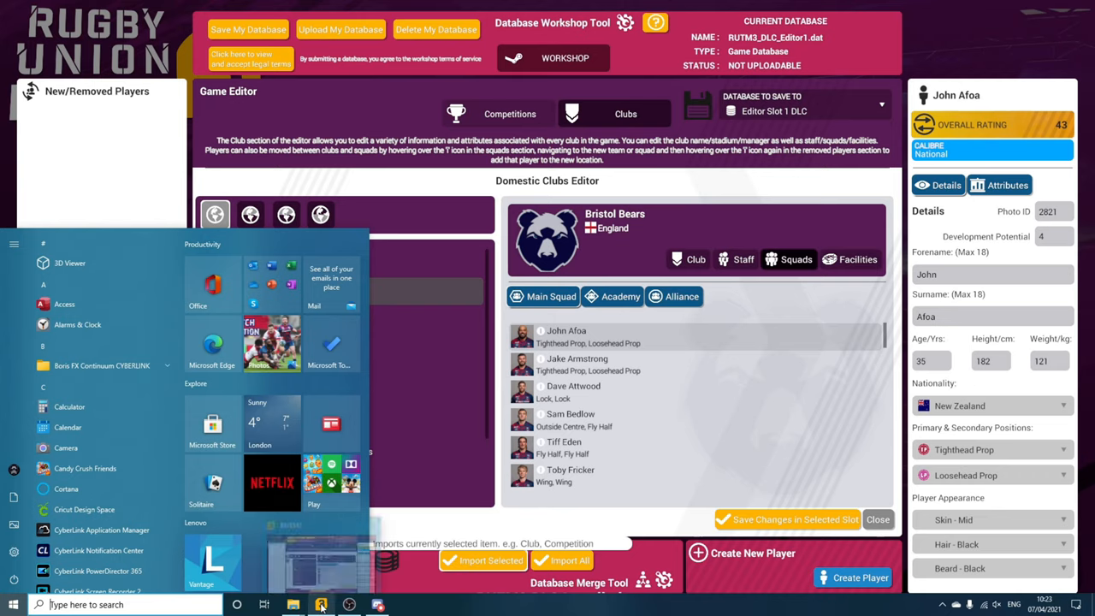
{"action": "mouse_move", "coordinate": [322, 605]}
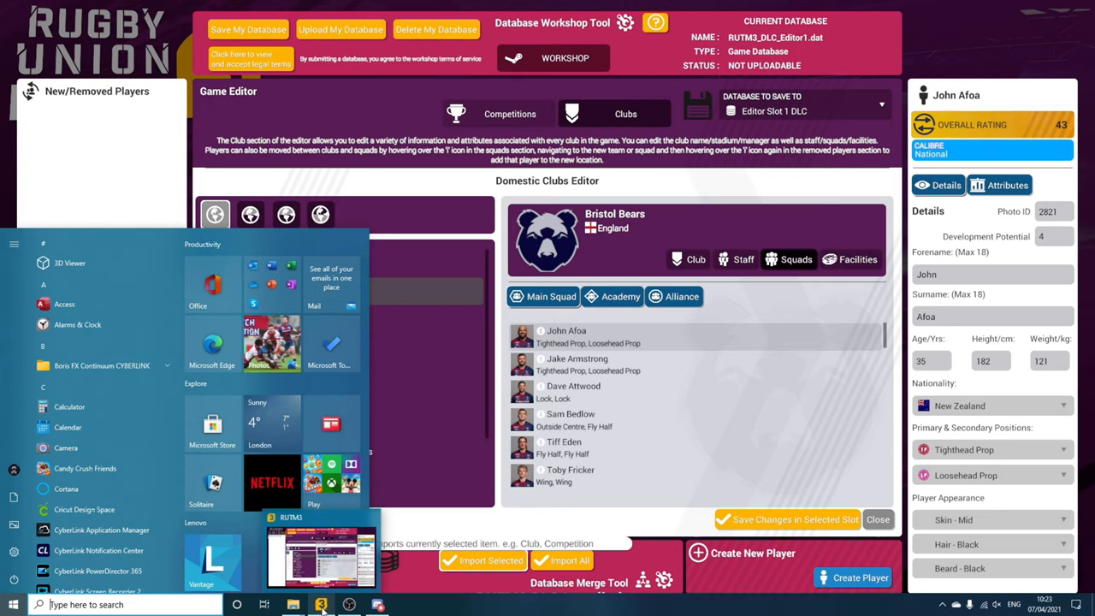
Step: Switch from the game via Discord to the RUTM3 documents folder window in File Explorer
{"action": "left_click", "coordinate": [368, 606]}
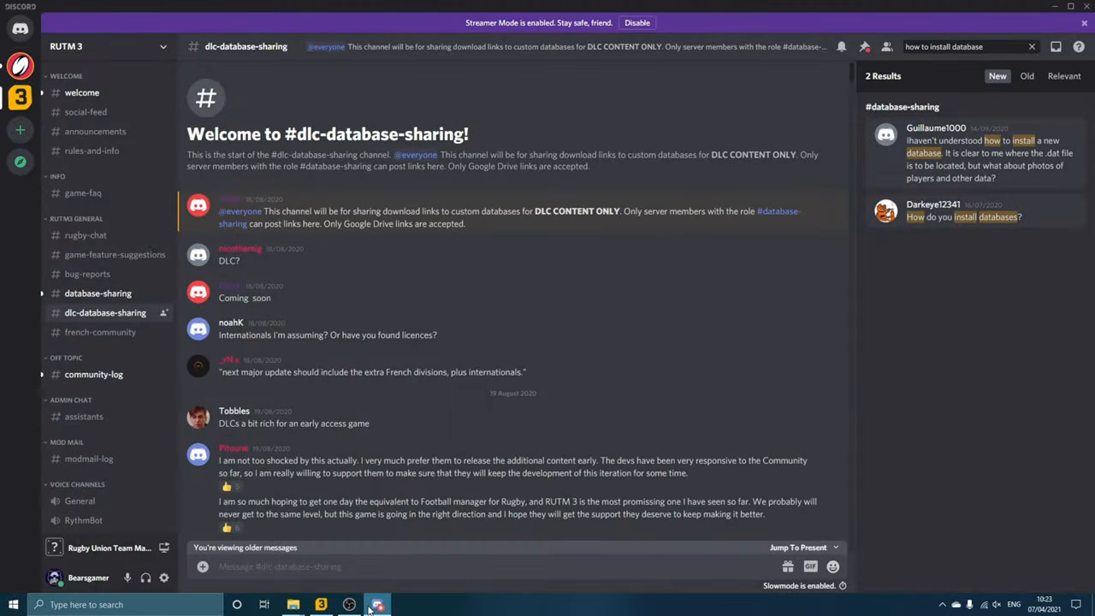
{"action": "left_click", "coordinate": [294, 604]}
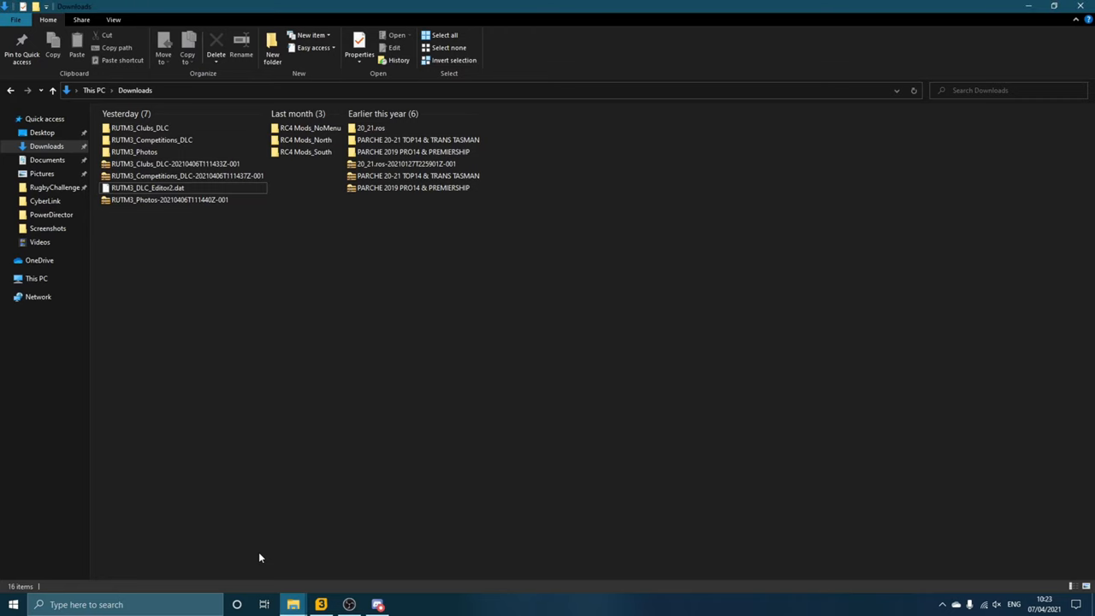
{"action": "mouse_move", "coordinate": [303, 447]}
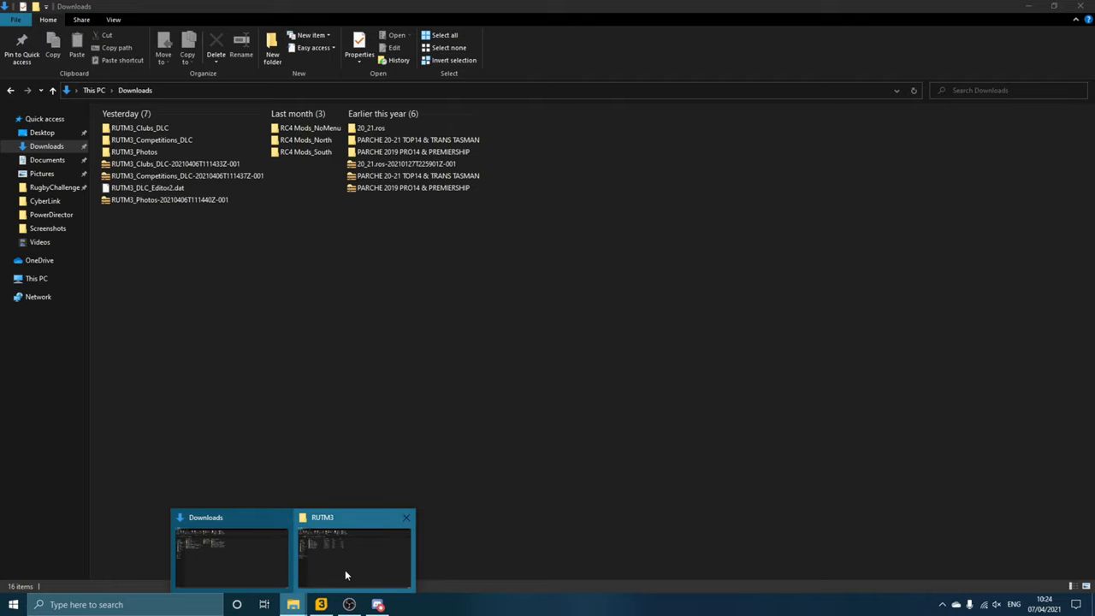
{"action": "left_click", "coordinate": [349, 556]}
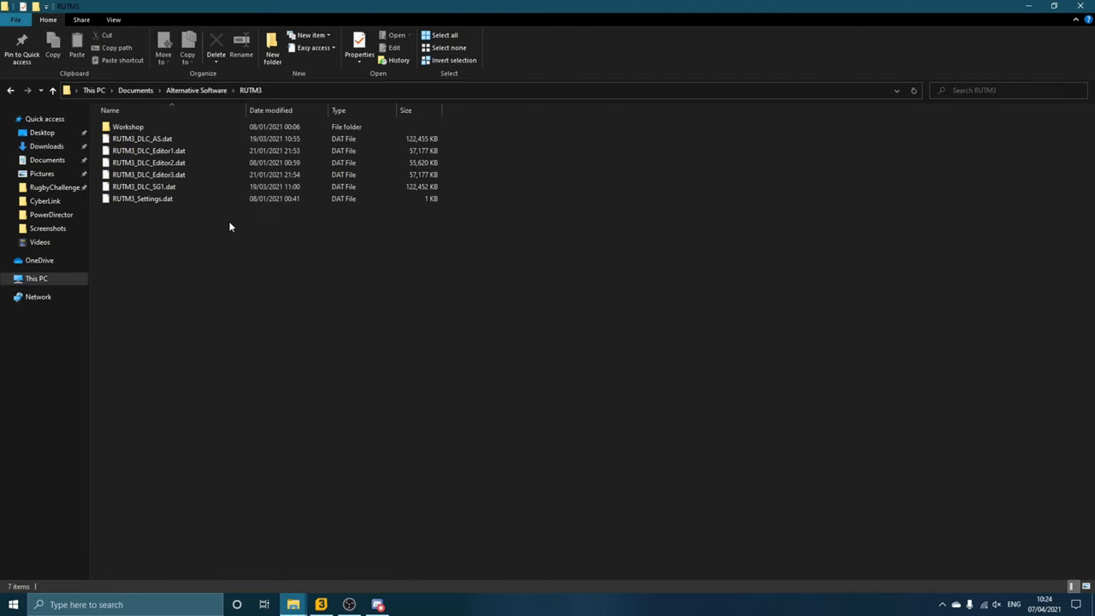
{"action": "mouse_move", "coordinate": [58, 267]}
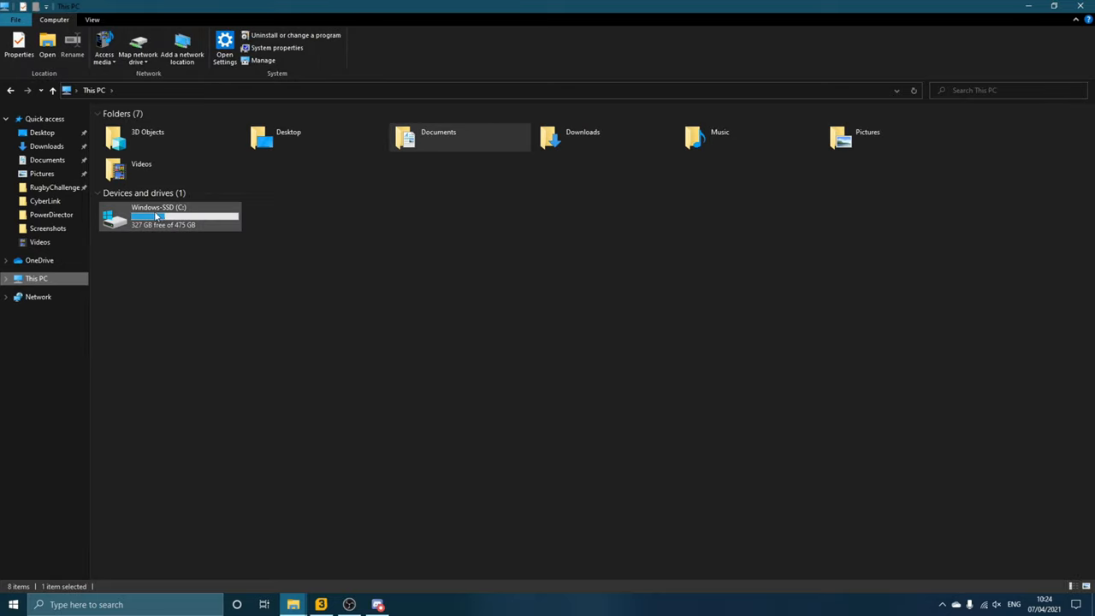
Step: Navigate C: > Program Files (x86) > Steam > steamapps > common > Rugby Union Team Manager 3 > External
{"action": "double_click", "coordinate": [158, 216]}
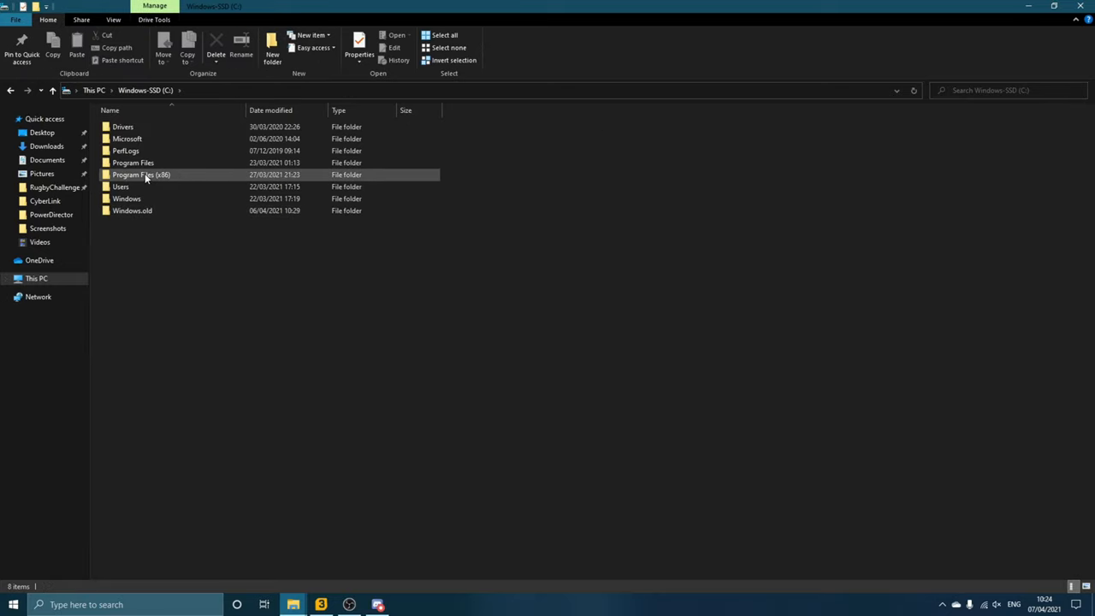
{"action": "double_click", "coordinate": [140, 174]}
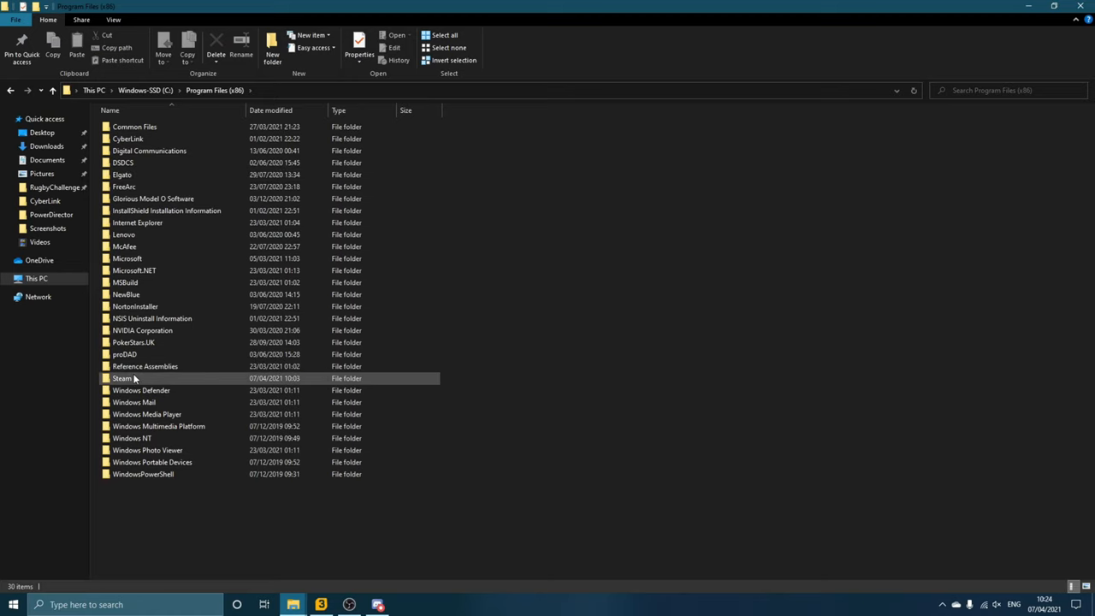
{"action": "double_click", "coordinate": [120, 378]}
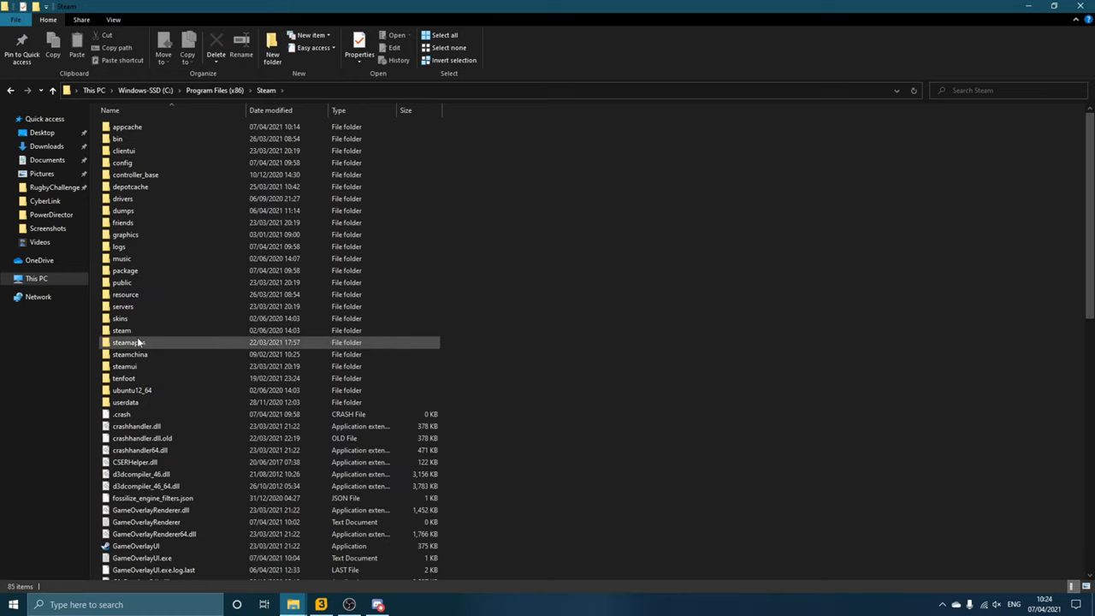
{"action": "double_click", "coordinate": [126, 342]}
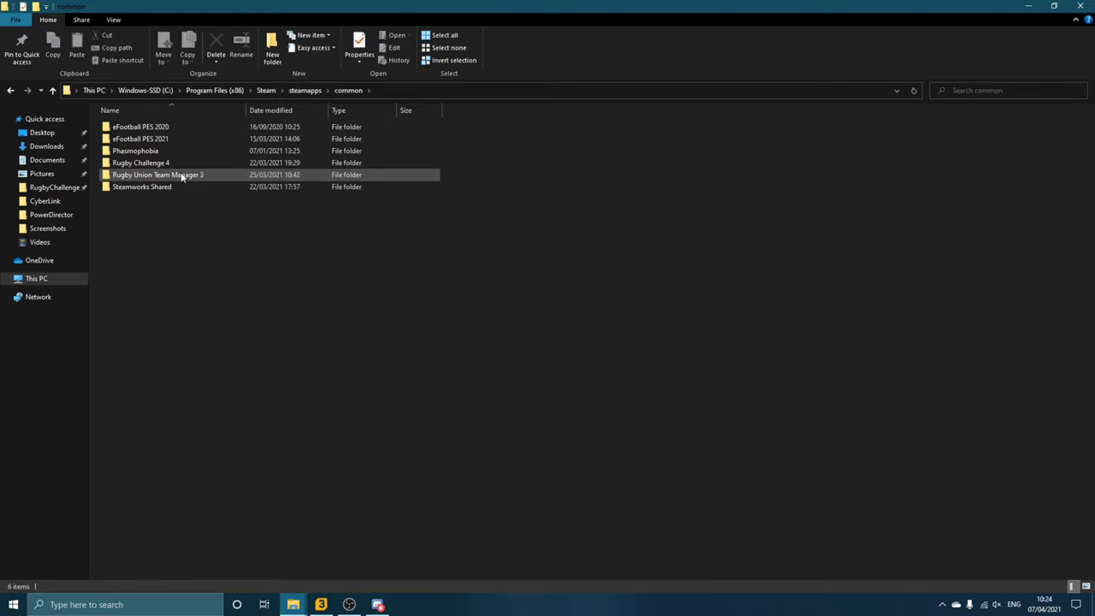
{"action": "double_click", "coordinate": [157, 175]}
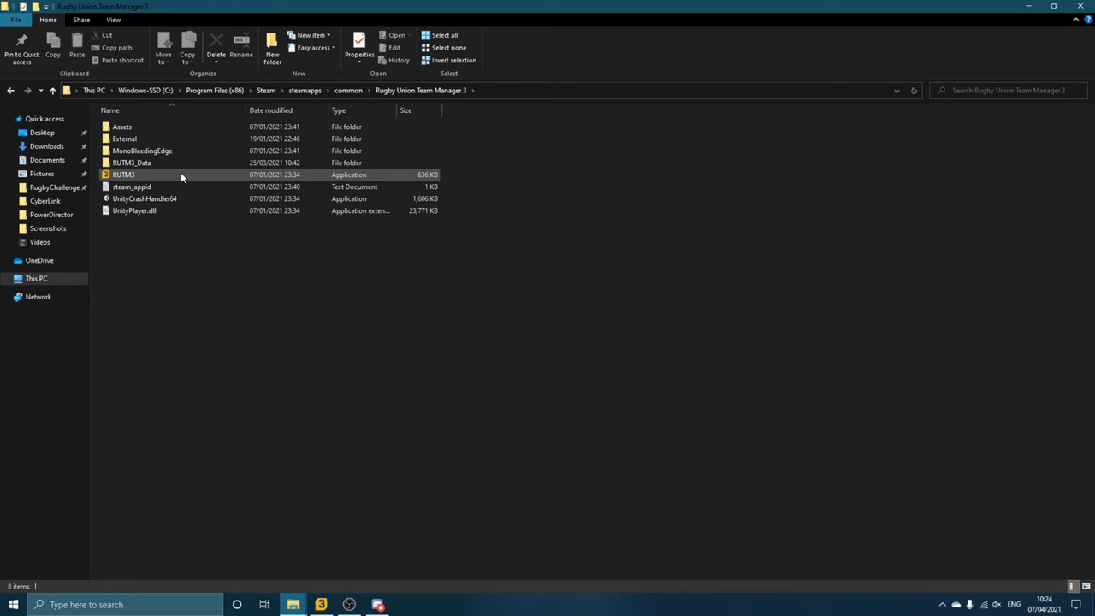
{"action": "double_click", "coordinate": [124, 139]}
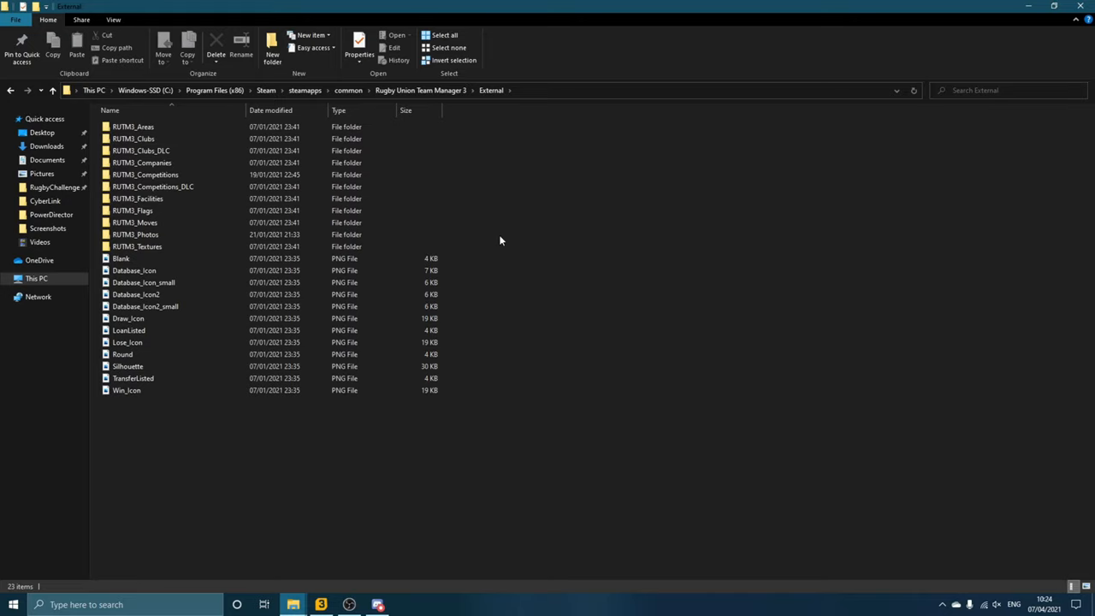
{"action": "mouse_move", "coordinate": [582, 273]}
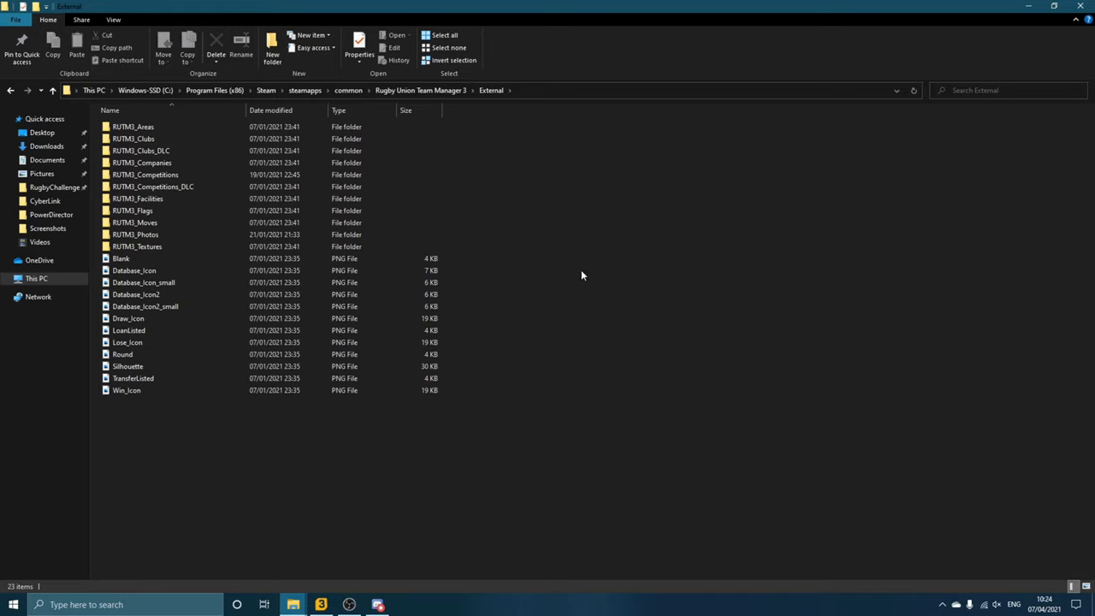
{"action": "mouse_move", "coordinate": [633, 393]}
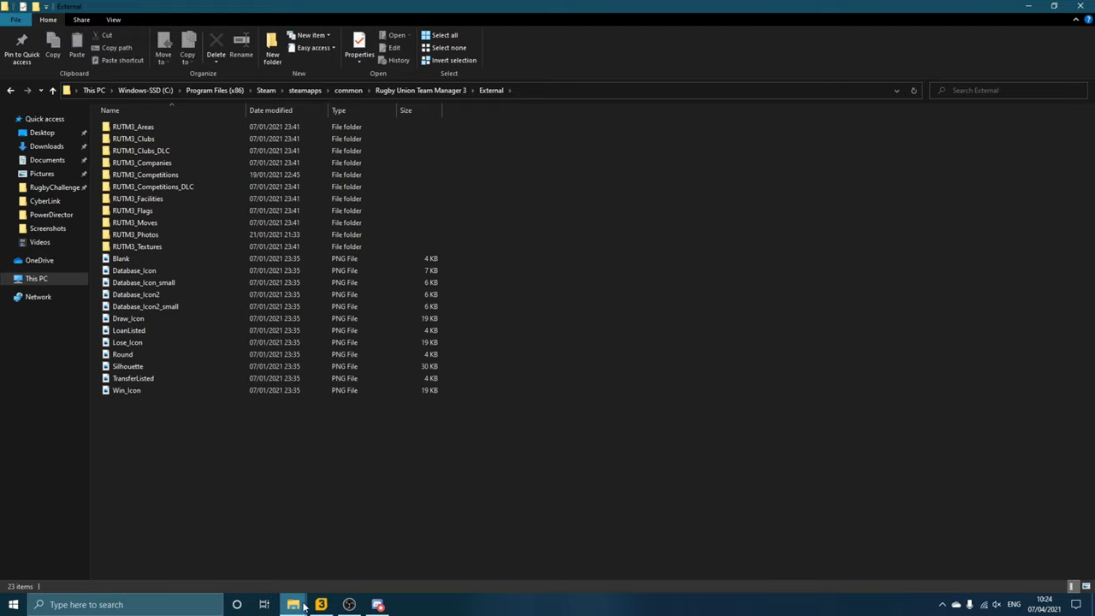
{"action": "mouse_move", "coordinate": [294, 605]}
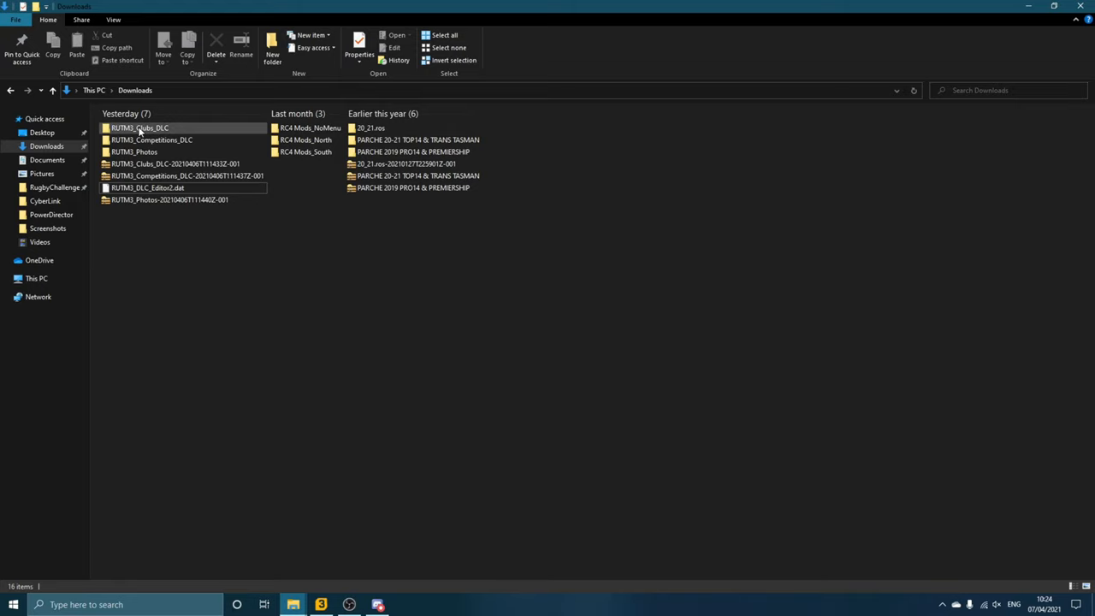
Step: Browse into the downloaded RUTM3_Clubs_DLC folder and look over its numbered club folders
{"action": "left_click", "coordinate": [142, 126]}
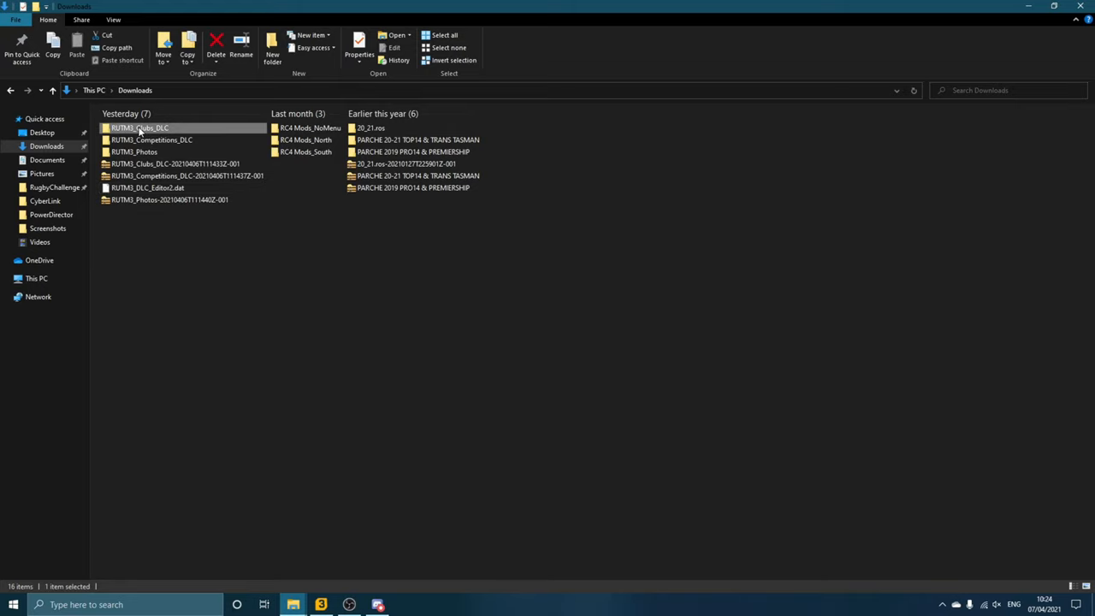
{"action": "double_click", "coordinate": [140, 127]}
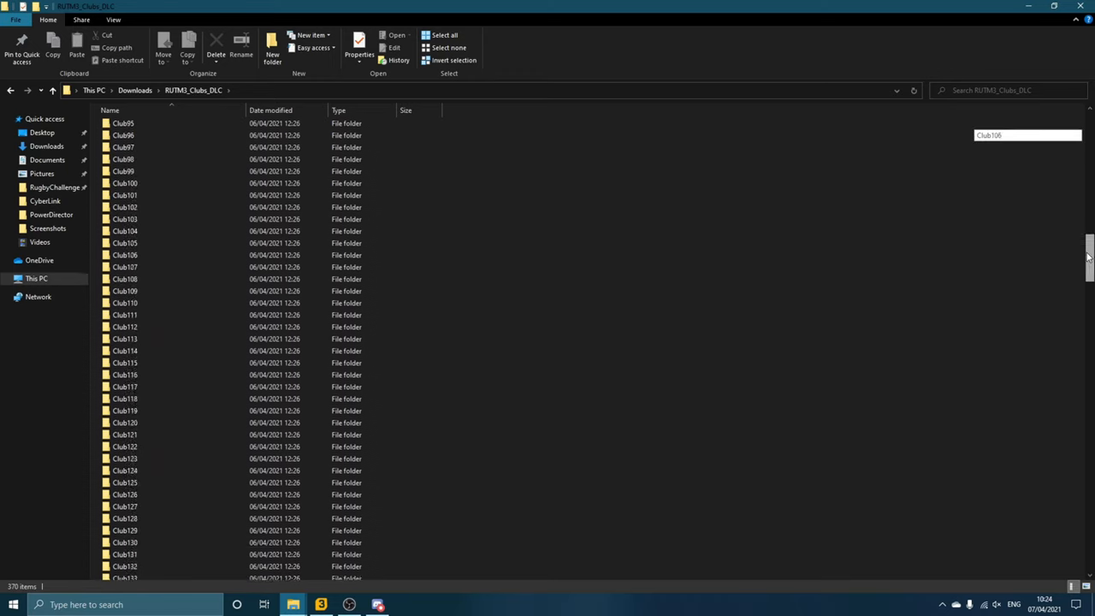
{"action": "scroll", "scroll_direction": "down", "scroll_amount": 3}
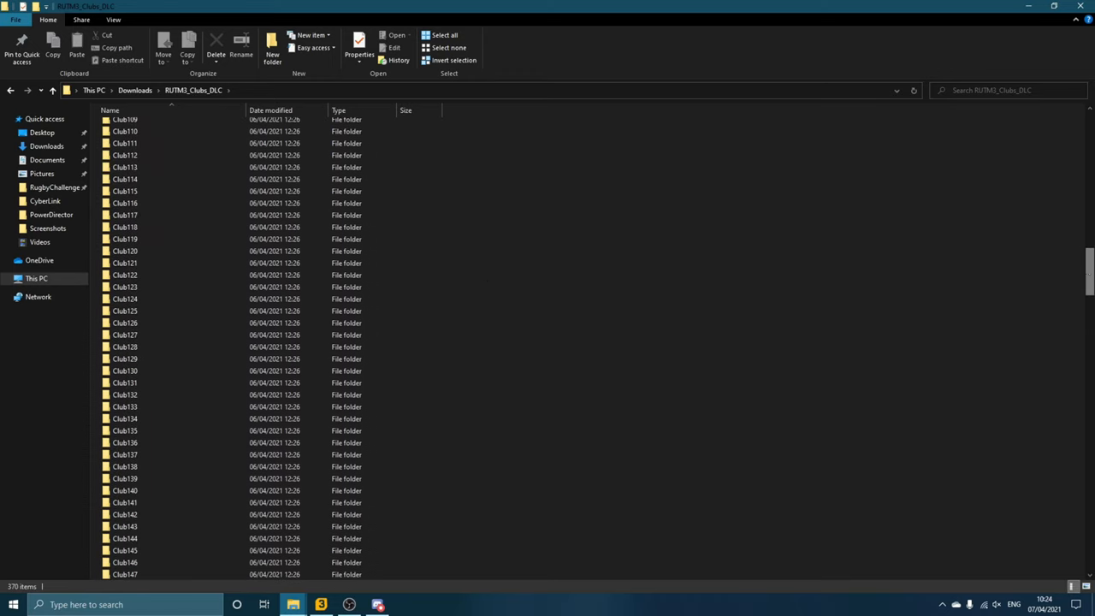
{"action": "scroll", "scroll_direction": "up", "scroll_amount": 3}
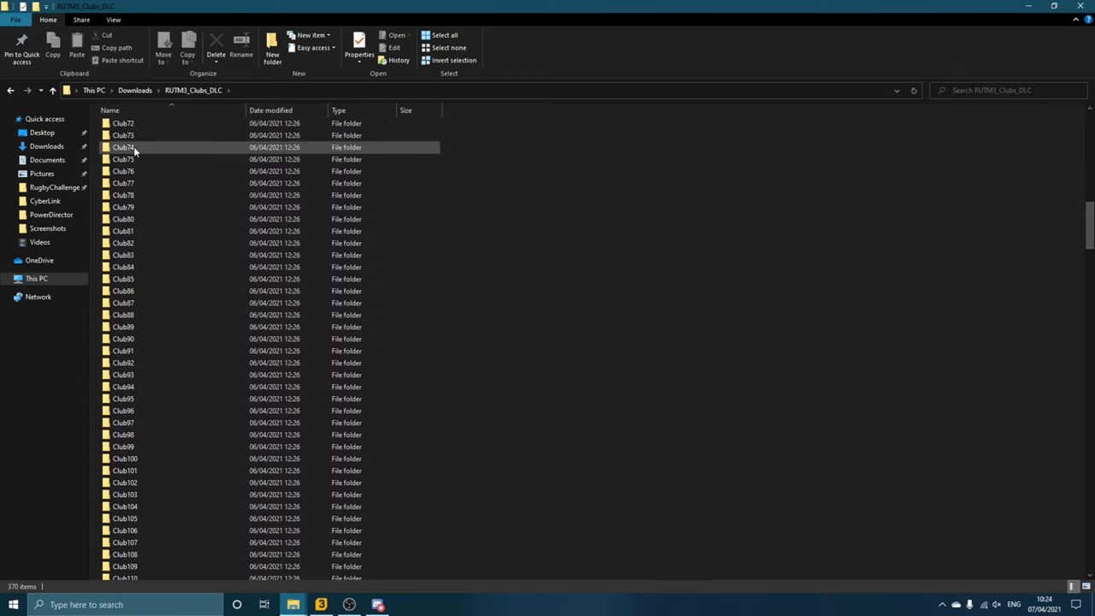
Step: View Club75's Bristol Bears badge and kit images, then return to Downloads
{"action": "double_click", "coordinate": [123, 147]}
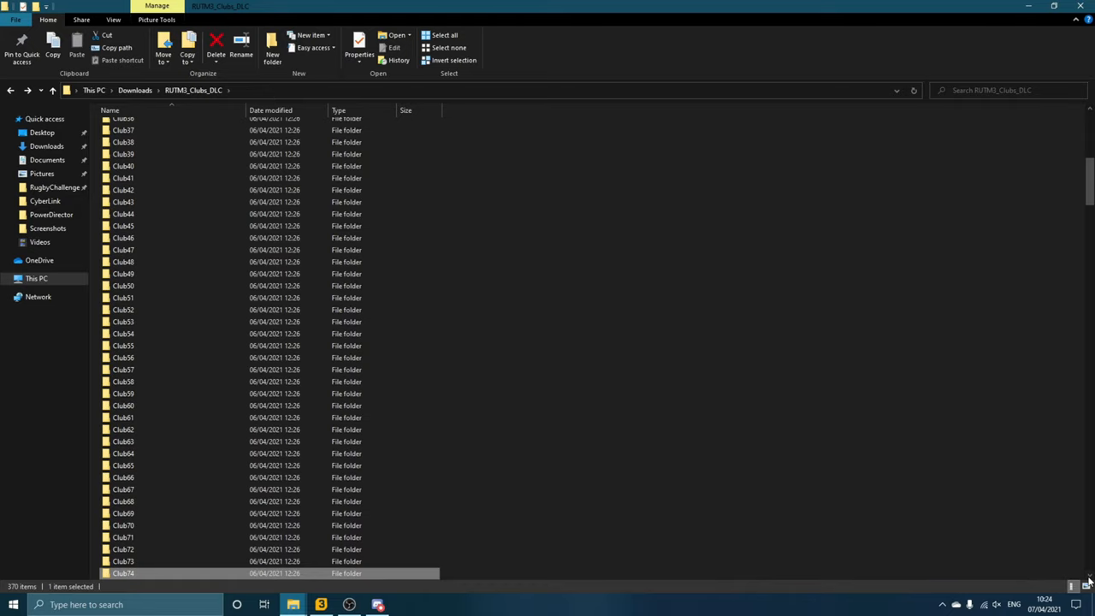
{"action": "double_click", "coordinate": [118, 568]}
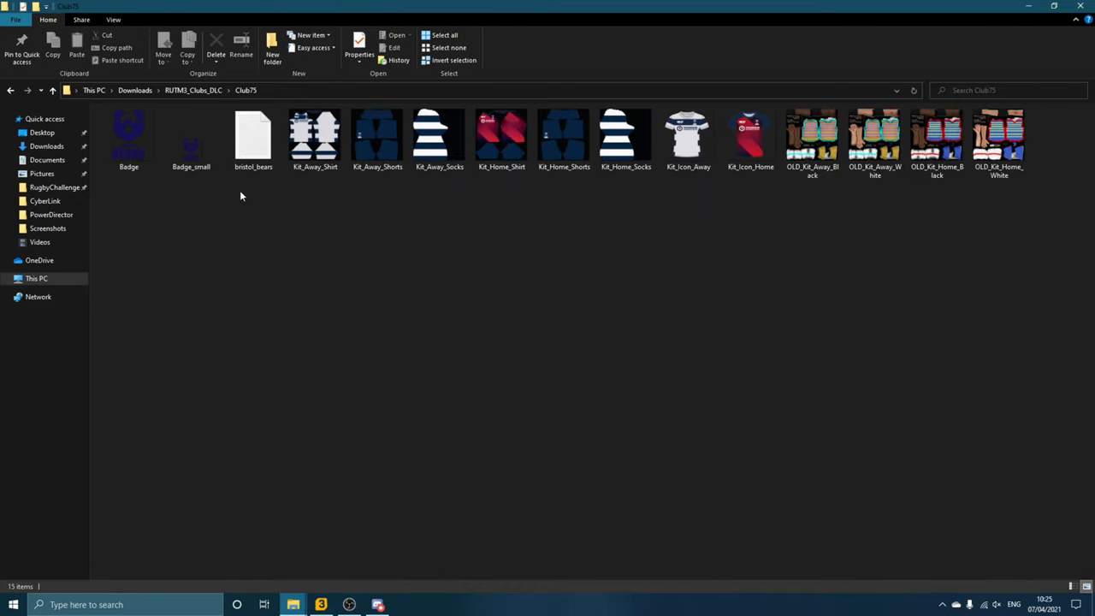
{"action": "left_click", "coordinate": [315, 137]}
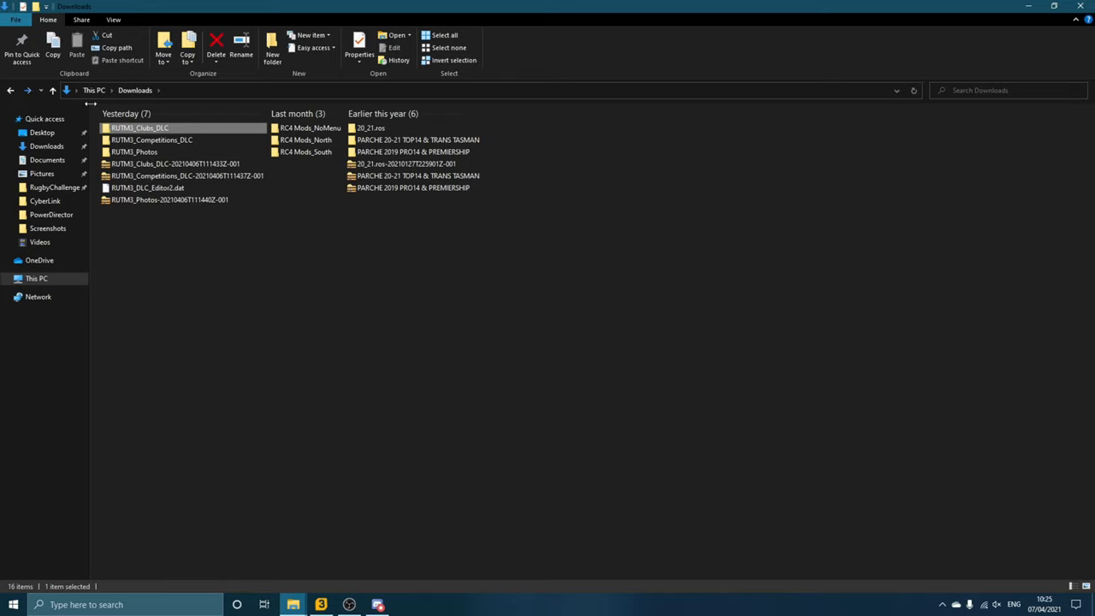
{"action": "mouse_move", "coordinate": [298, 576]}
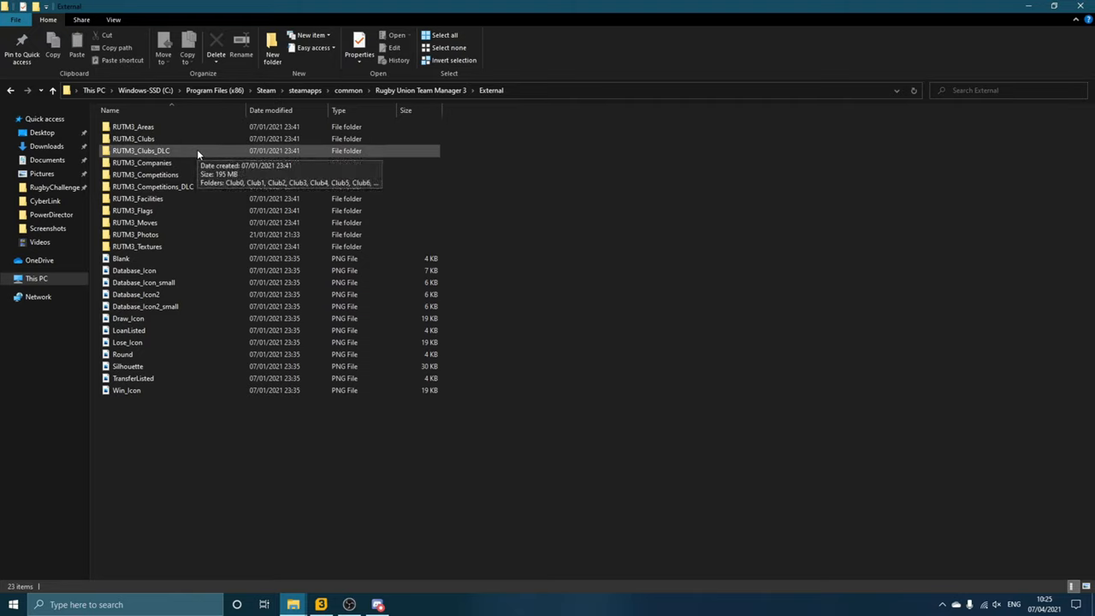
{"action": "left_click", "coordinate": [140, 150]}
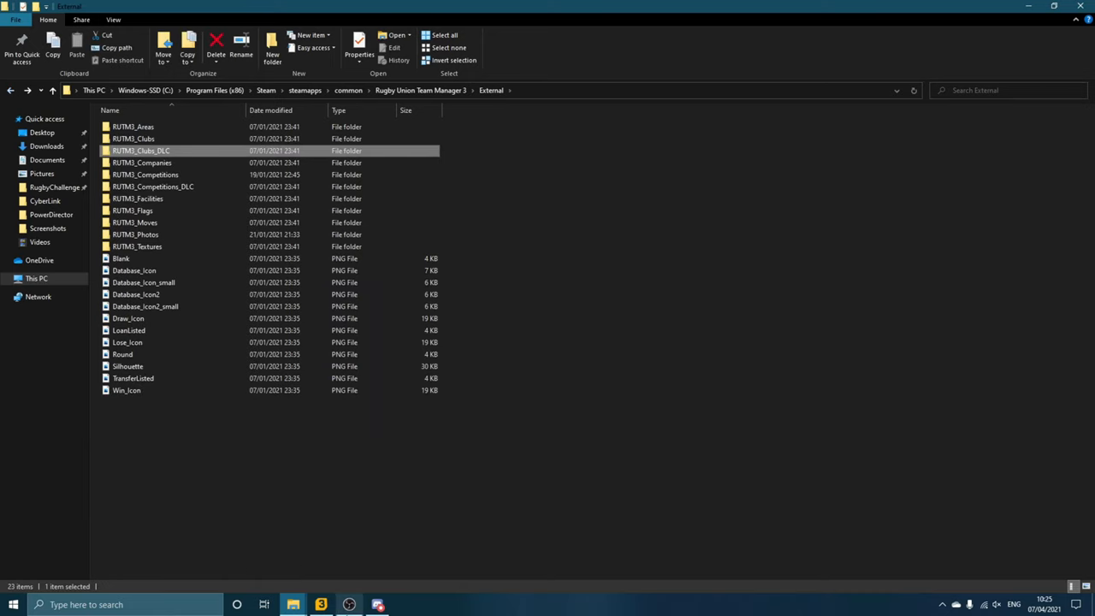
{"action": "mouse_move", "coordinate": [294, 604]}
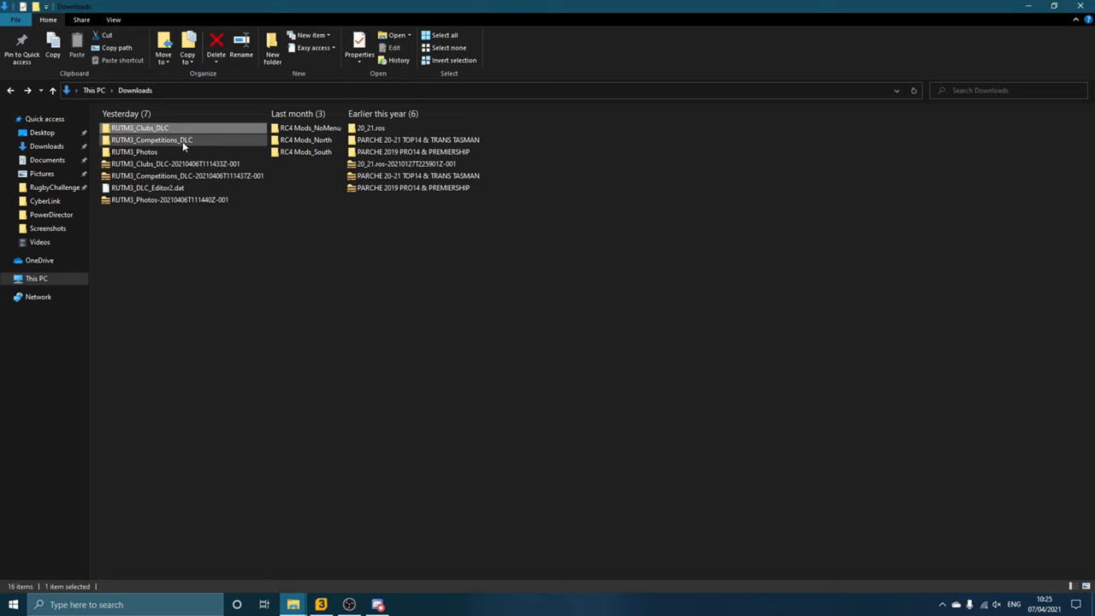
Step: Browse RUTM3_Competitions_DLC, viewing EnglandDivision1's Premiership badges and trophy, then another competition folder
{"action": "double_click", "coordinate": [153, 139]}
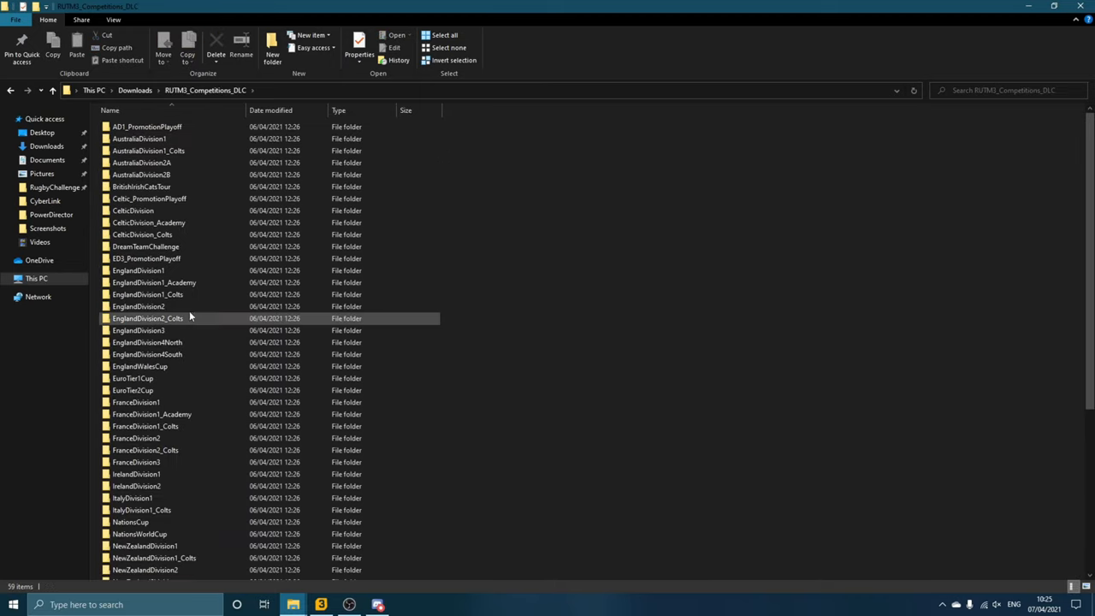
{"action": "double_click", "coordinate": [137, 271]}
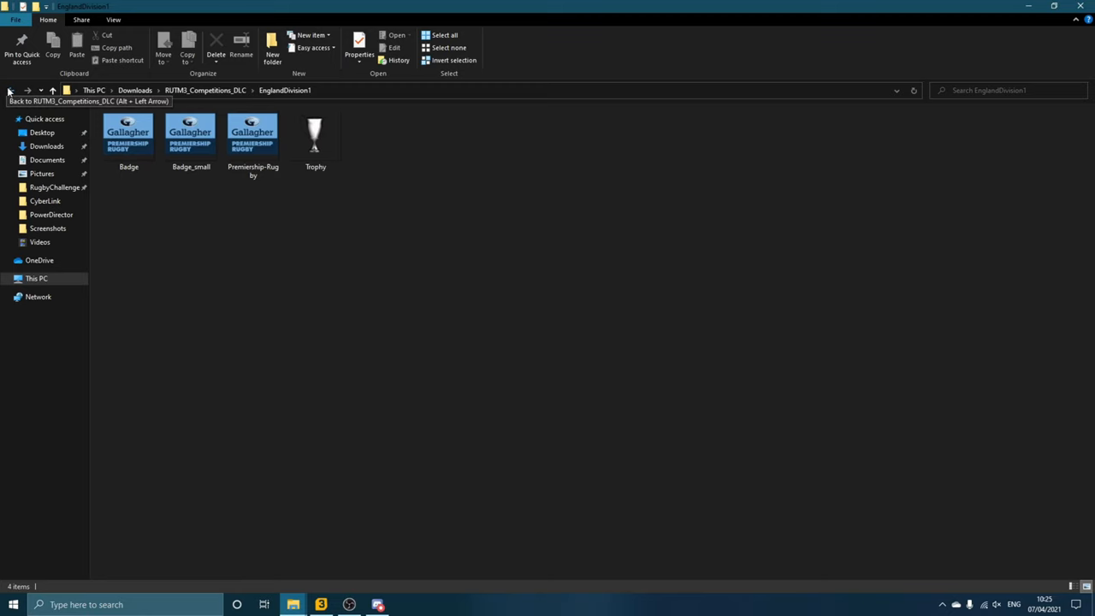
{"action": "left_click", "coordinate": [18, 92]}
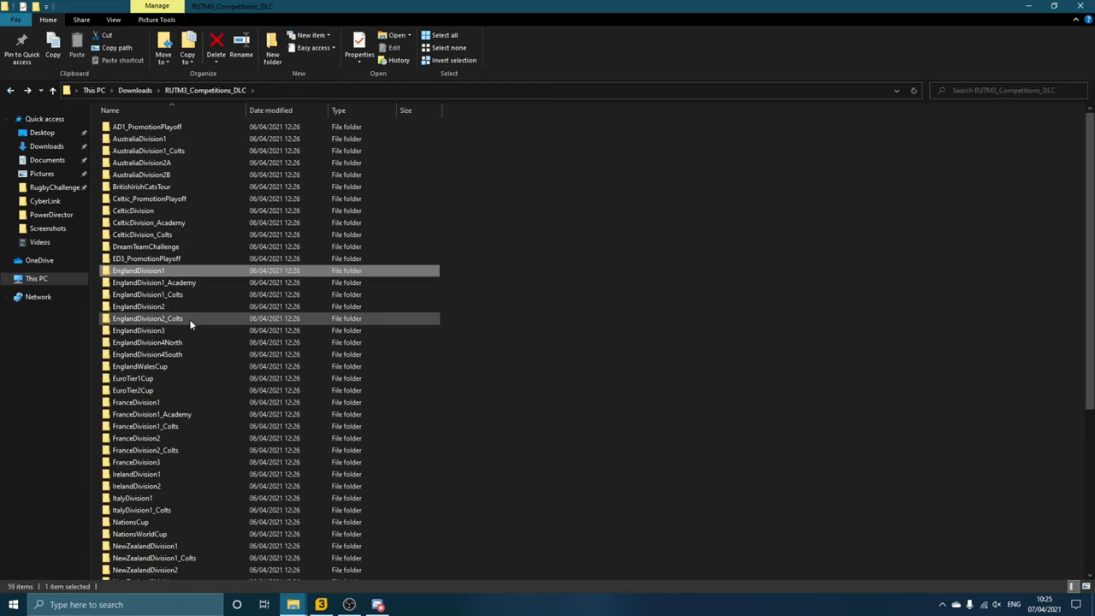
{"action": "double_click", "coordinate": [126, 402]}
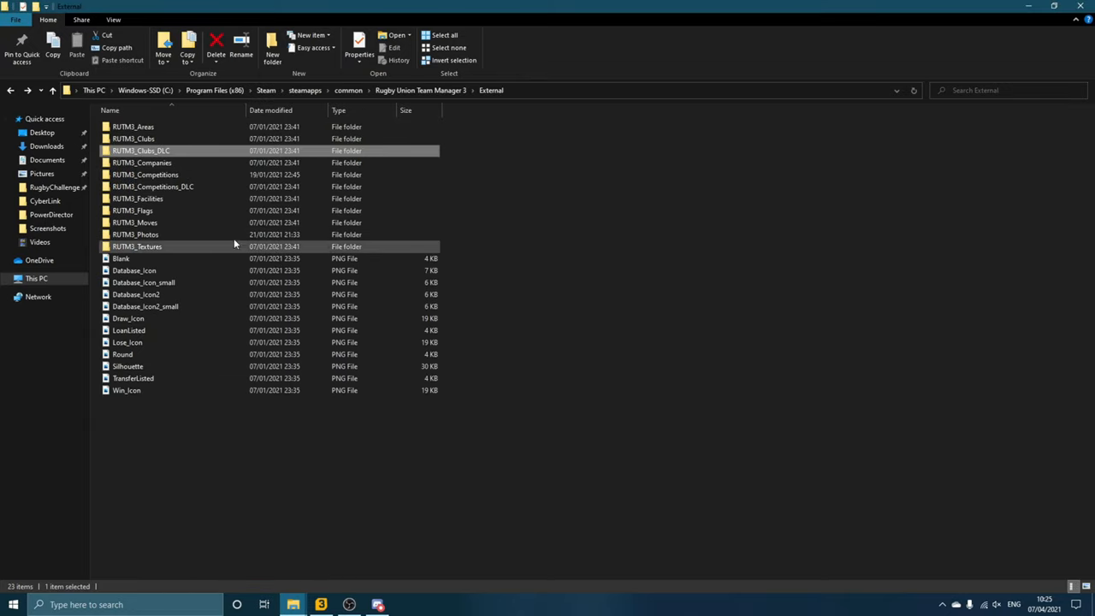
{"action": "mouse_move", "coordinate": [191, 192]}
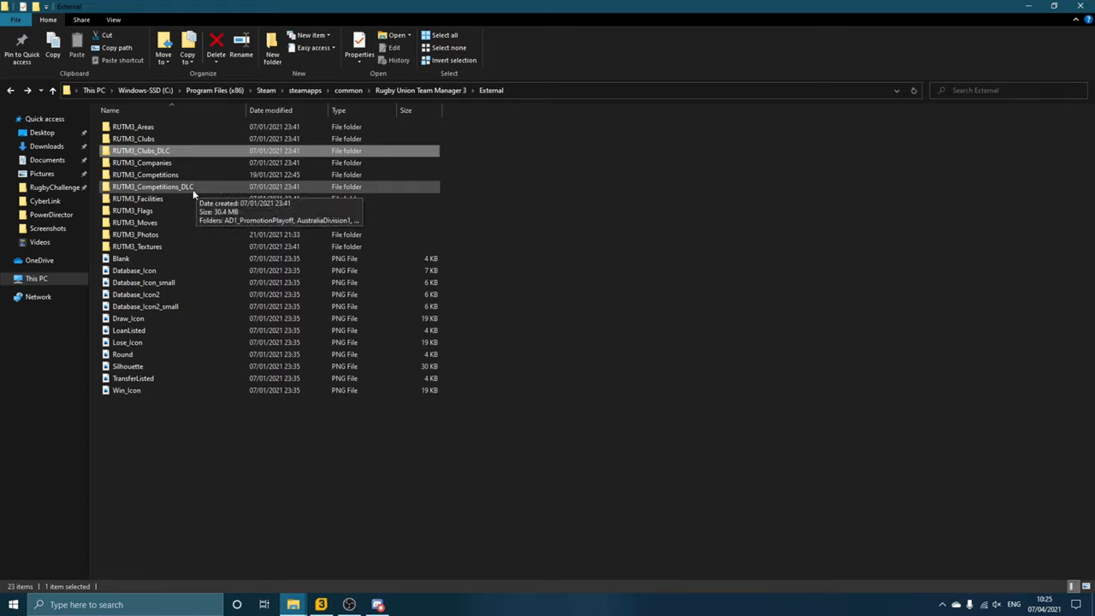
{"action": "mouse_move", "coordinate": [240, 511]}
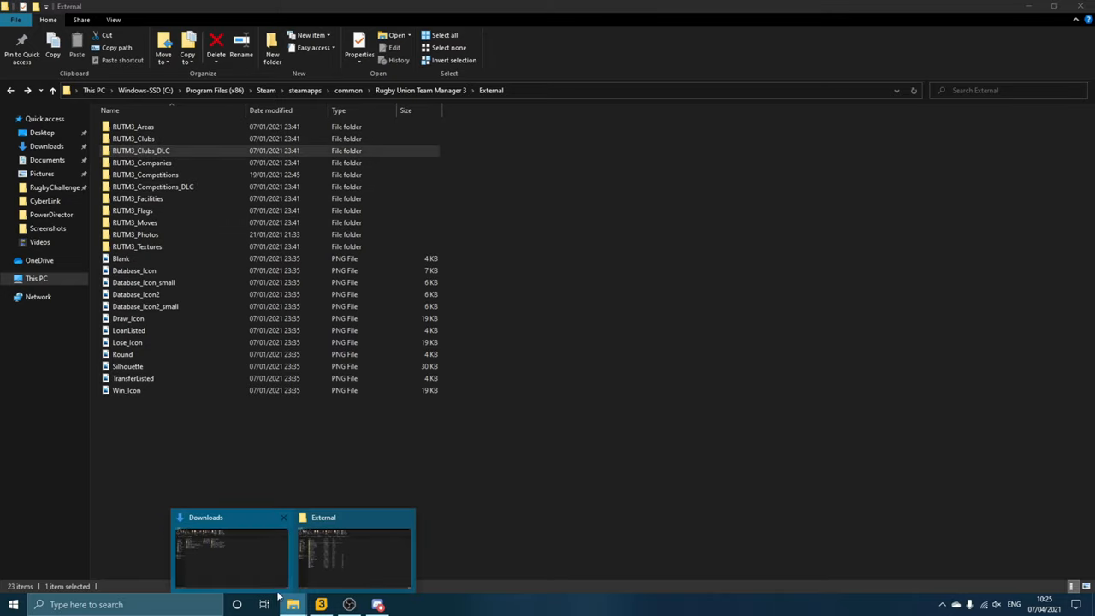
Step: Look through the downloaded RUTM3_Photos folder's numbered player headshots from Downloads
{"action": "left_click", "coordinate": [226, 547]}
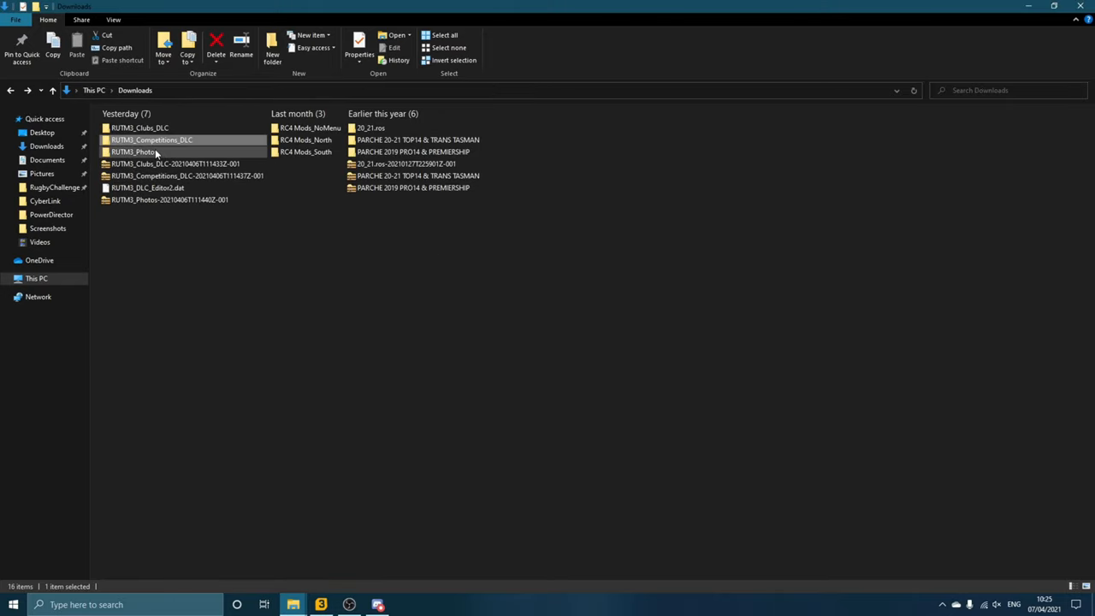
{"action": "double_click", "coordinate": [130, 150]}
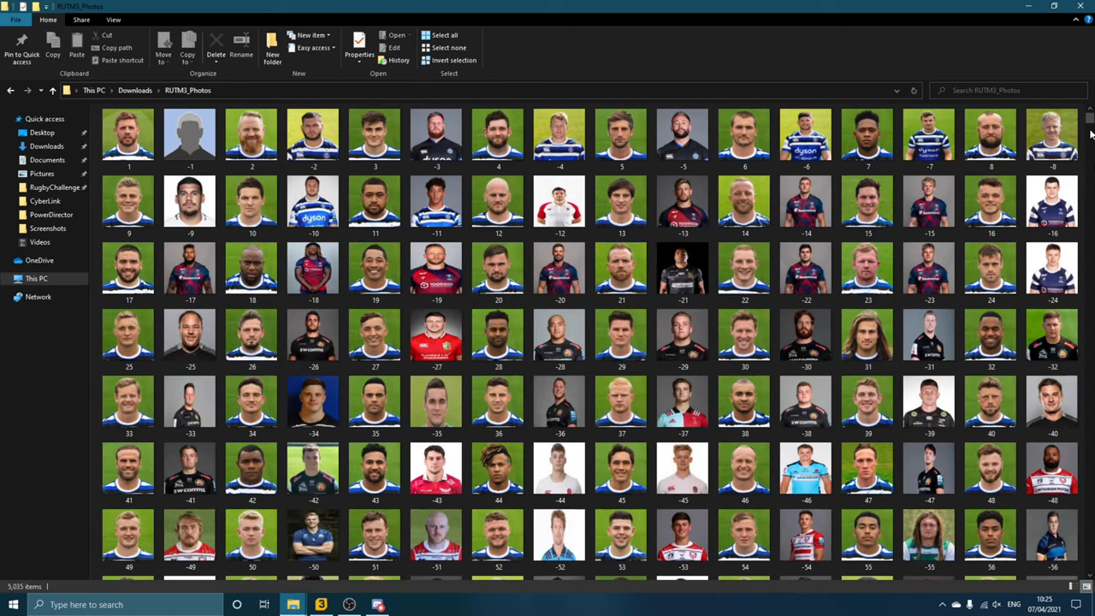
{"action": "scroll", "scroll_direction": "down", "scroll_amount": 3}
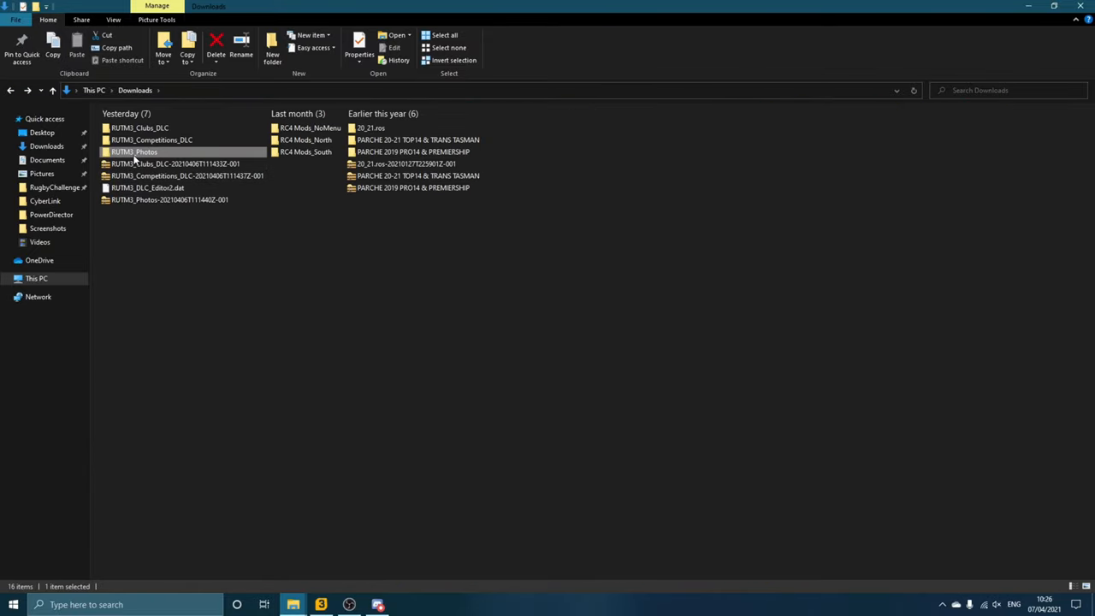
{"action": "mouse_move", "coordinate": [133, 150]}
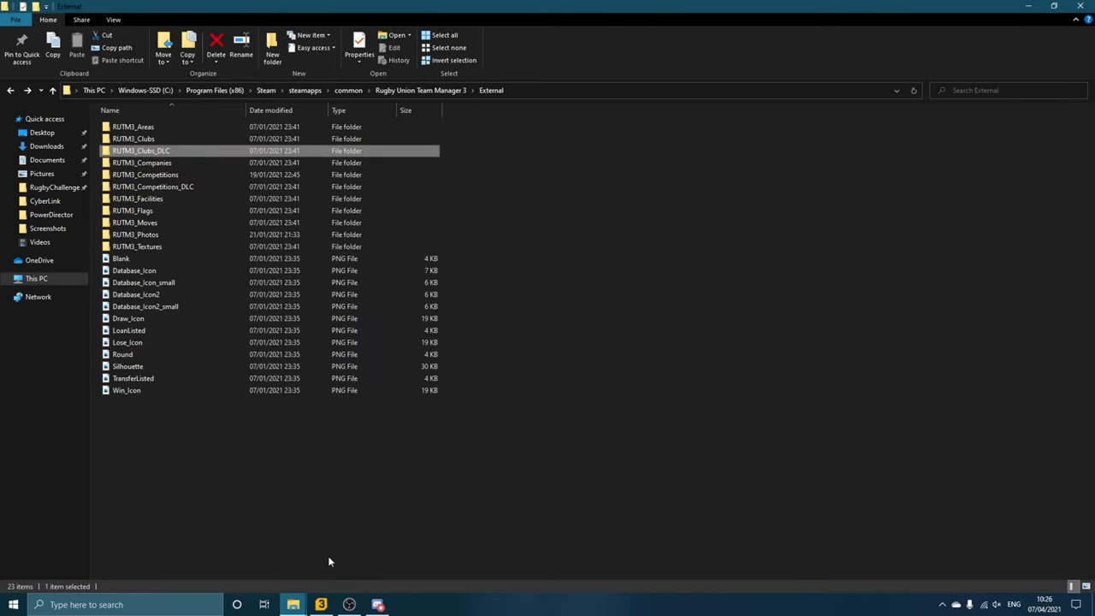
{"action": "mouse_move", "coordinate": [147, 235]}
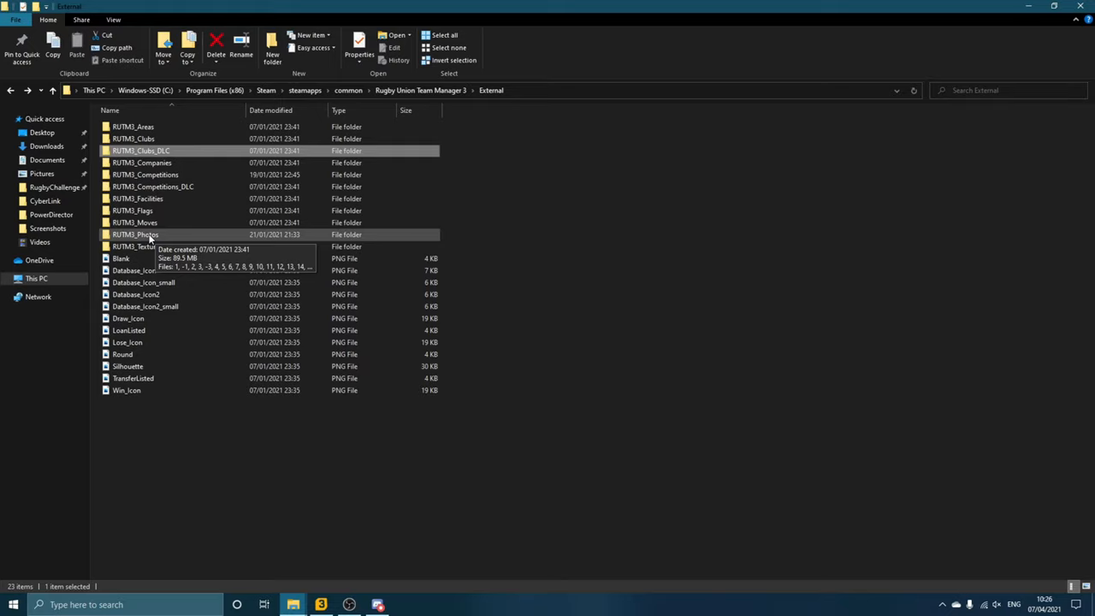
Step: Go up to the game folder, then reopen RUTM3_Photos in Downloads and scroll its headshots again
{"action": "left_click", "coordinate": [13, 94]}
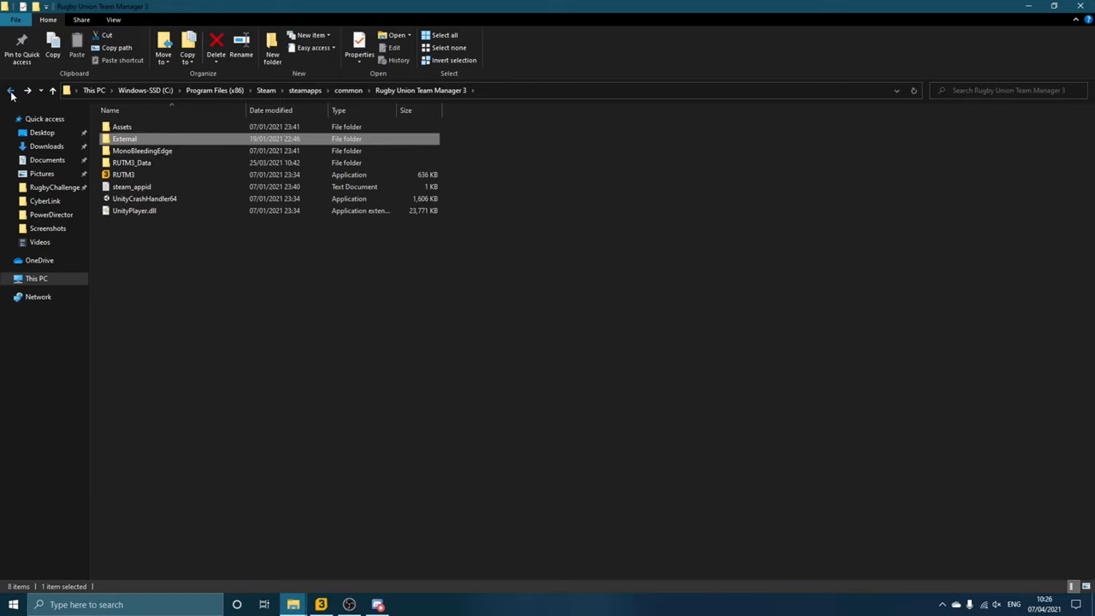
{"action": "mouse_move", "coordinate": [294, 606]}
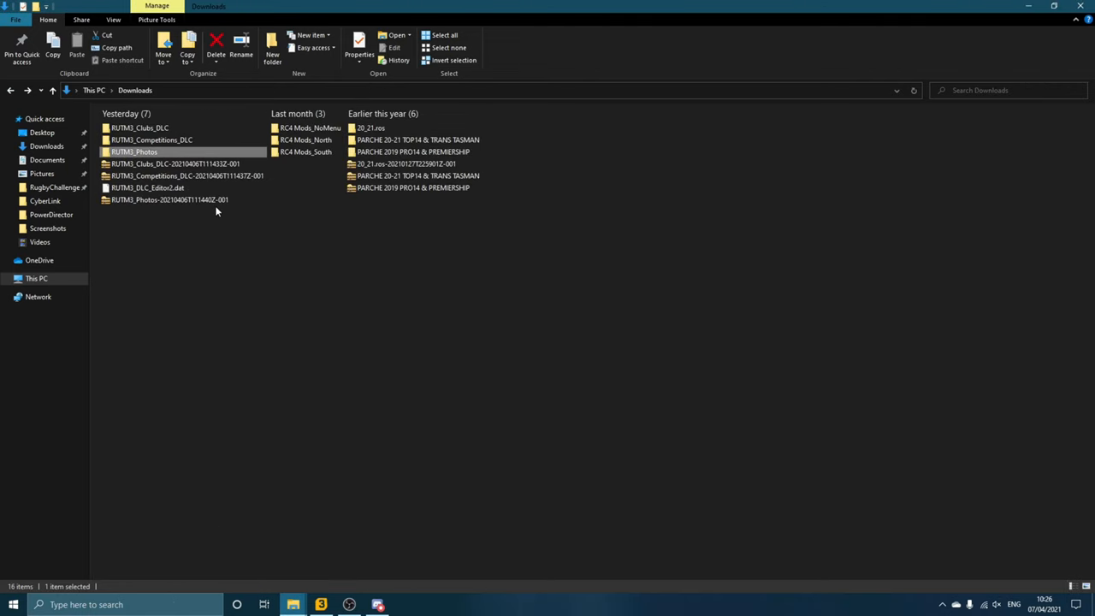
{"action": "double_click", "coordinate": [135, 150]}
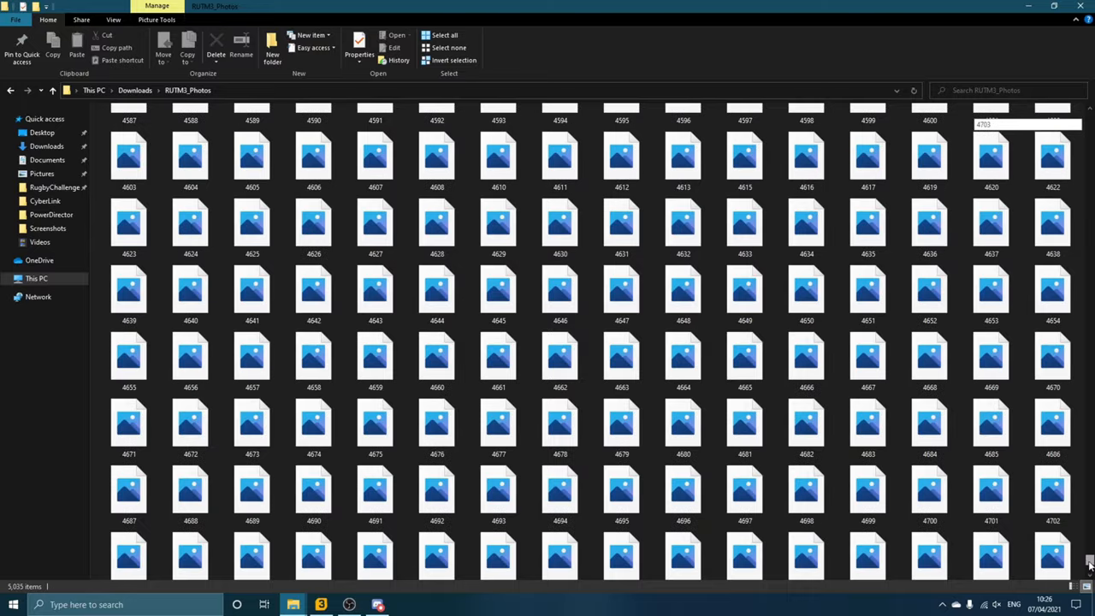
{"action": "scroll", "scroll_direction": "down", "scroll_amount": 3}
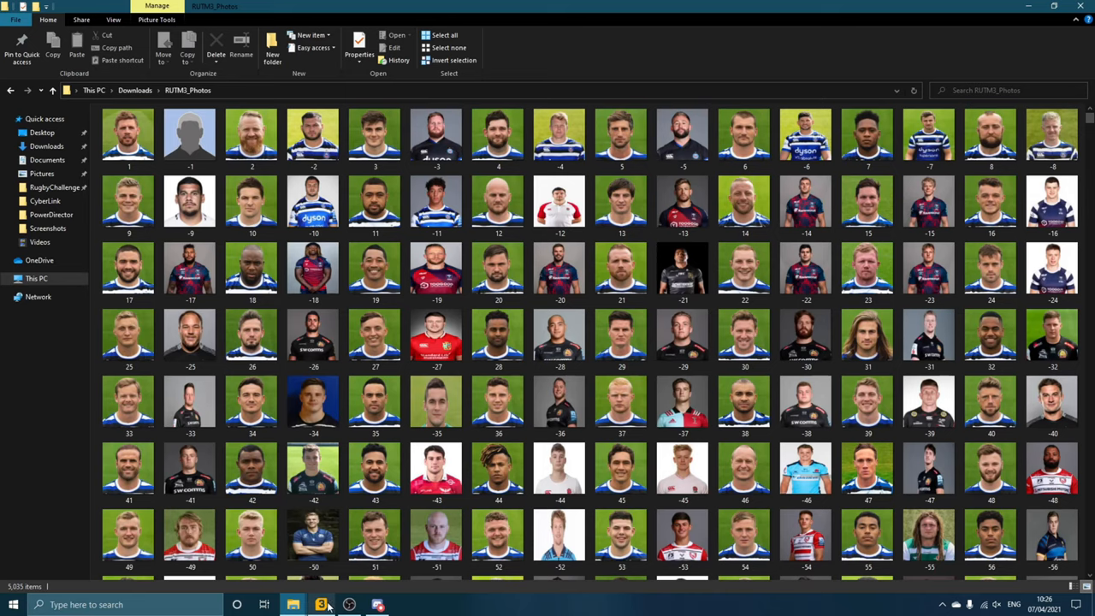
Step: Check Jake Armstrong's and John Afoa's details in the Bristol Bears squad, reading Afoa's photo ID 2821
{"action": "left_click", "coordinate": [317, 602]}
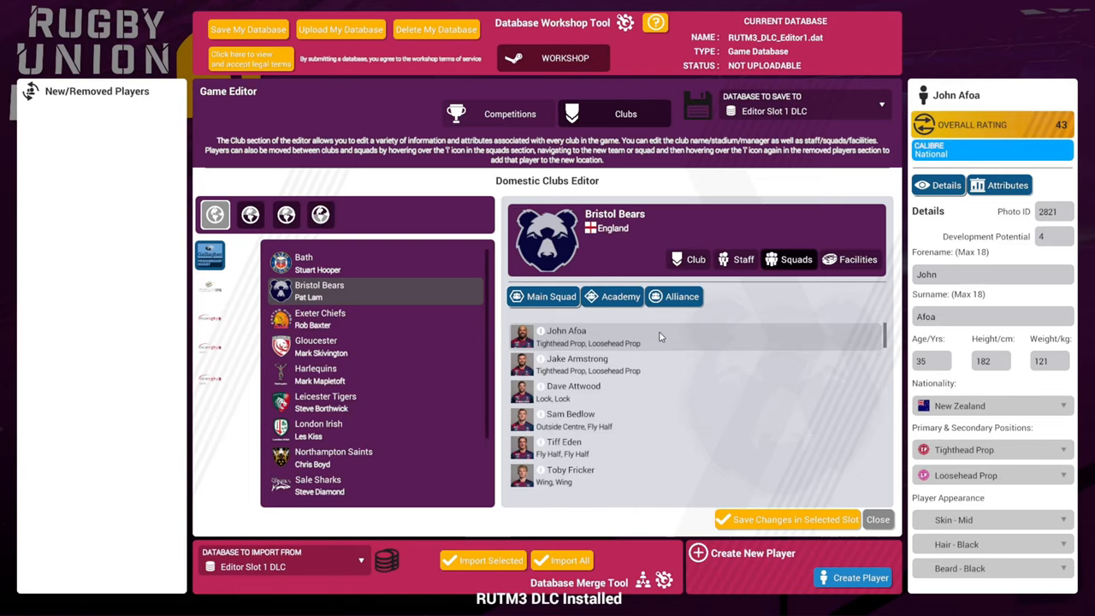
{"action": "left_click", "coordinate": [577, 365]}
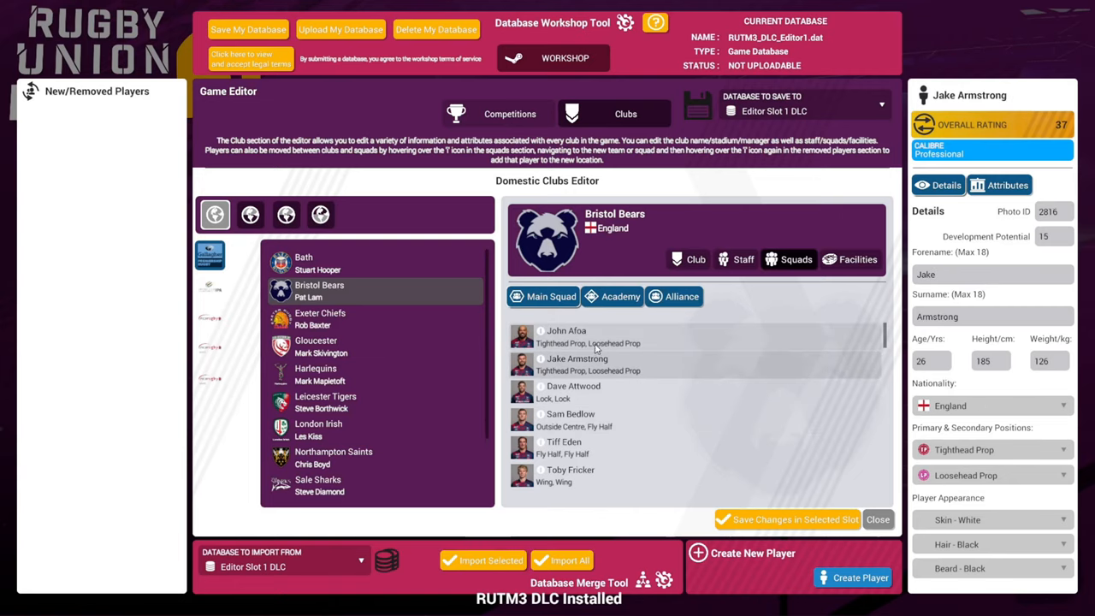
{"action": "left_click", "coordinate": [569, 335]}
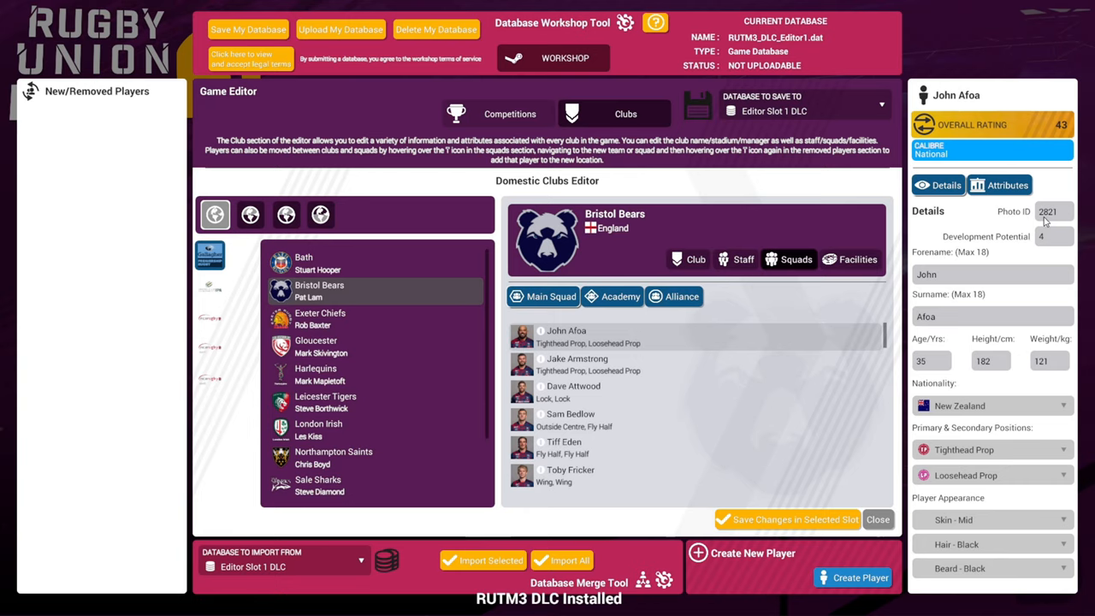
{"action": "mouse_move", "coordinate": [1001, 229]}
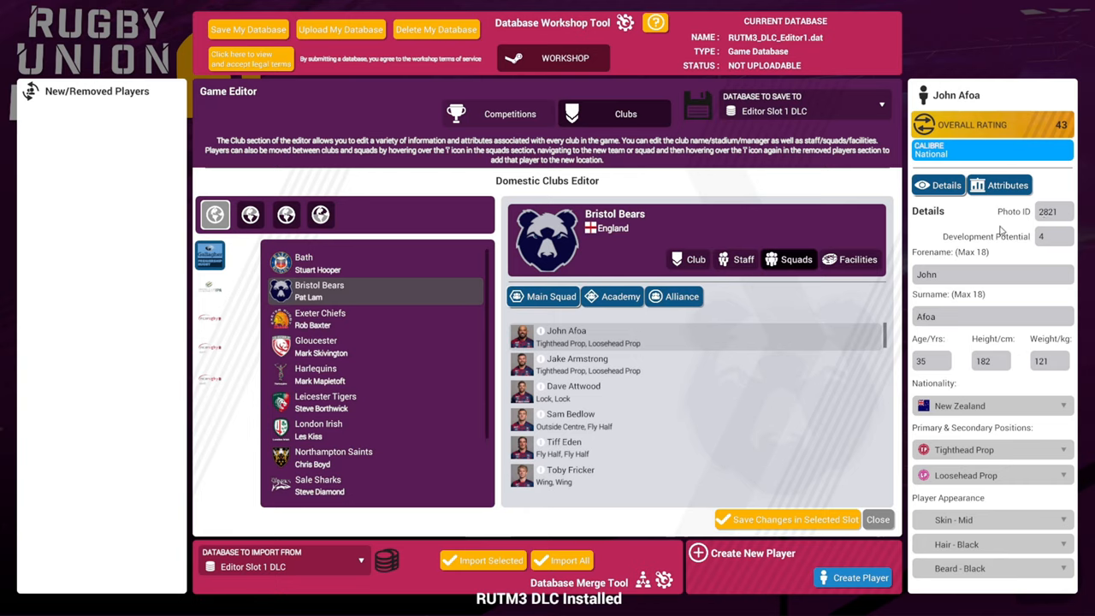
{"action": "left_click", "coordinate": [7, 614]}
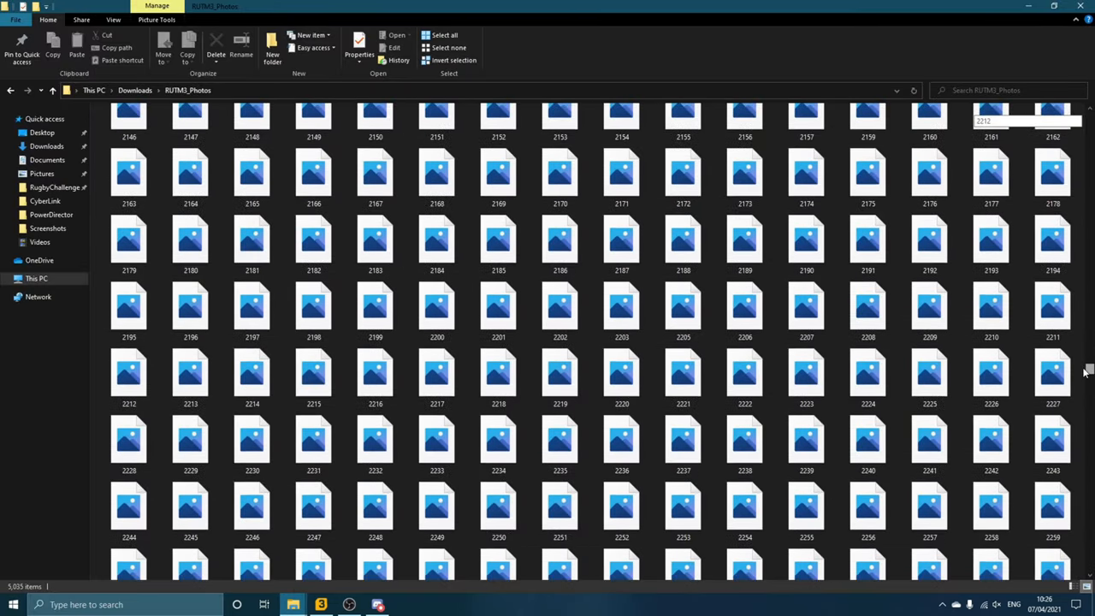
Step: Scroll the downloaded headshots into the 2800s, then return to the game's database editor
{"action": "scroll", "scroll_direction": "down", "scroll_amount": 3}
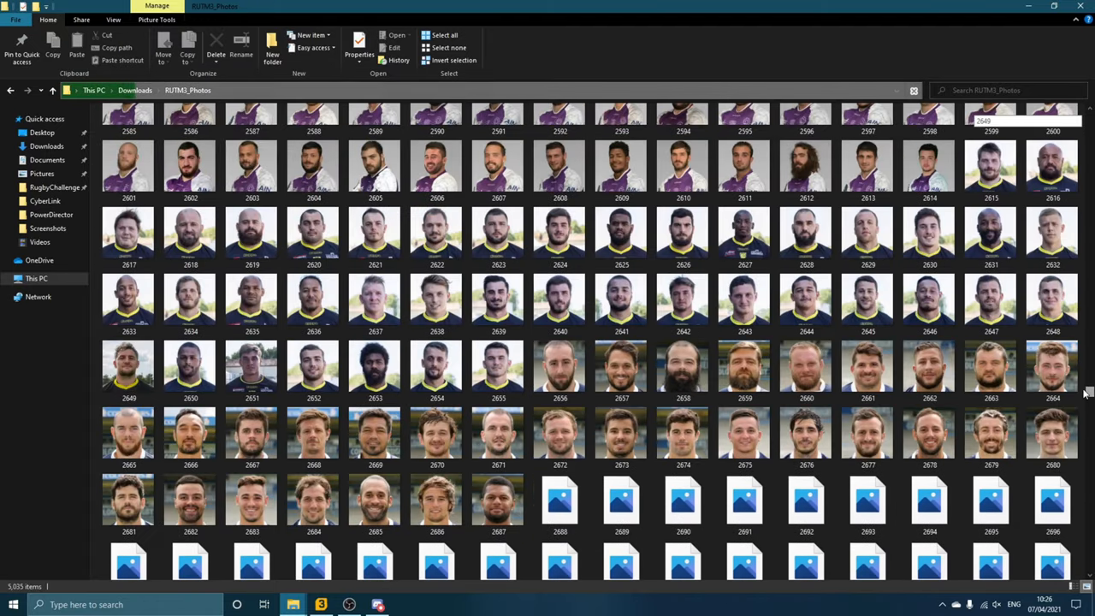
{"action": "scroll", "scroll_direction": "down", "scroll_amount": 3}
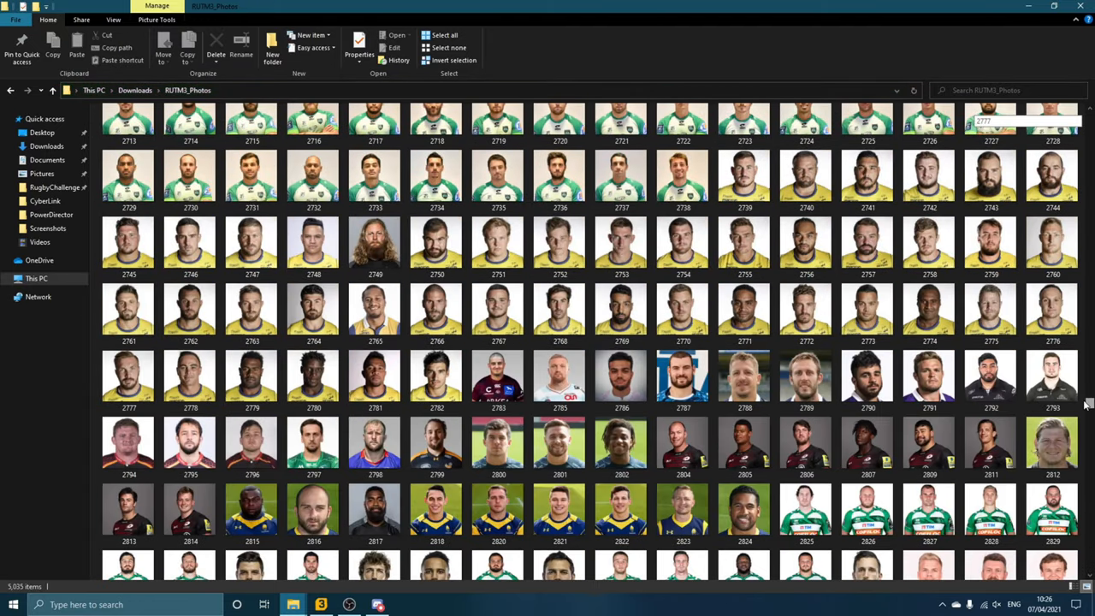
{"action": "scroll", "scroll_direction": "down", "scroll_amount": 3}
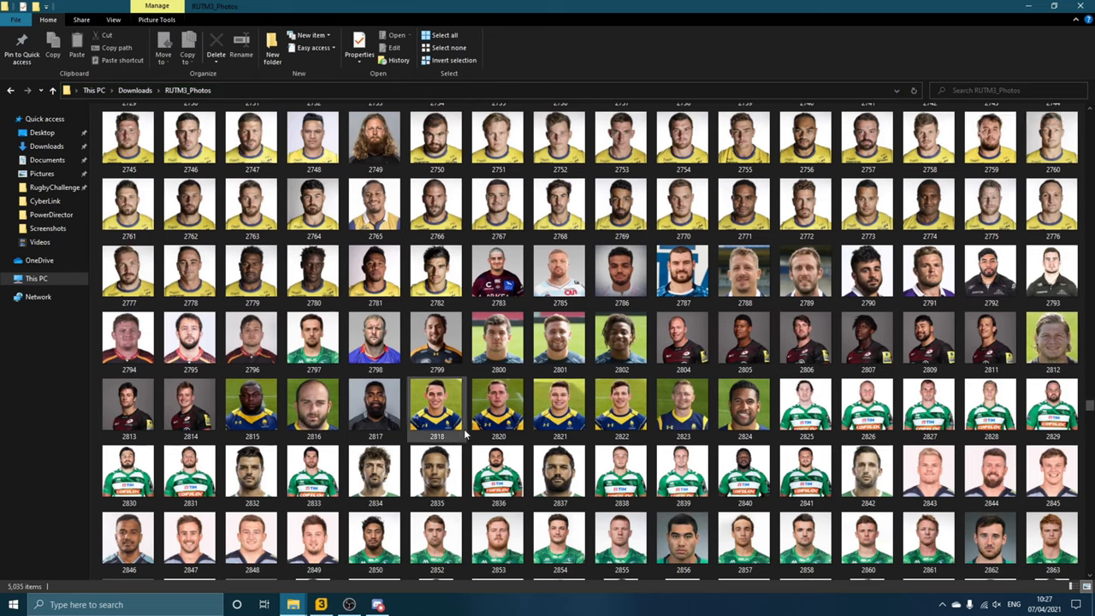
{"action": "left_click", "coordinate": [559, 408]}
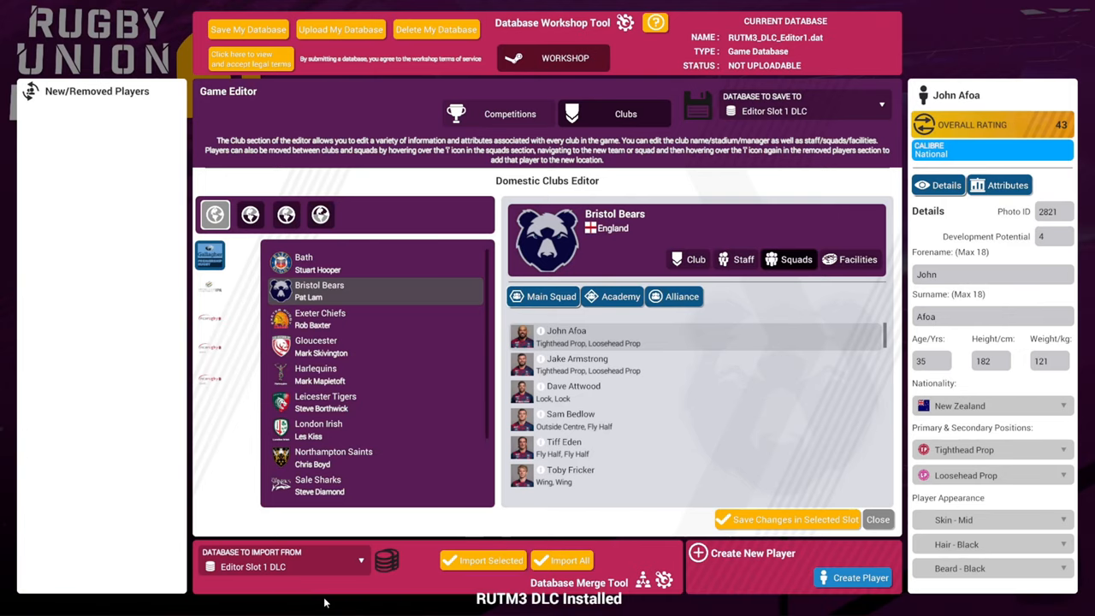
{"action": "mouse_move", "coordinate": [701, 346]}
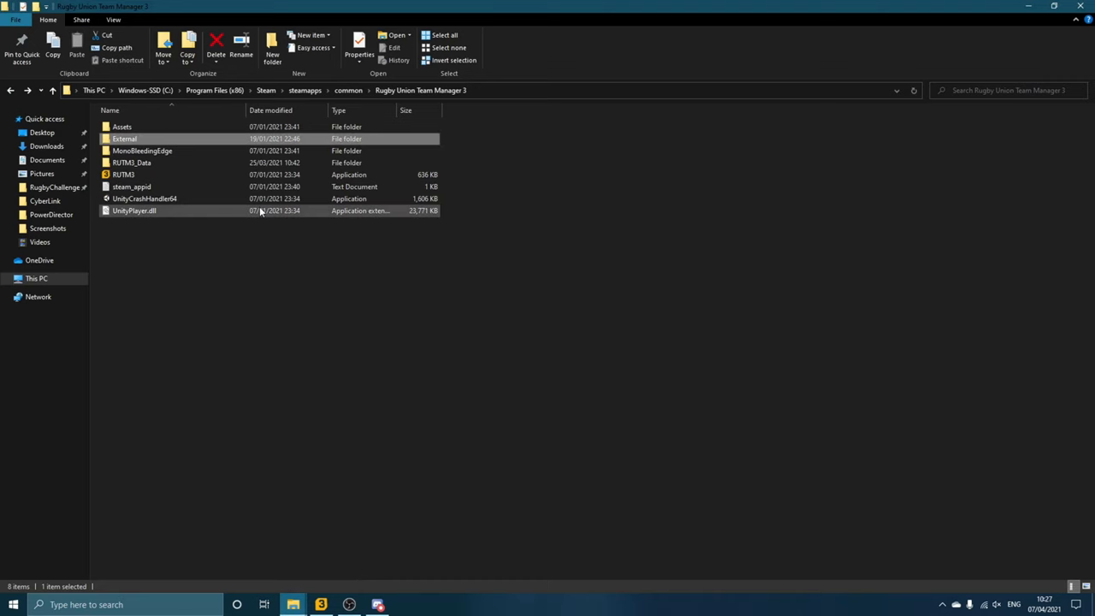
Step: Enter the External folder of the Rugby Union Team Manager 3 install
{"action": "double_click", "coordinate": [123, 139]}
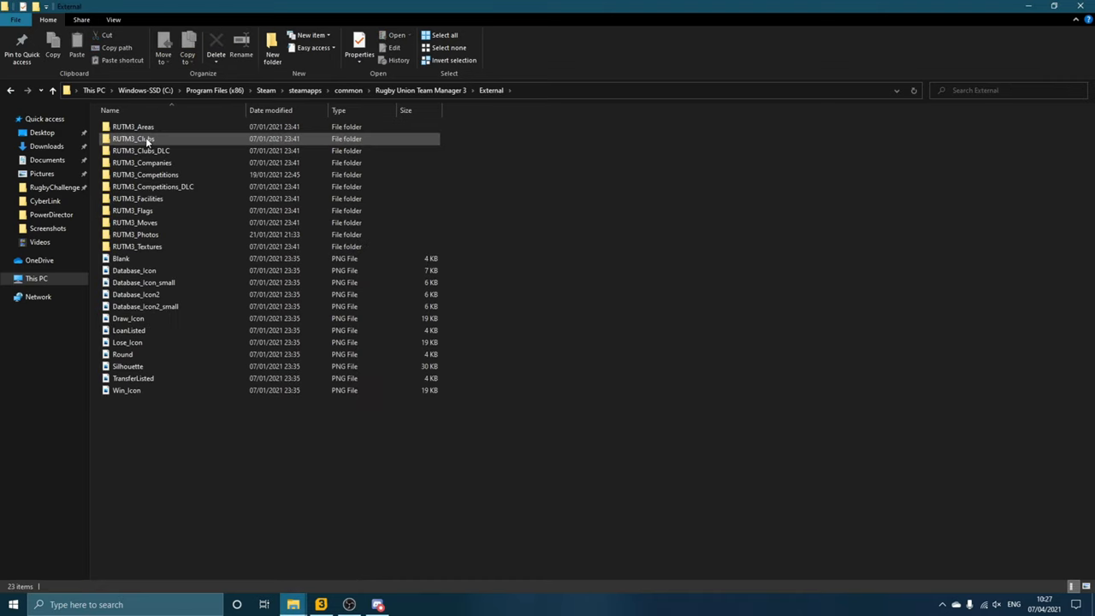
Step: Browse the installed RUTM3_Photos headshots in External, scrolling past number 2,400
{"action": "double_click", "coordinate": [135, 234]}
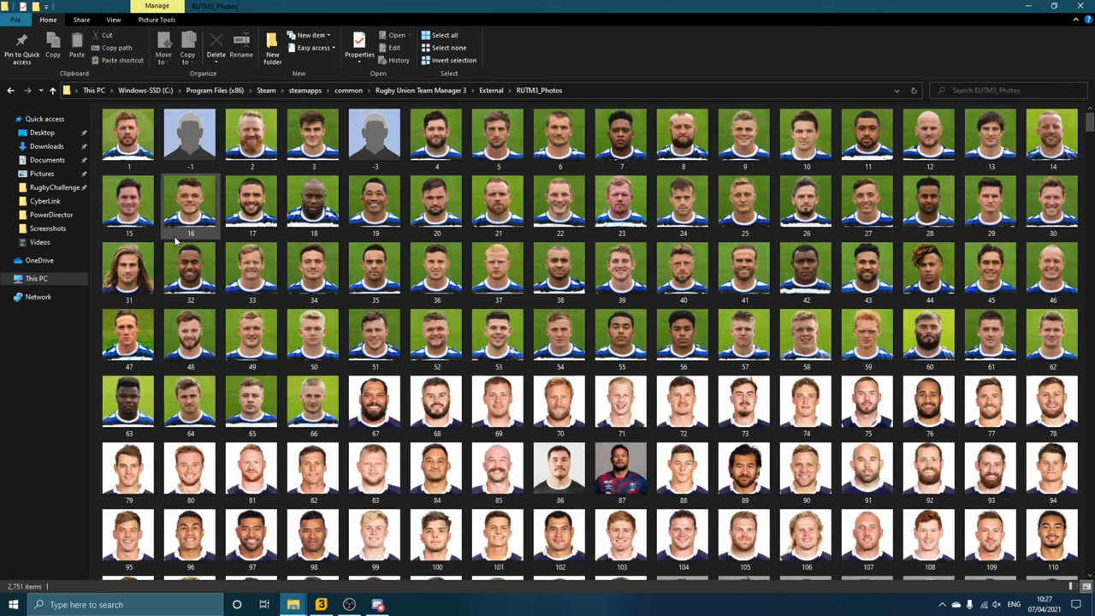
{"action": "scroll", "scroll_direction": "down", "scroll_amount": 3}
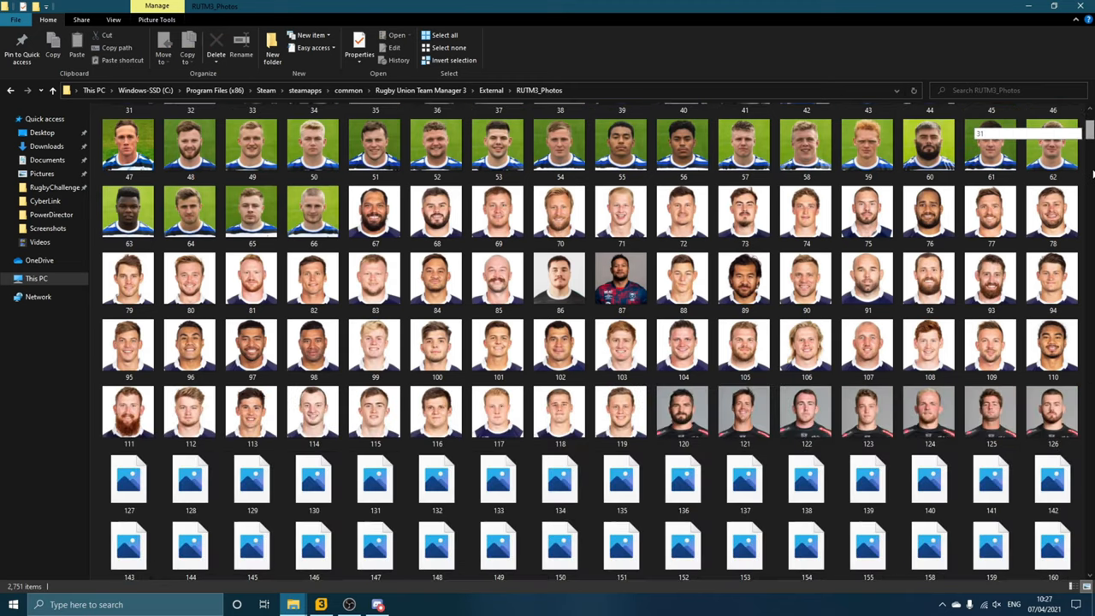
{"action": "scroll", "scroll_direction": "down", "scroll_amount": 3}
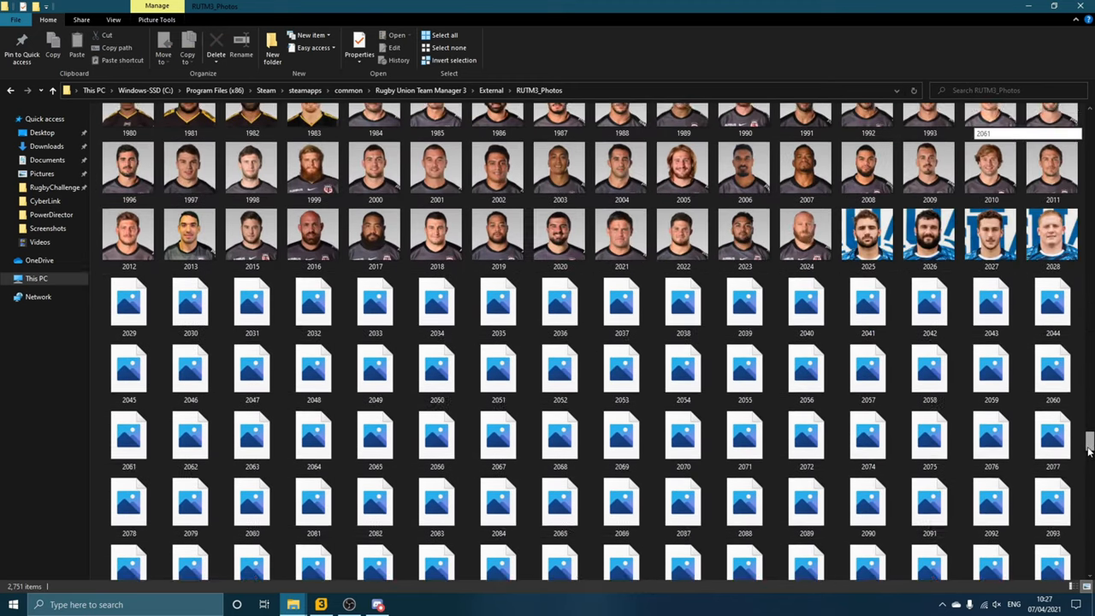
{"action": "scroll", "scroll_direction": "down", "scroll_amount": 3}
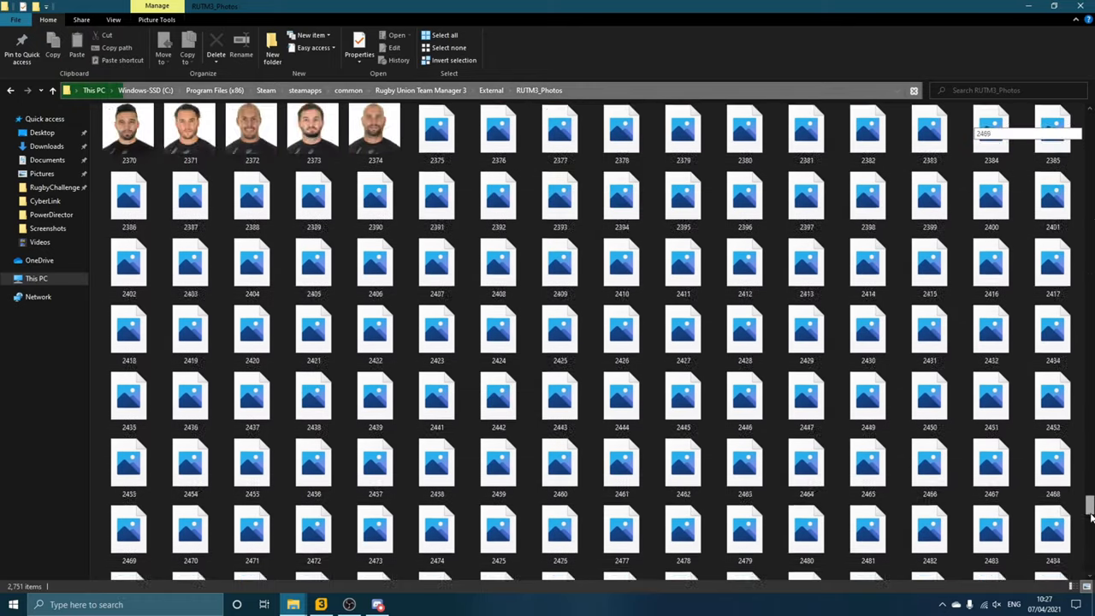
{"action": "scroll", "scroll_direction": "down", "scroll_amount": 3}
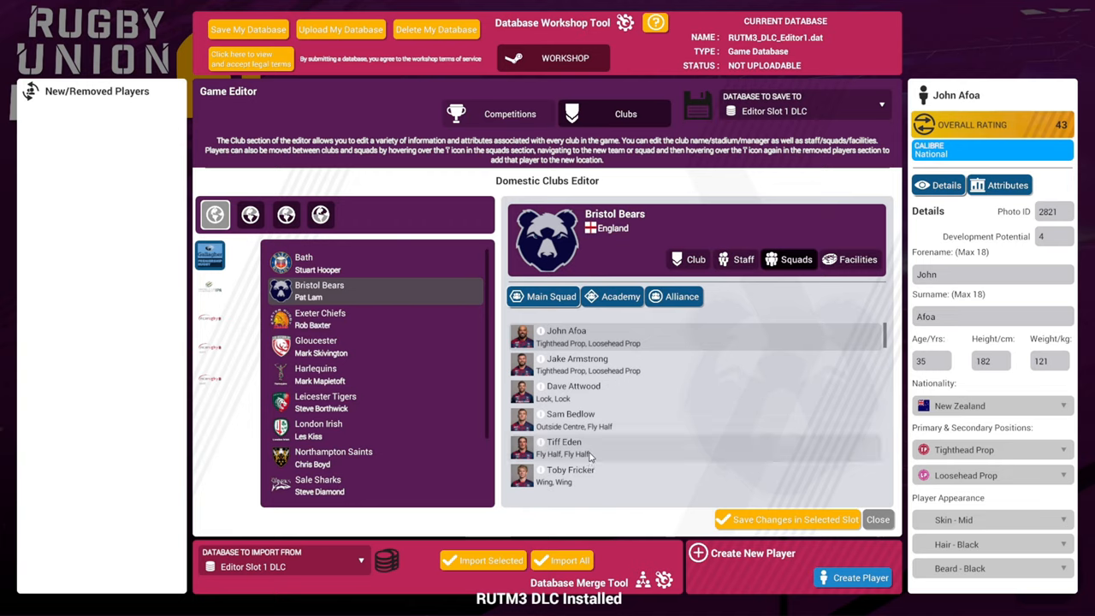
Step: Read Sam Bedlow's photo ID 2830 in the Bristol Bears squad, then go back to the photos window
{"action": "left_click", "coordinate": [570, 419]}
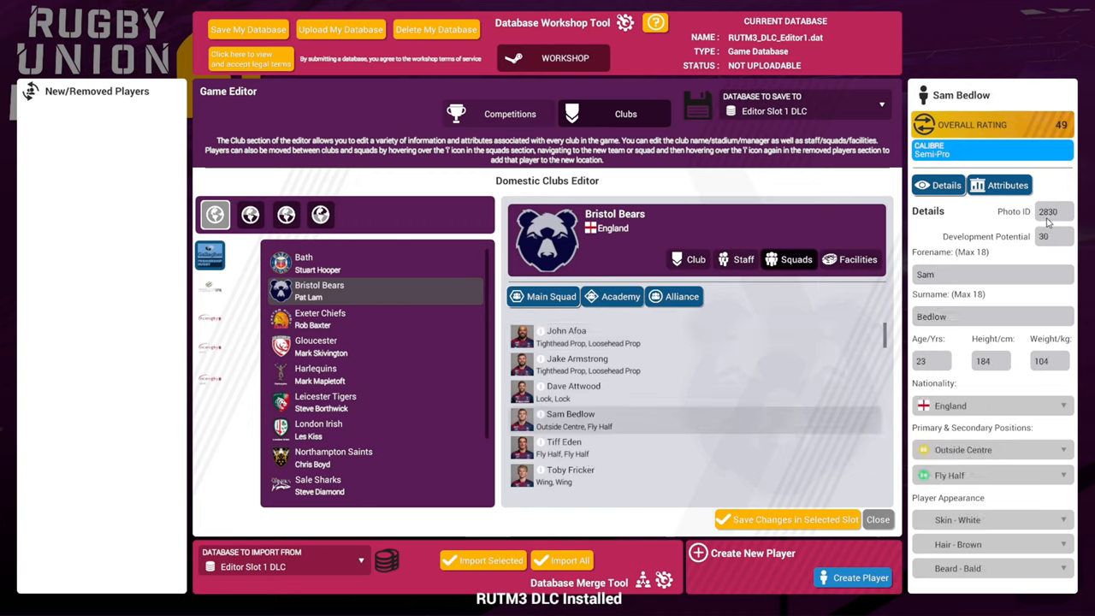
{"action": "left_click", "coordinate": [11, 602]}
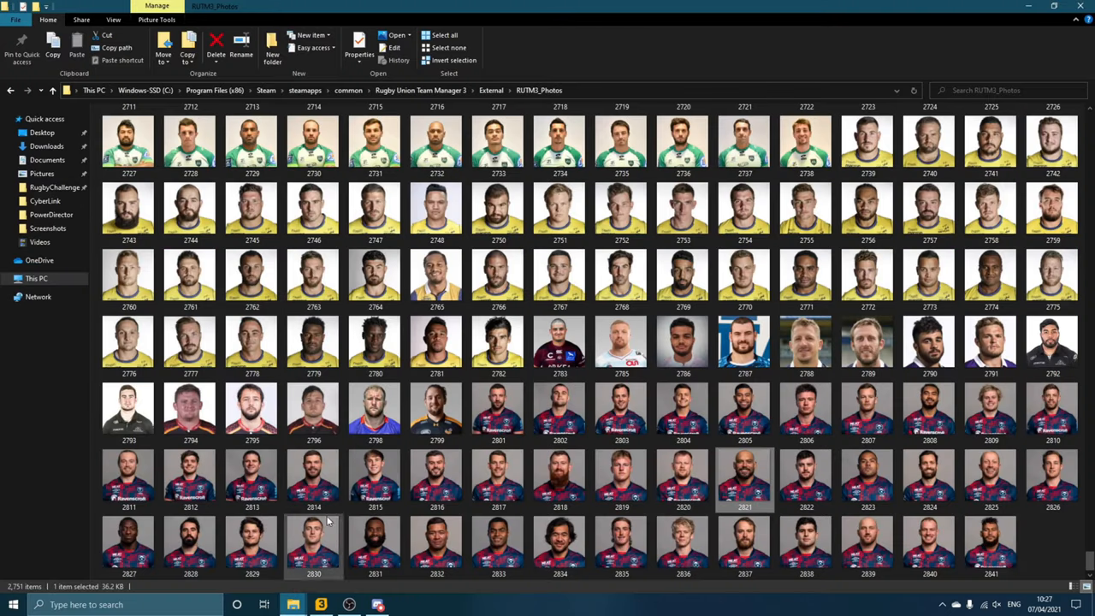
{"action": "mouse_move", "coordinate": [494, 407]}
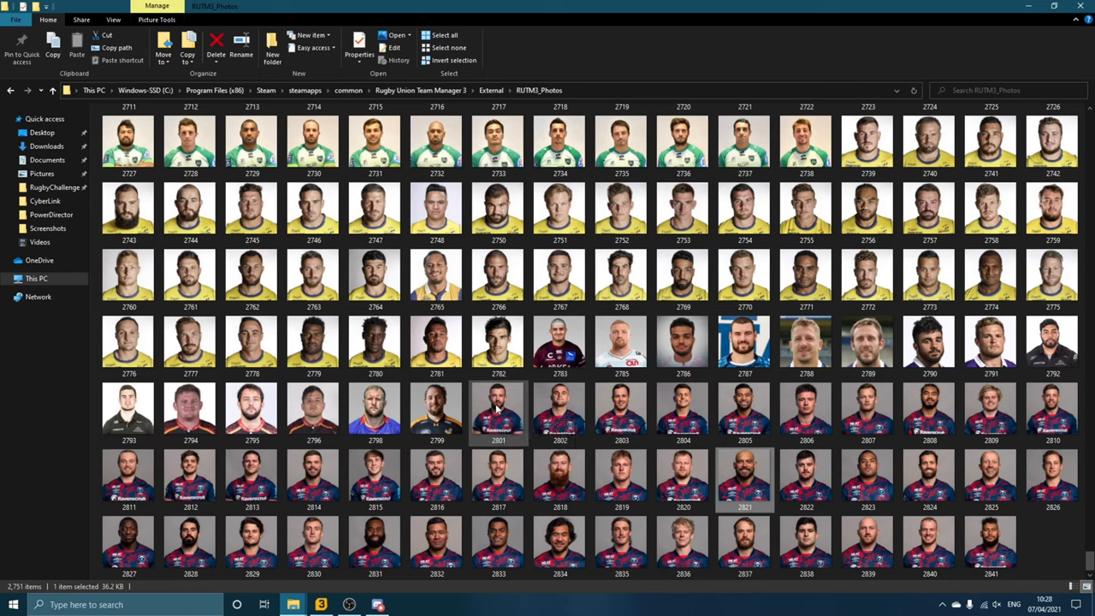
{"action": "mouse_move", "coordinate": [496, 409]}
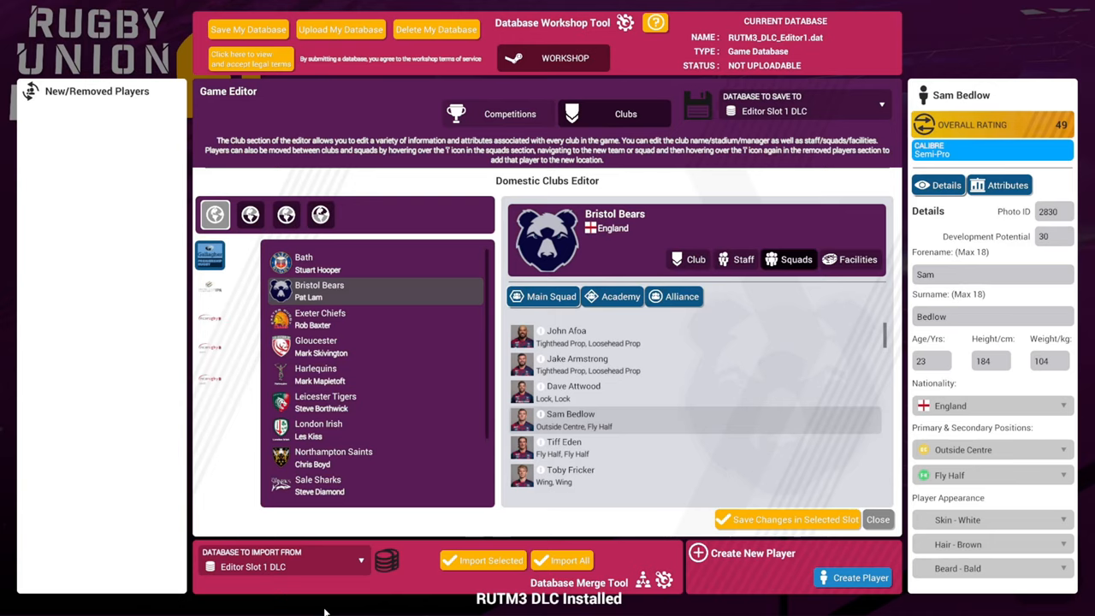
{"action": "mouse_move", "coordinate": [712, 349]}
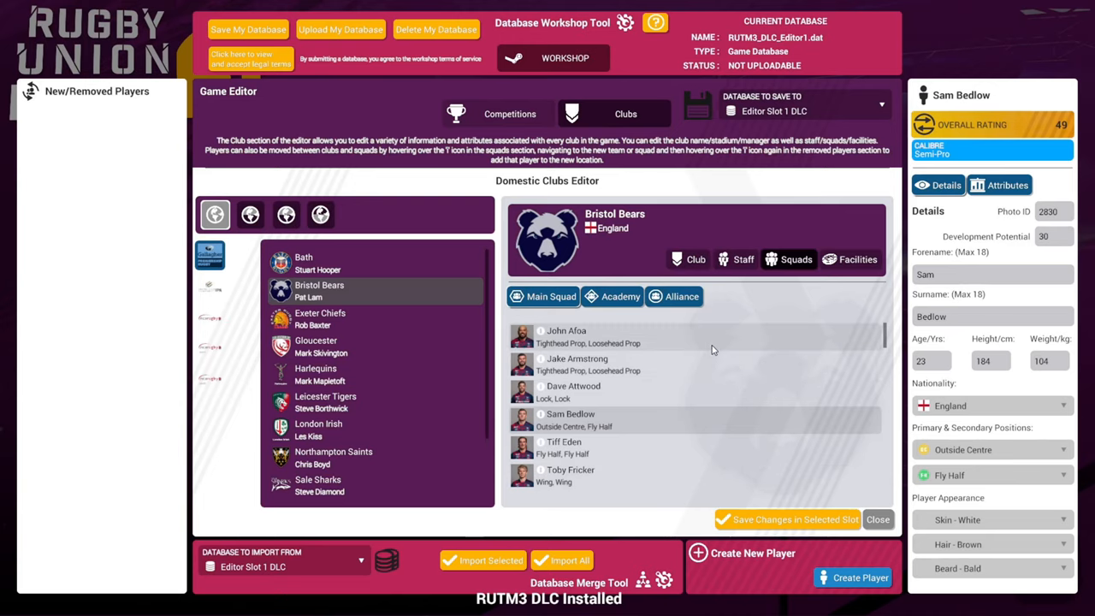
Step: Show a Bristol Bears player's details panel in the squad editor
{"action": "left_click", "coordinate": [568, 335]}
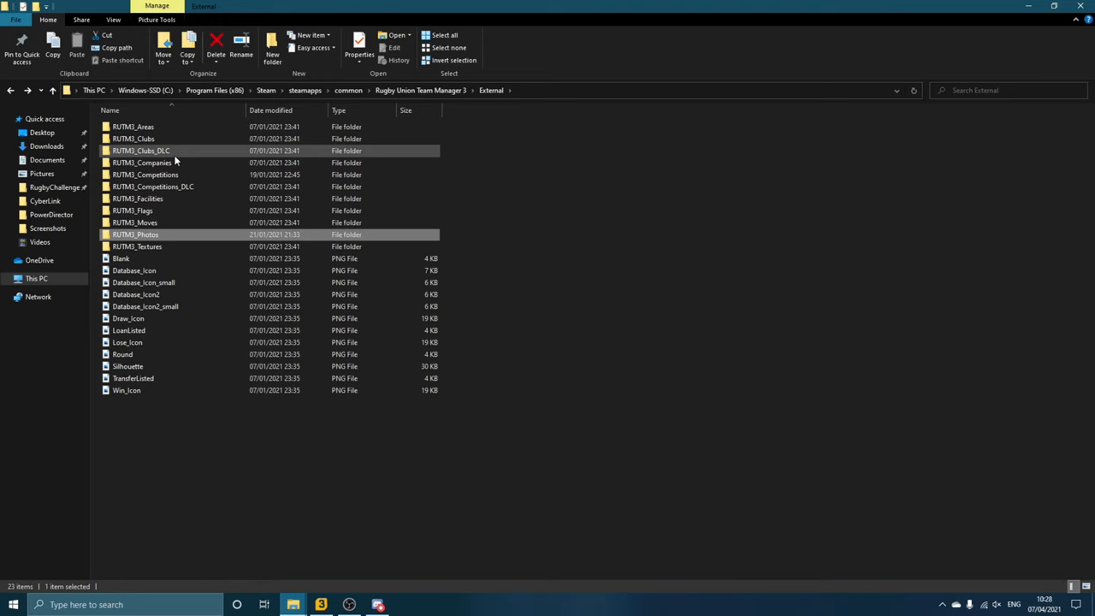
{"action": "double_click", "coordinate": [140, 151]}
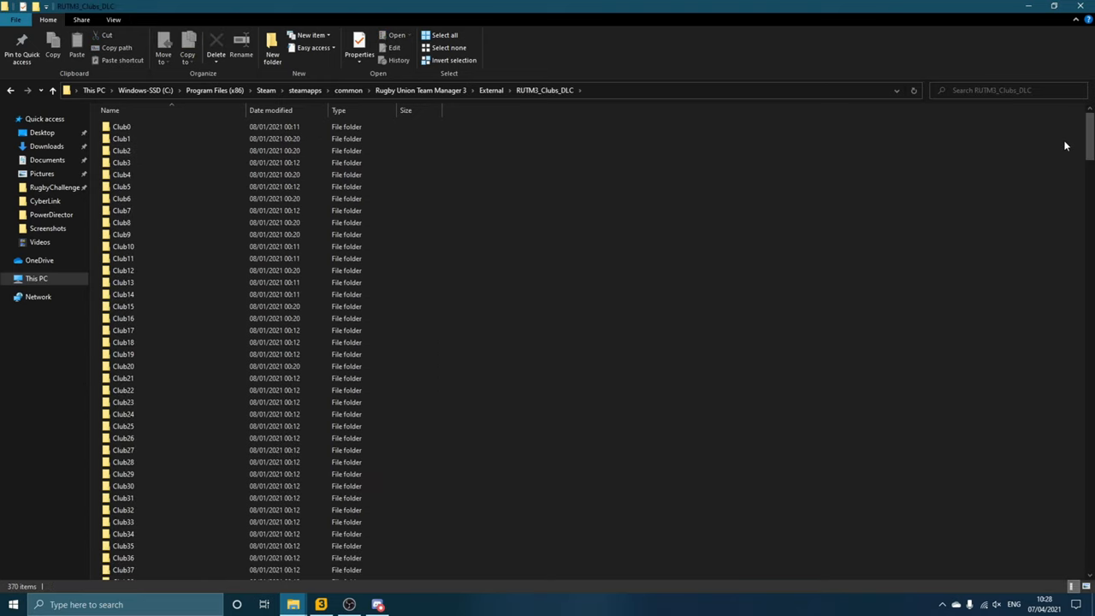
{"action": "scroll", "scroll_direction": "down", "scroll_amount": 3}
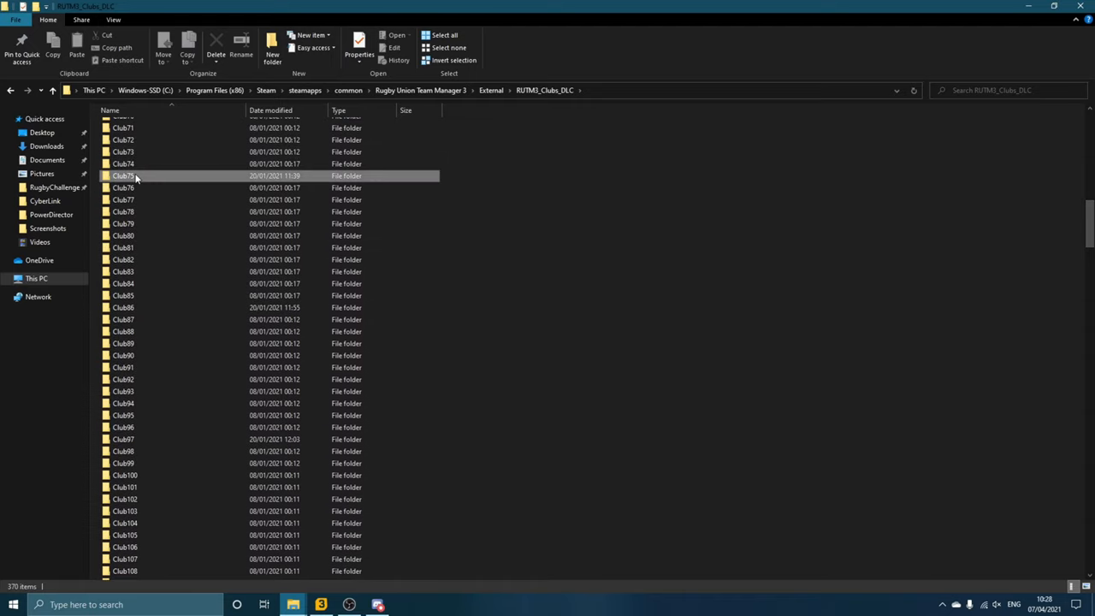
{"action": "double_click", "coordinate": [124, 175]}
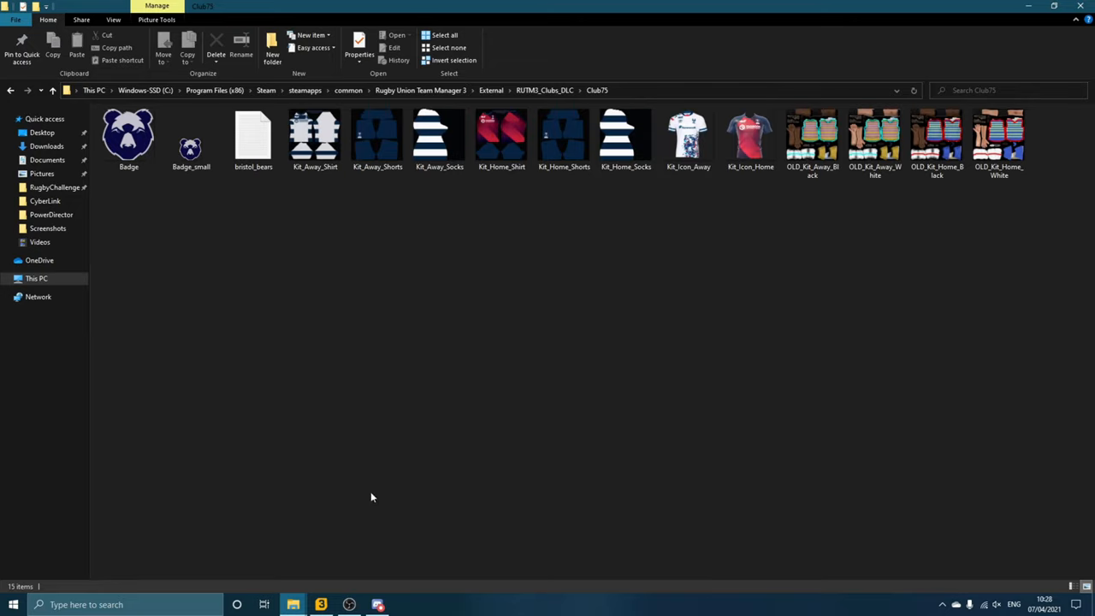
{"action": "mouse_move", "coordinate": [399, 304]}
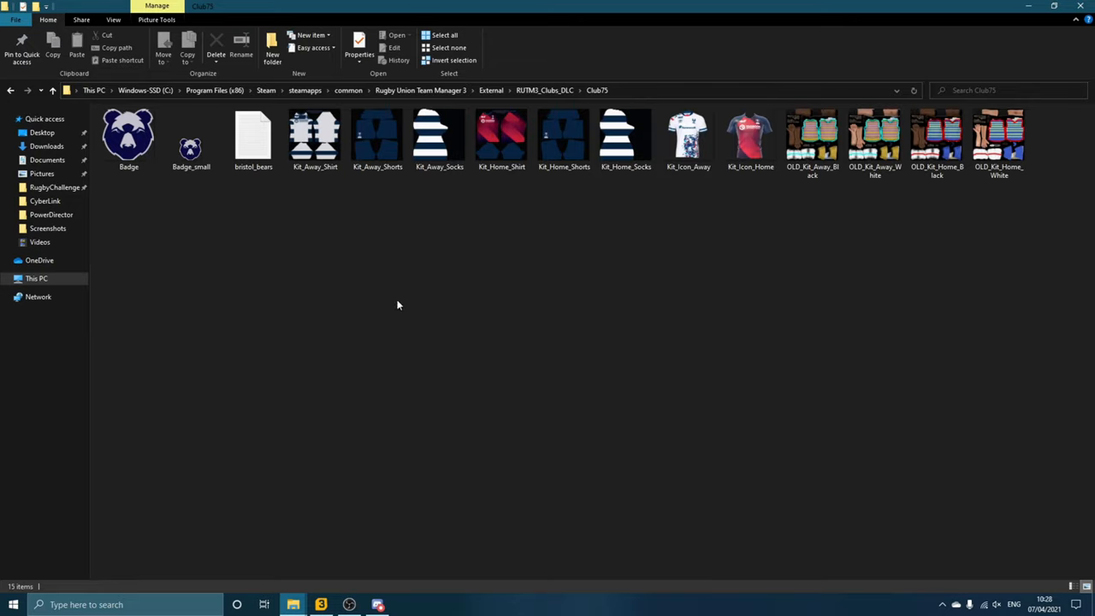
{"action": "left_click", "coordinate": [128, 137]}
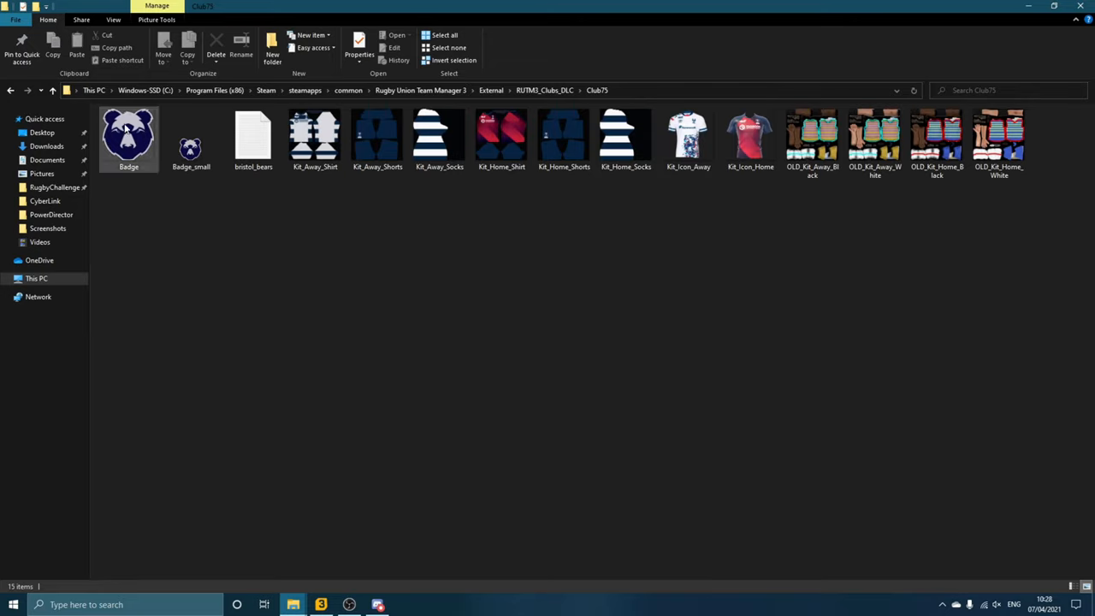
{"action": "mouse_move", "coordinate": [128, 137]}
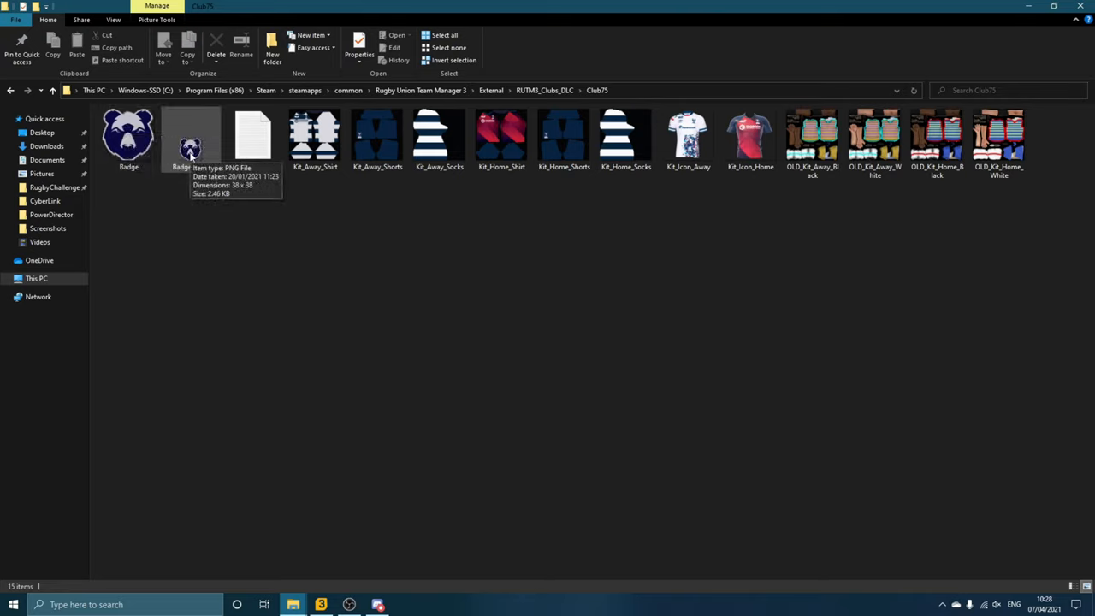
{"action": "mouse_move", "coordinate": [260, 325]}
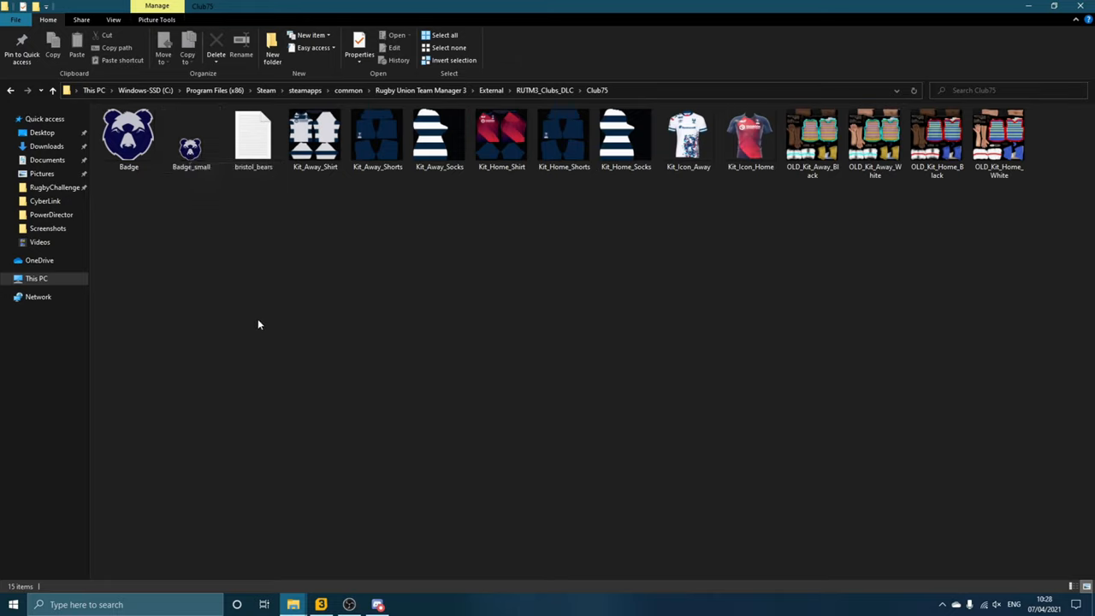
{"action": "left_click", "coordinate": [128, 136]}
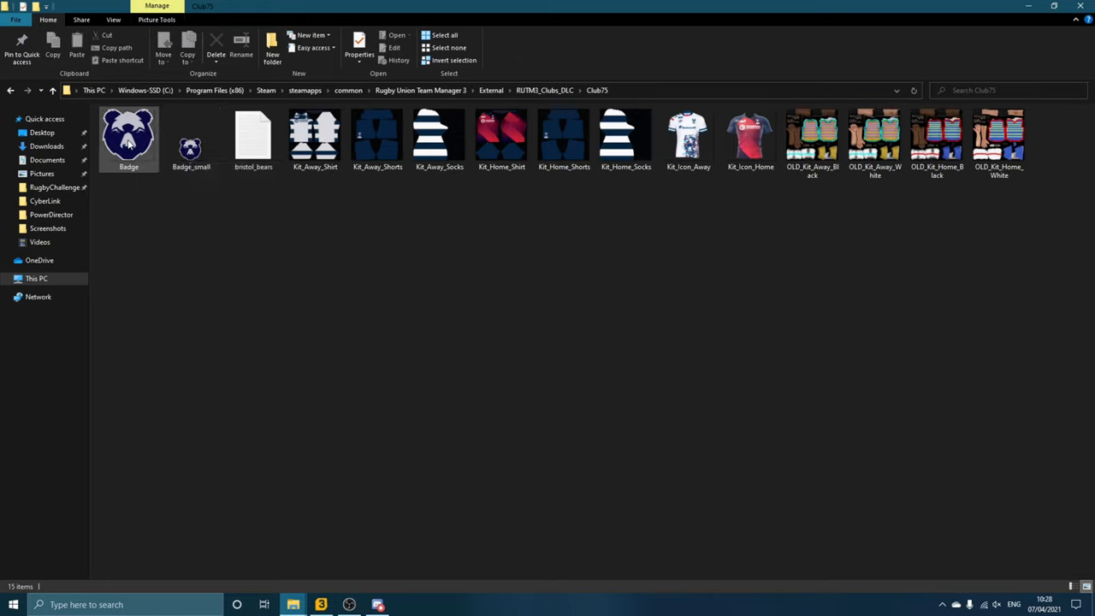
{"action": "mouse_move", "coordinate": [130, 144]}
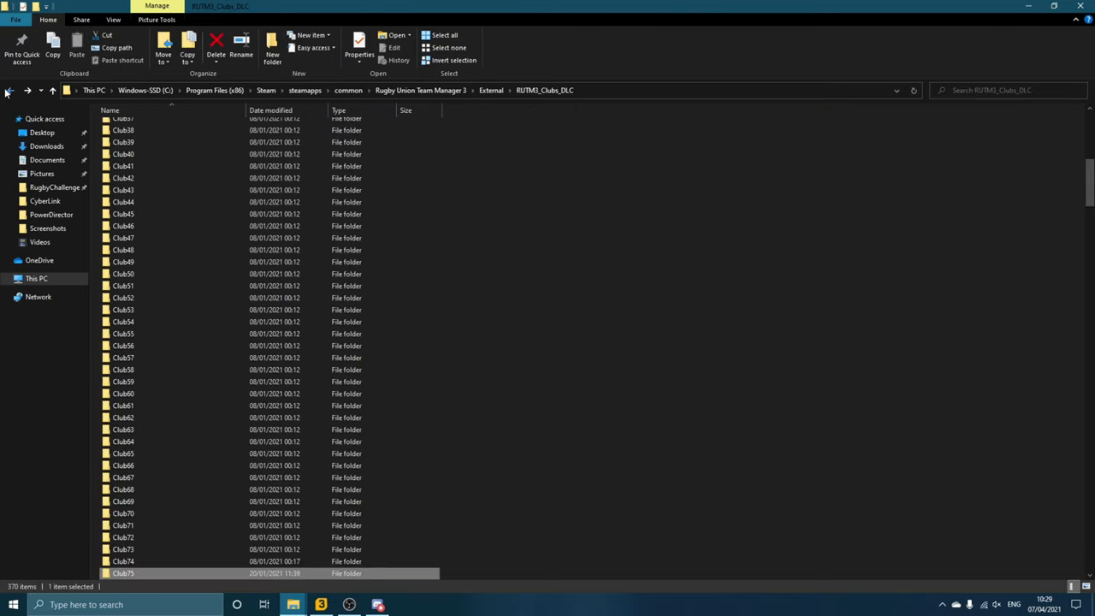
{"action": "left_click", "coordinate": [7, 93]}
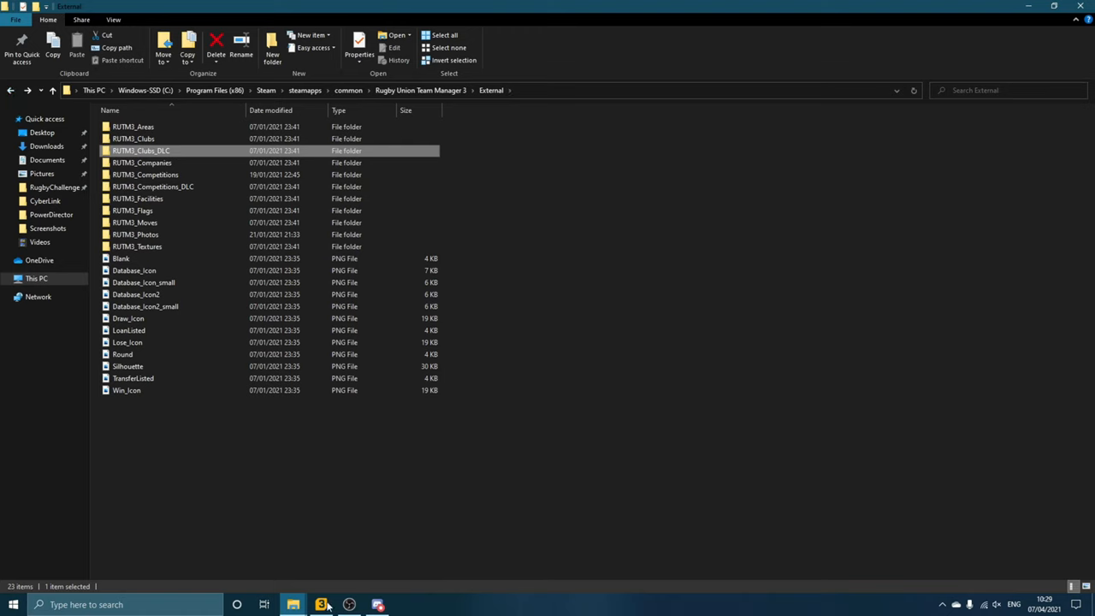
Step: Check Gloucester's and Bristol Bears' squads and Bristol's club details, then switch to the Competitions editor
{"action": "left_click", "coordinate": [321, 604]}
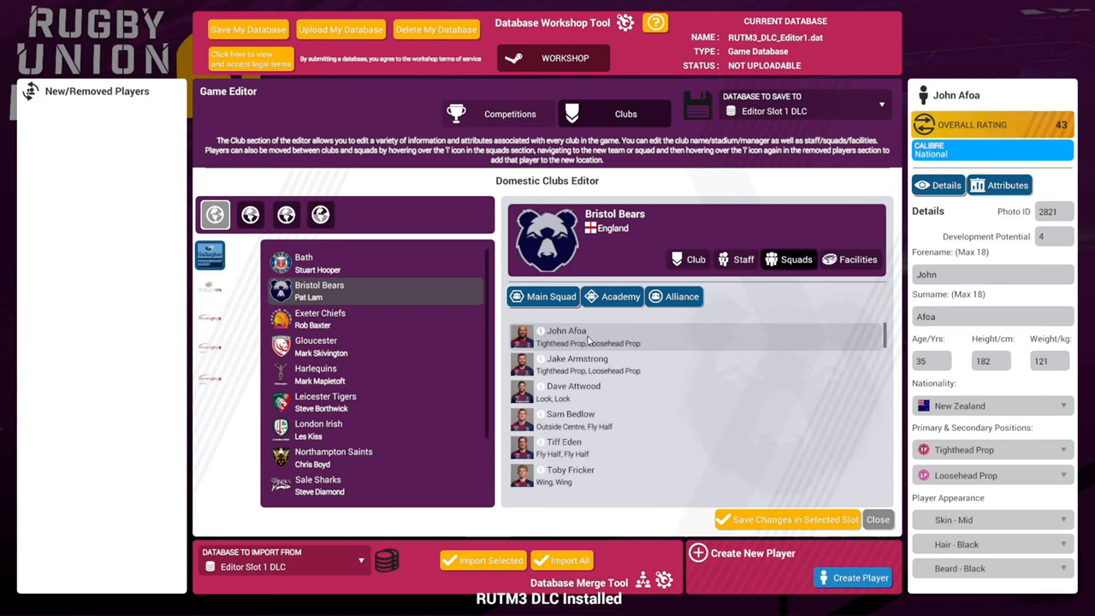
{"action": "left_click", "coordinate": [325, 345]}
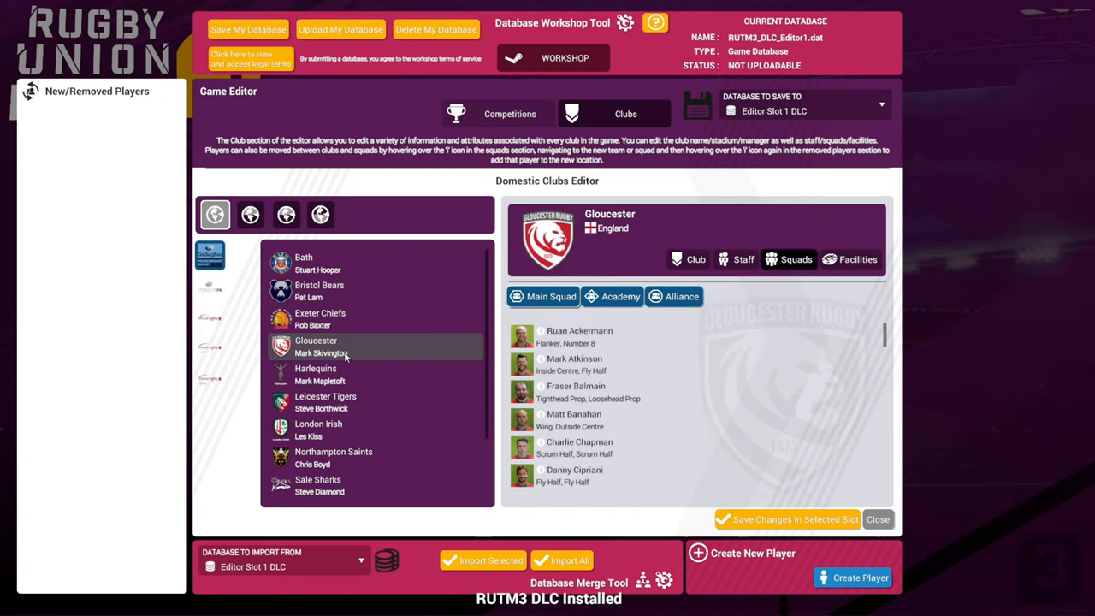
{"action": "left_click", "coordinate": [332, 318]}
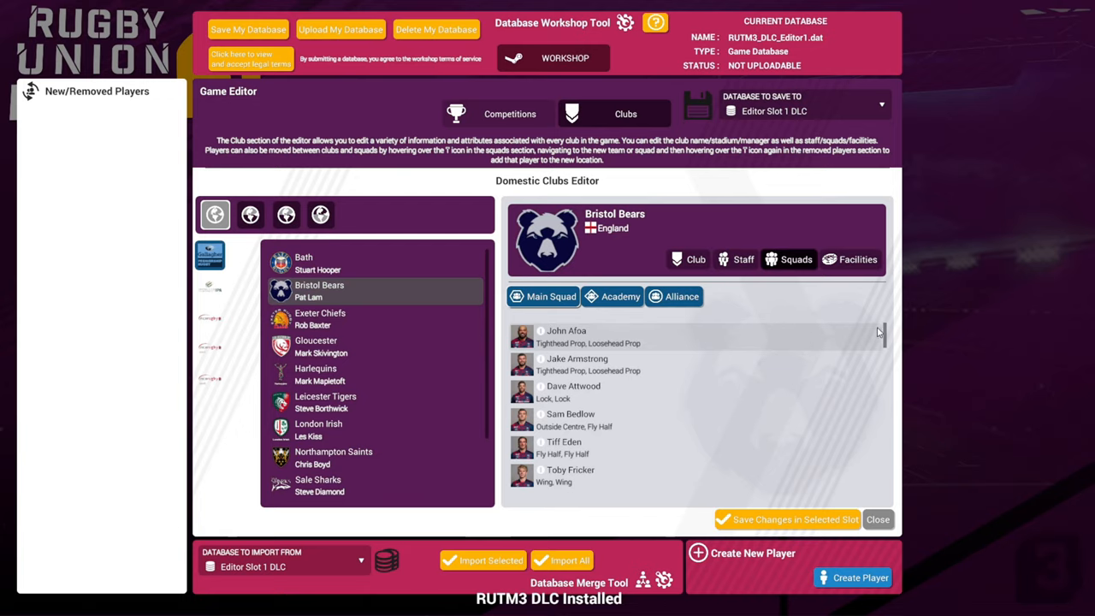
{"action": "scroll", "scroll_direction": "down", "scroll_amount": 3}
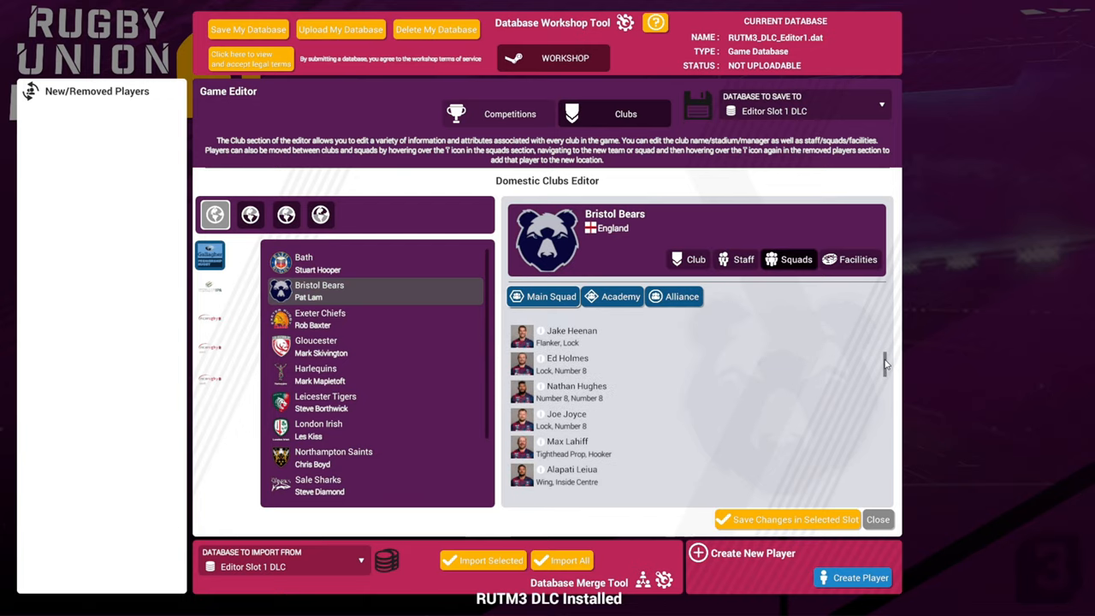
{"action": "left_click", "coordinate": [688, 260]}
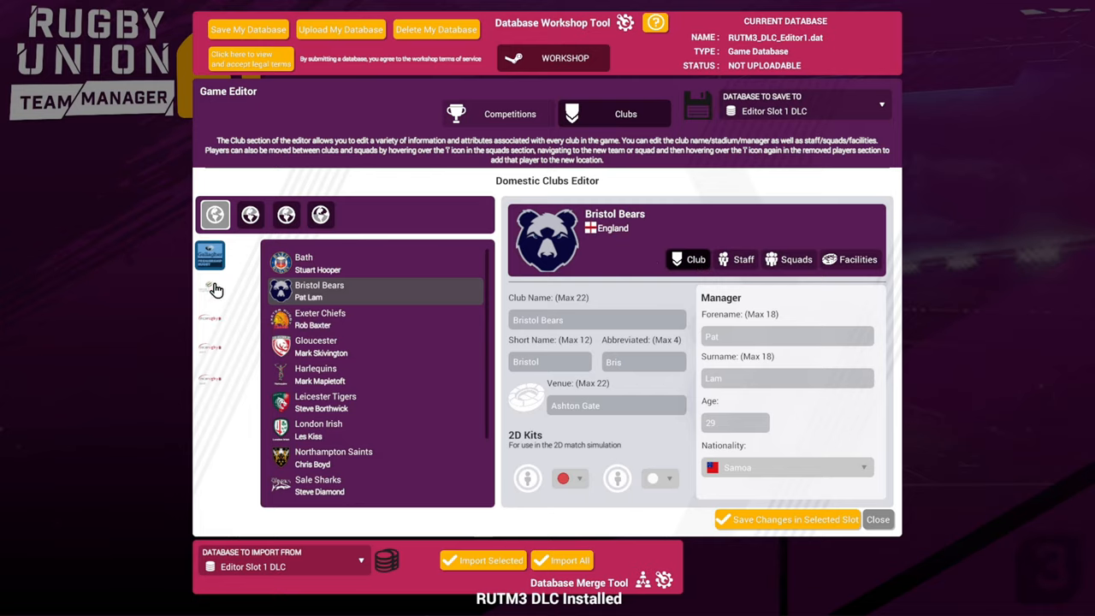
{"action": "mouse_move", "coordinate": [512, 127]}
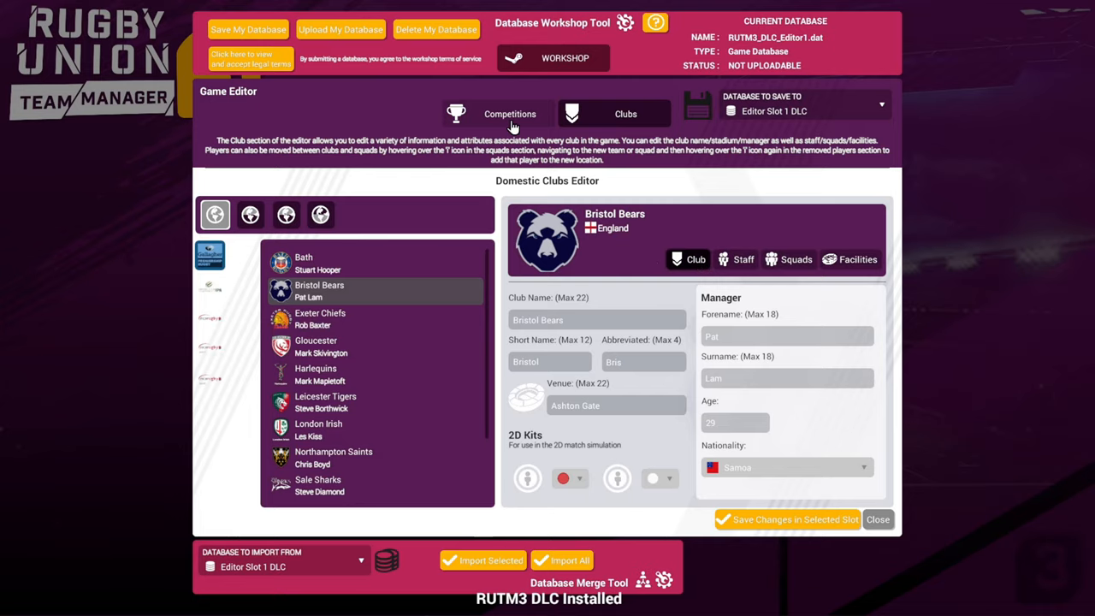
{"action": "left_click", "coordinate": [510, 113]}
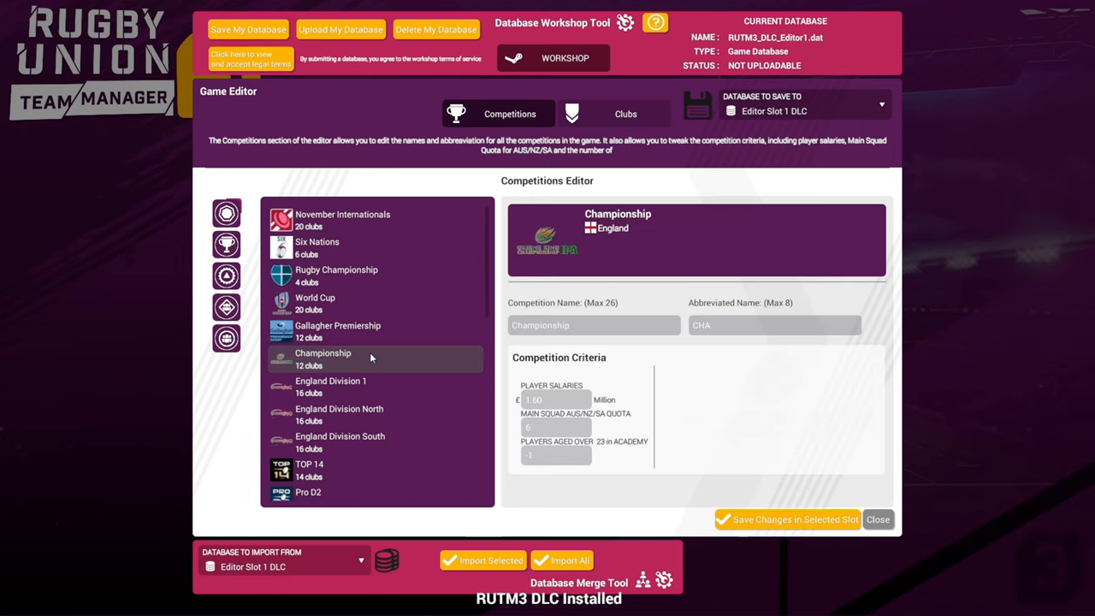
Step: Return to the clubs editor, reselect the first league with Bath and Bristol Bears, and request Close
{"action": "left_click", "coordinate": [632, 113]}
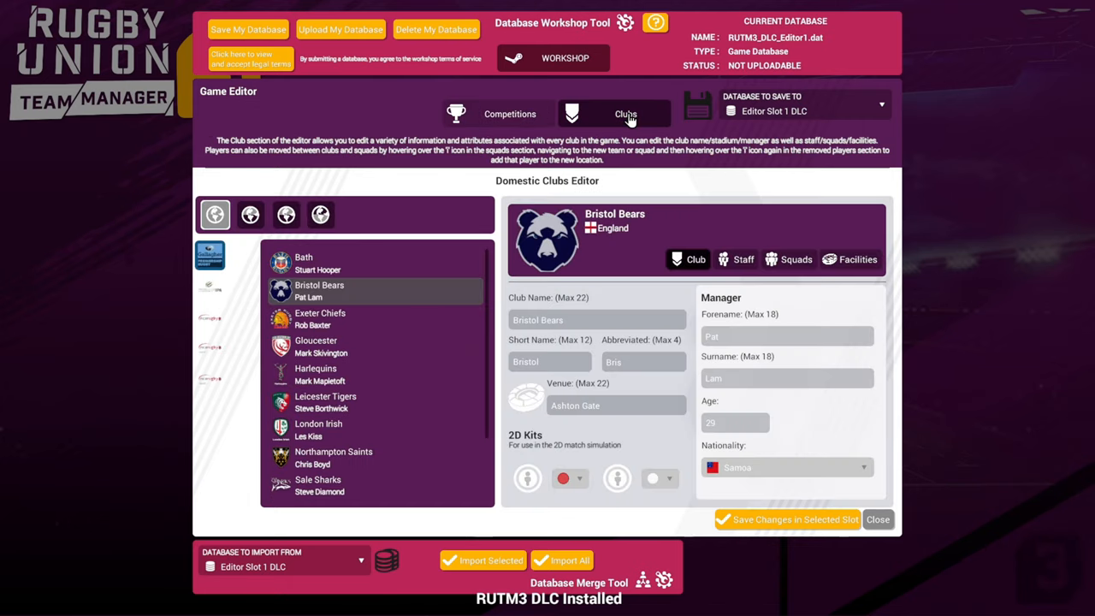
{"action": "mouse_move", "coordinate": [503, 118]}
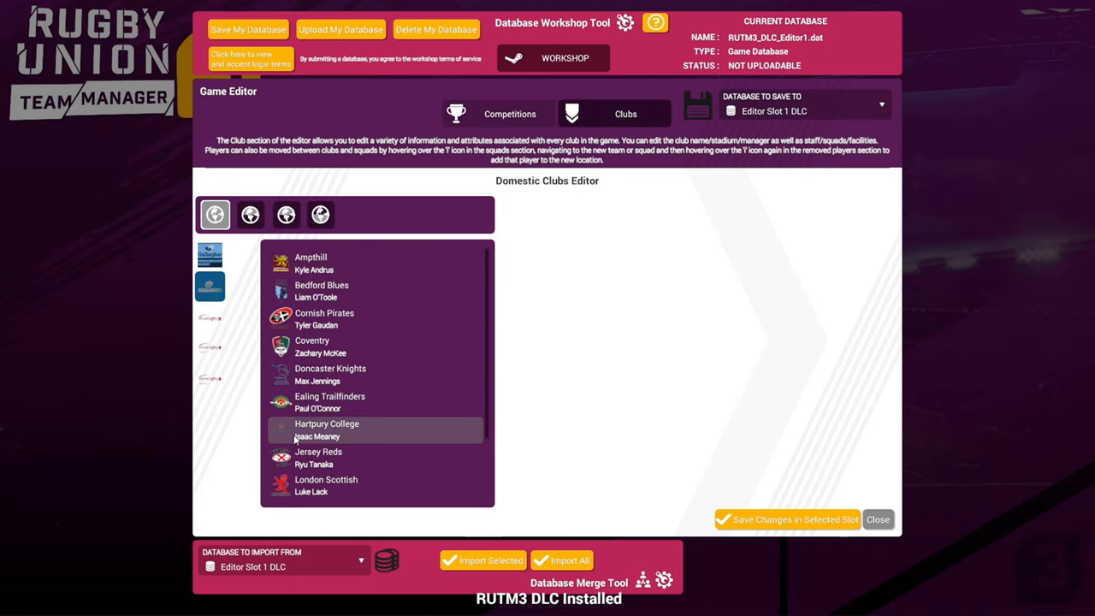
{"action": "mouse_move", "coordinate": [249, 270]}
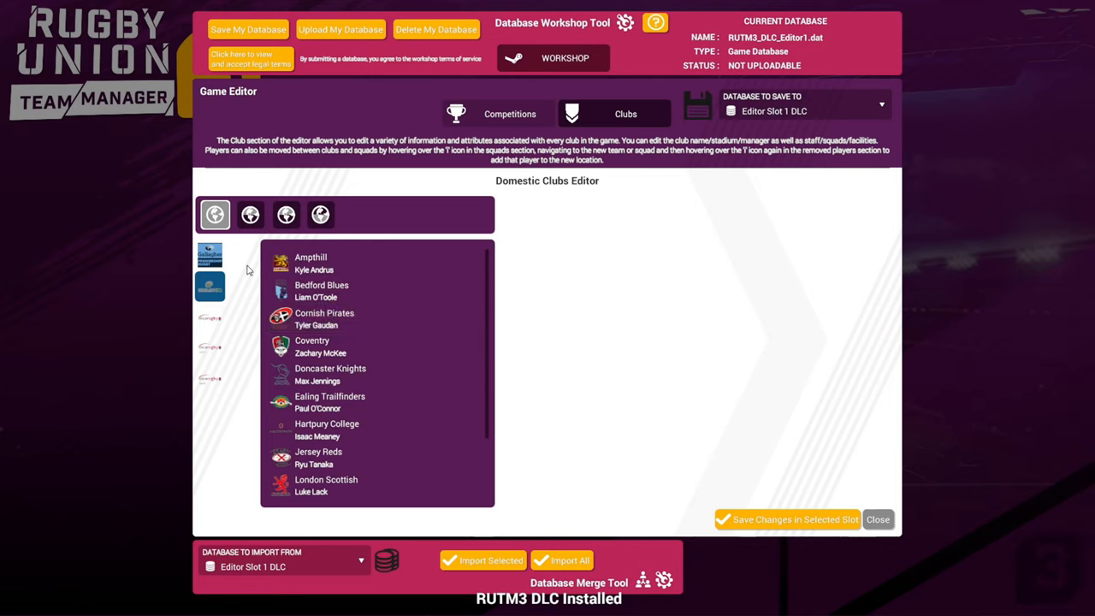
{"action": "left_click", "coordinate": [208, 257]}
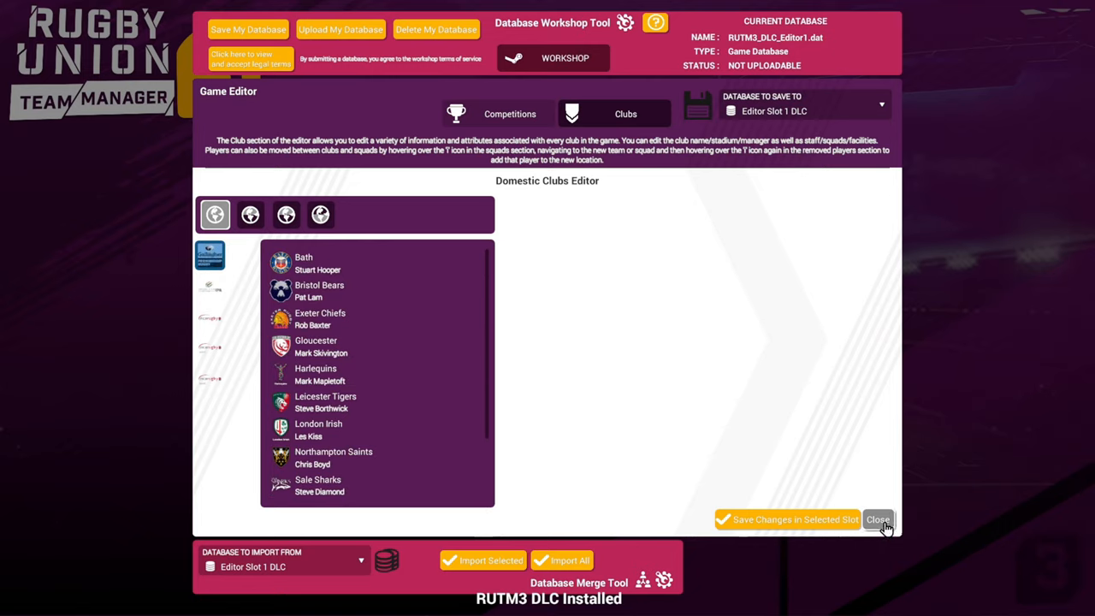
{"action": "left_click", "coordinate": [879, 520]}
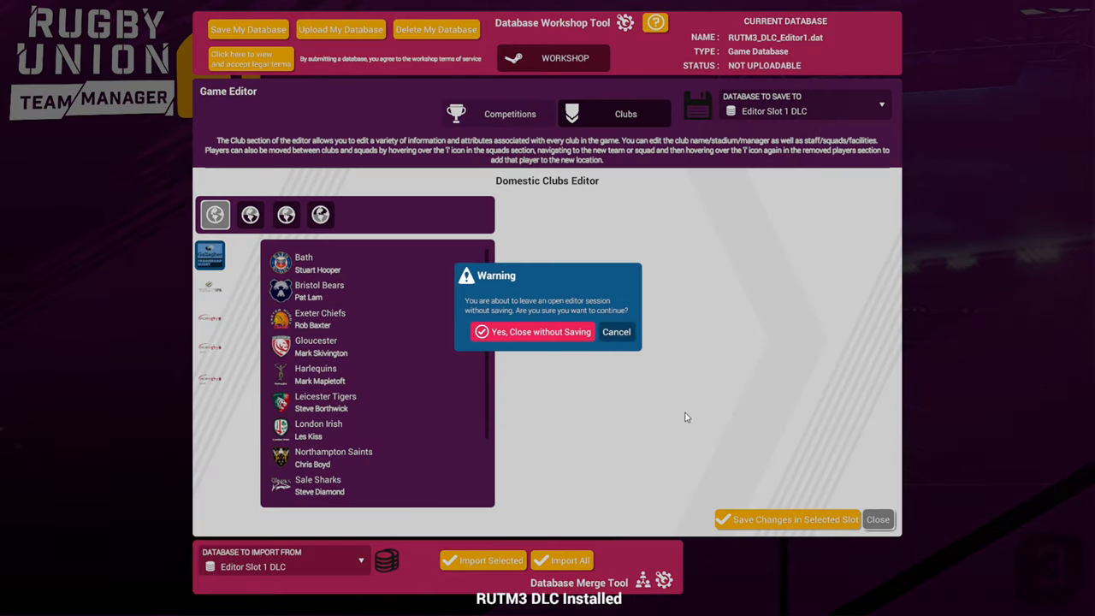
Step: Confirm 'Yes, Close without Saving' and land back on the main menu
{"action": "left_click", "coordinate": [532, 332]}
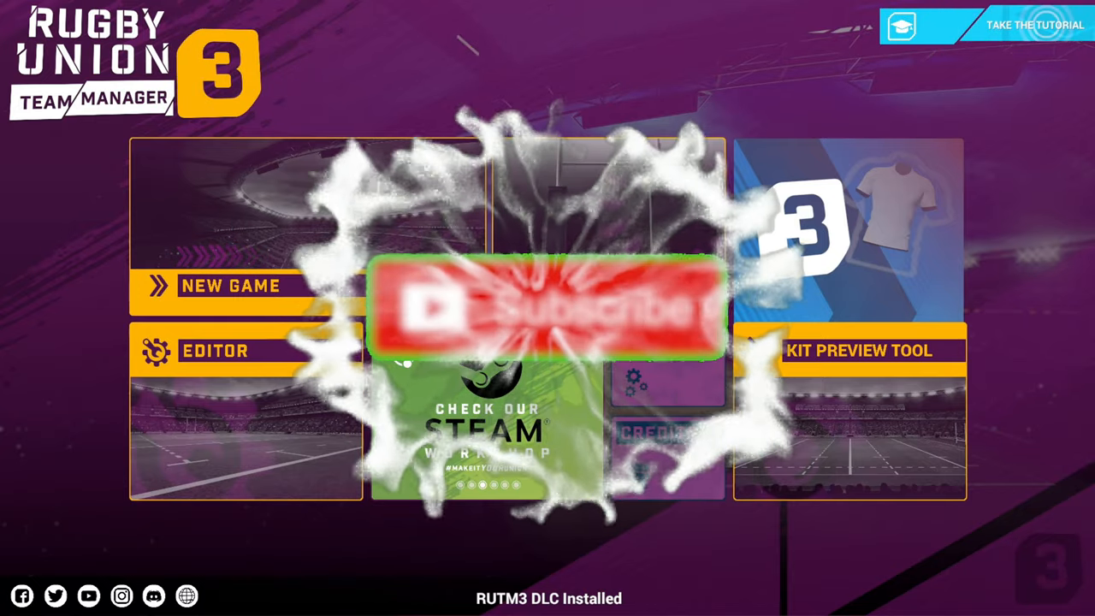
{"action": "left_click", "coordinate": [539, 312]}
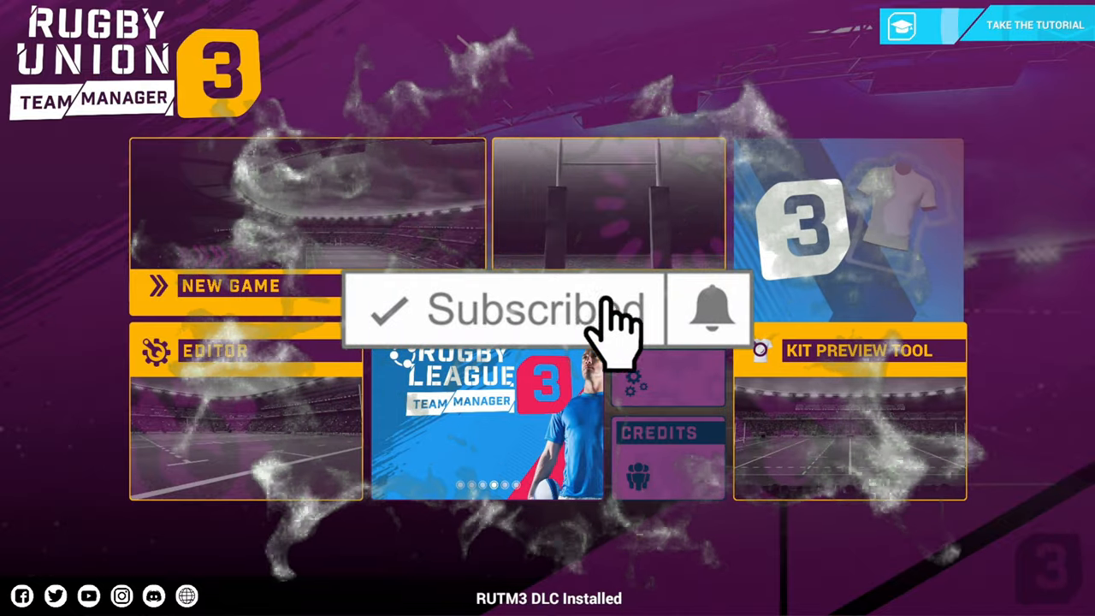